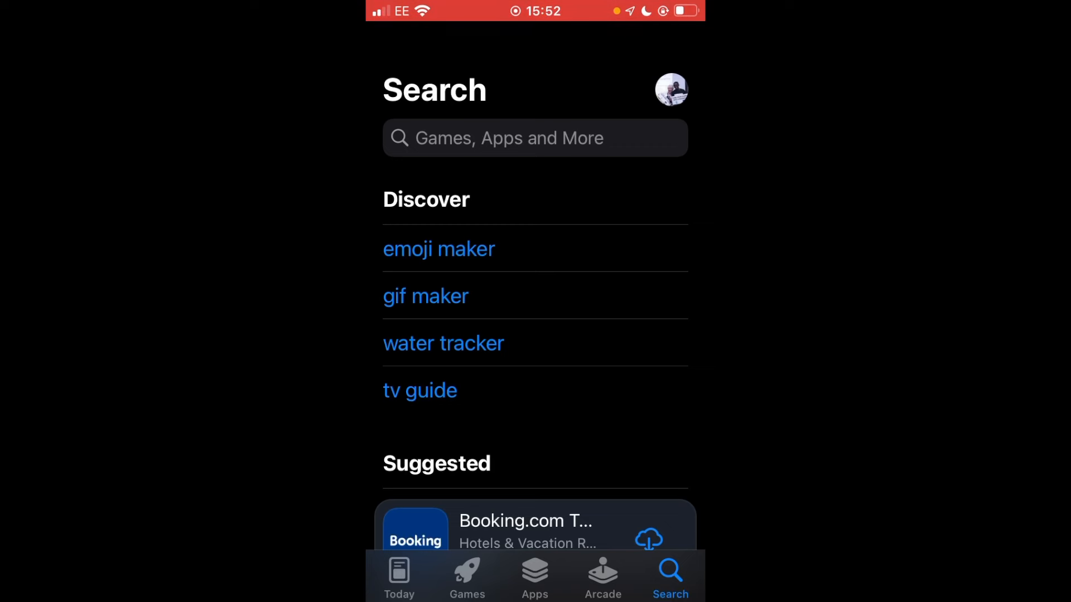
# - Search the App Store for 'xiaohongshu' and install the 小红书 app
pyautogui.click(535, 137)
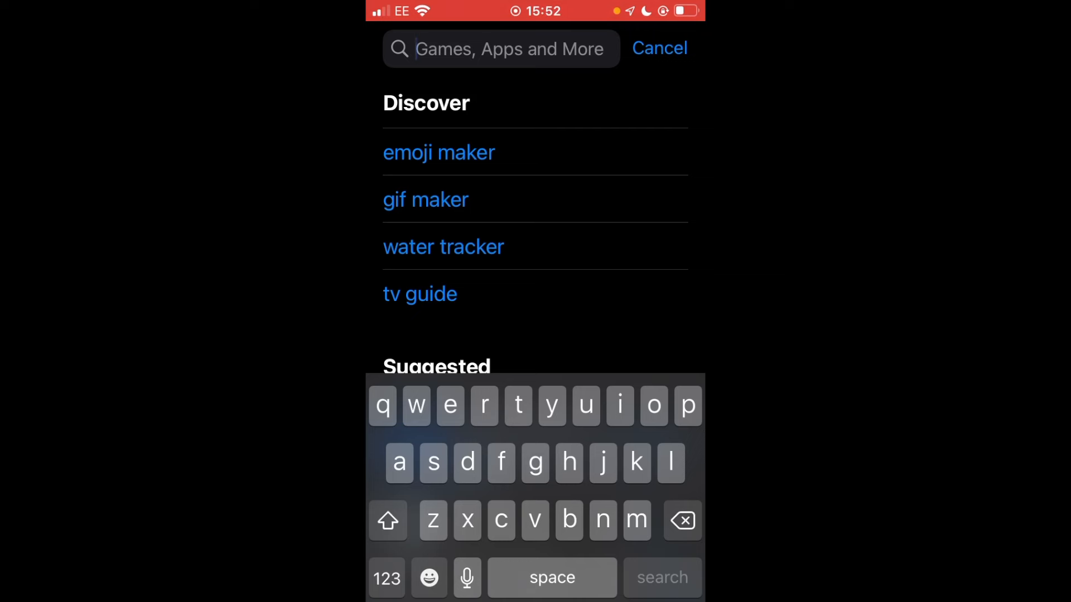
pyautogui.write('x')
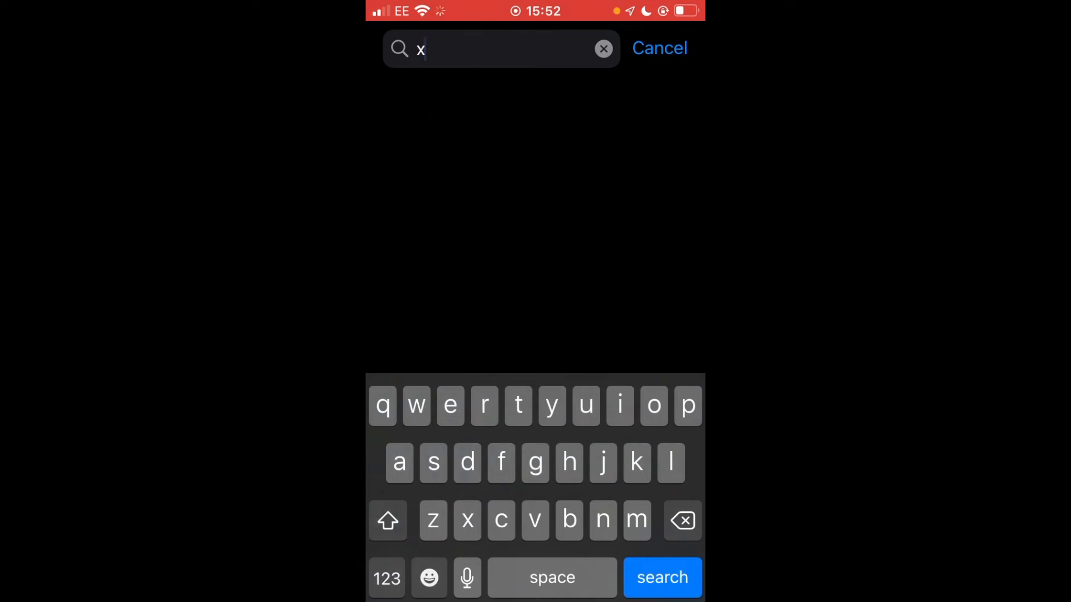
pyautogui.write('iaohon')
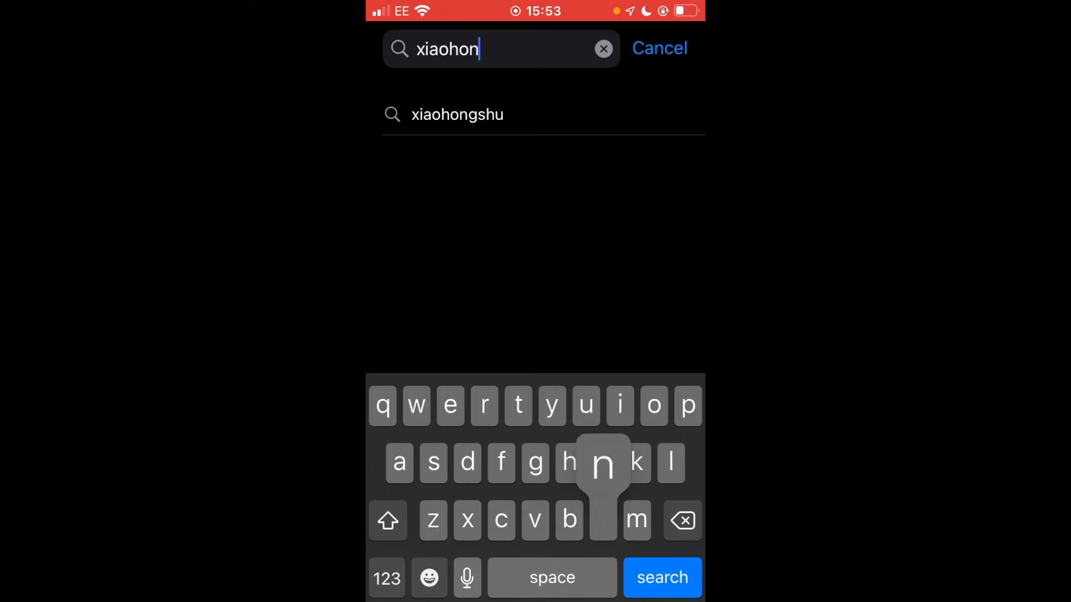
pyautogui.write('gs')
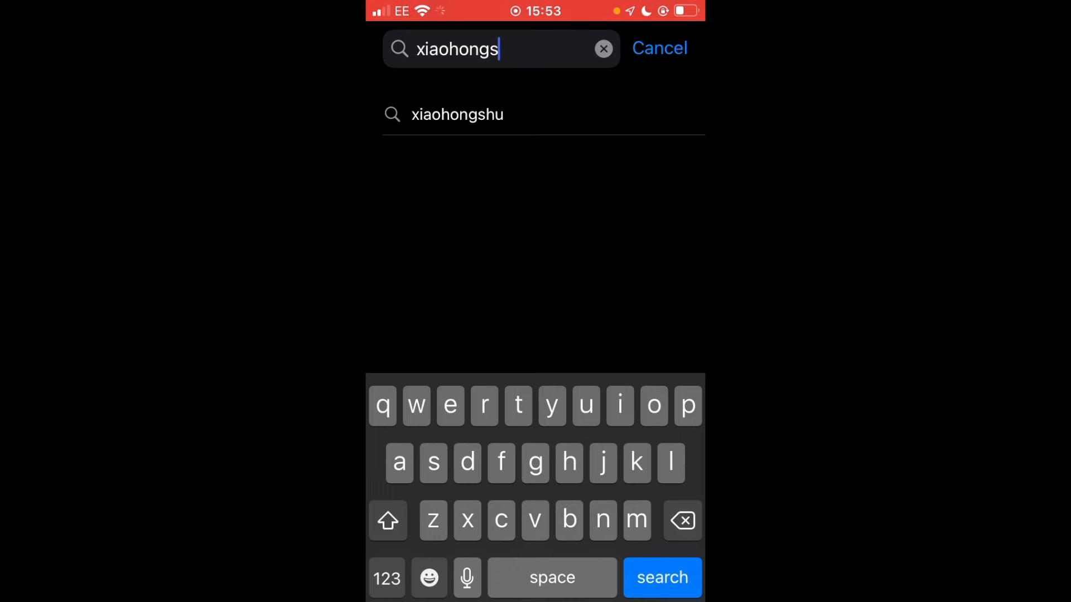
pyautogui.write('hu')
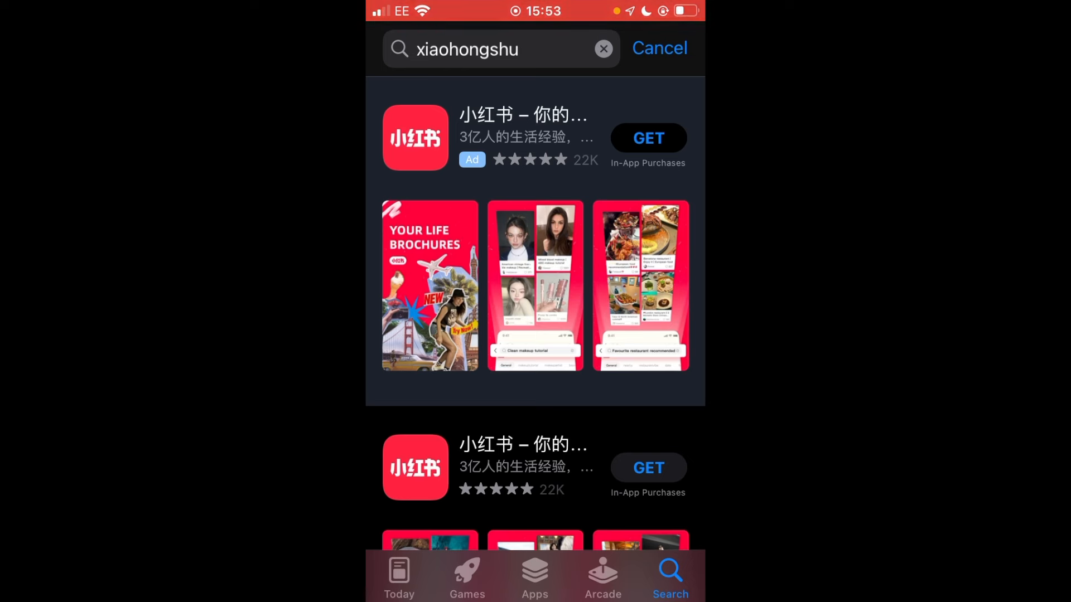
pyautogui.click(648, 138)
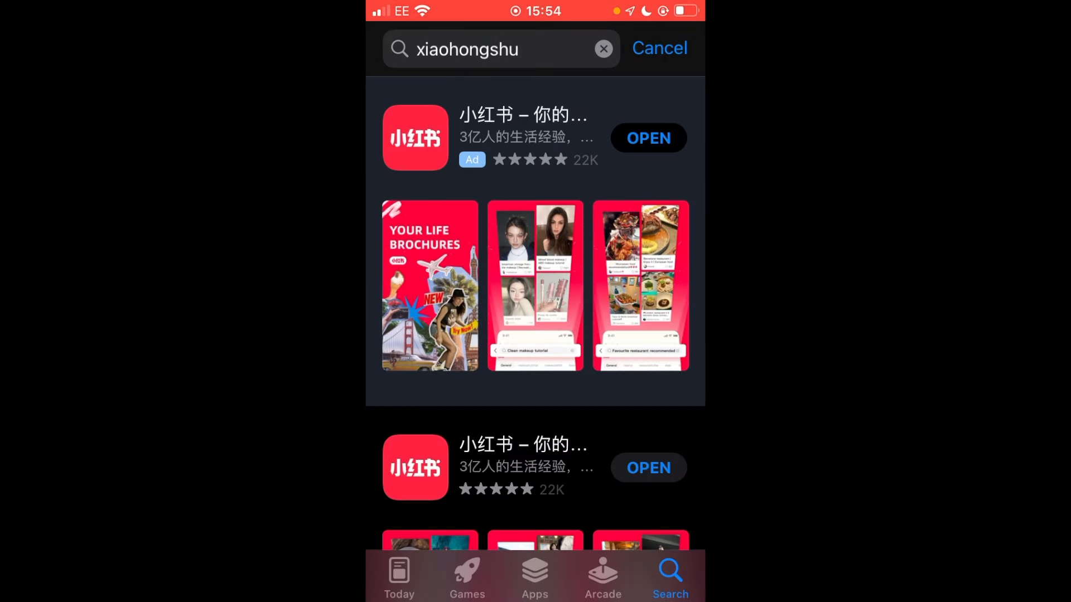
# - Launch Xiaohongshu from the App Store and agree to the Important Notice terms
pyautogui.click(648, 137)
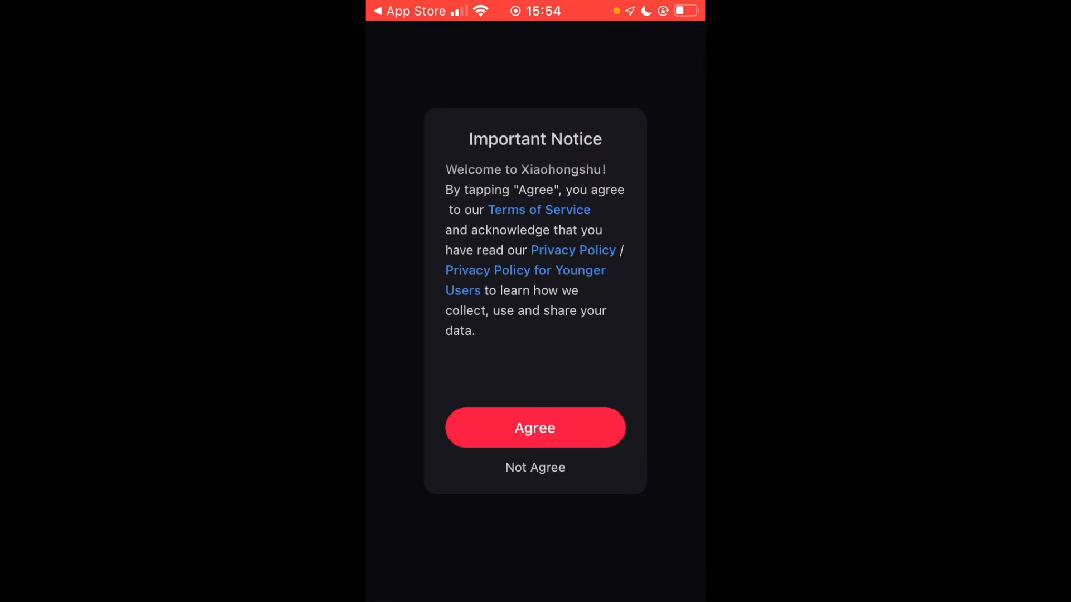
pyautogui.click(534, 428)
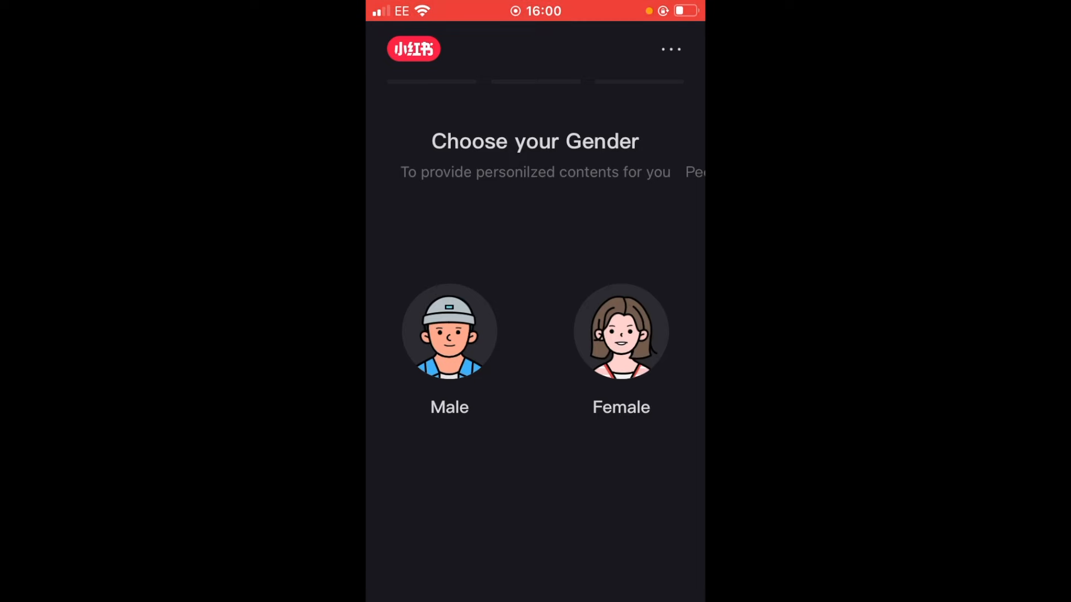
# - Choose a gender avatar and confirm age 33 in Xiaohongshu setup
pyautogui.click(450, 332)
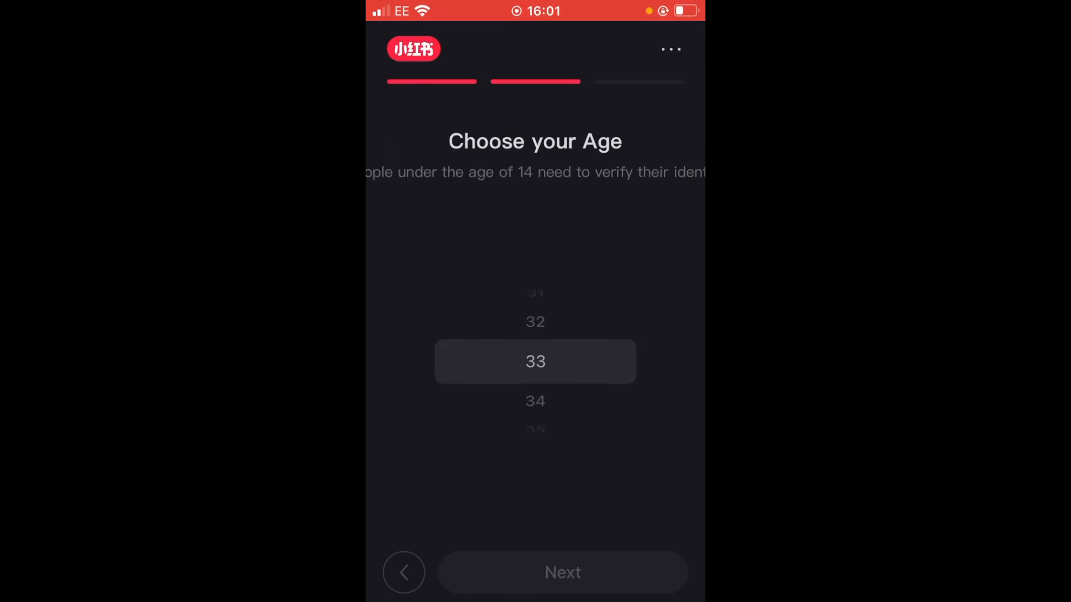
pyautogui.click(561, 573)
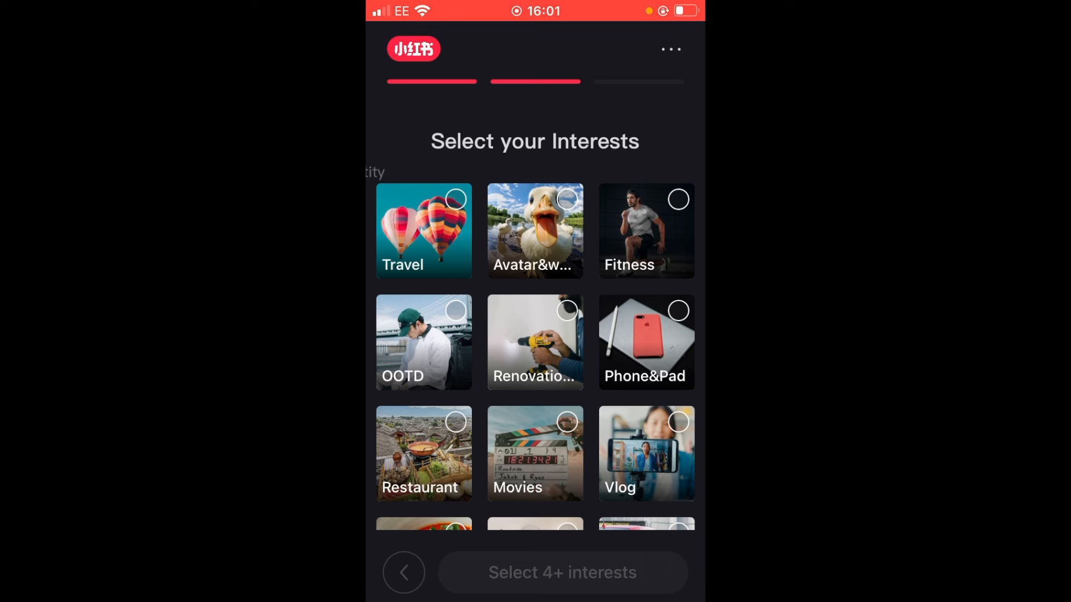
# - Select Animals, Funny, Video Games and another interest, then start exploring the feed
pyautogui.scroll(-3)
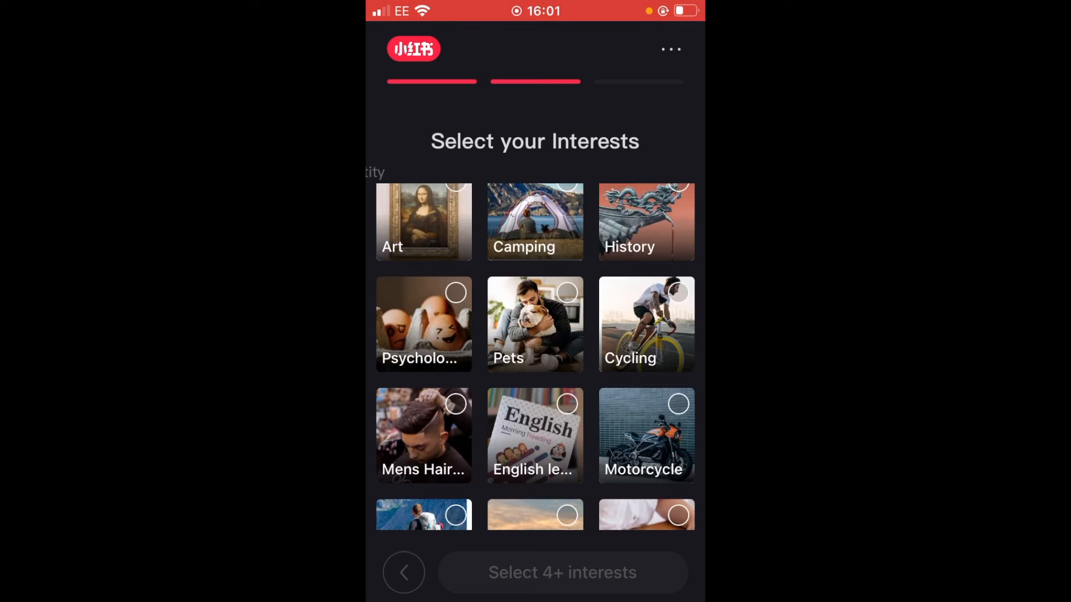
pyautogui.click(534, 323)
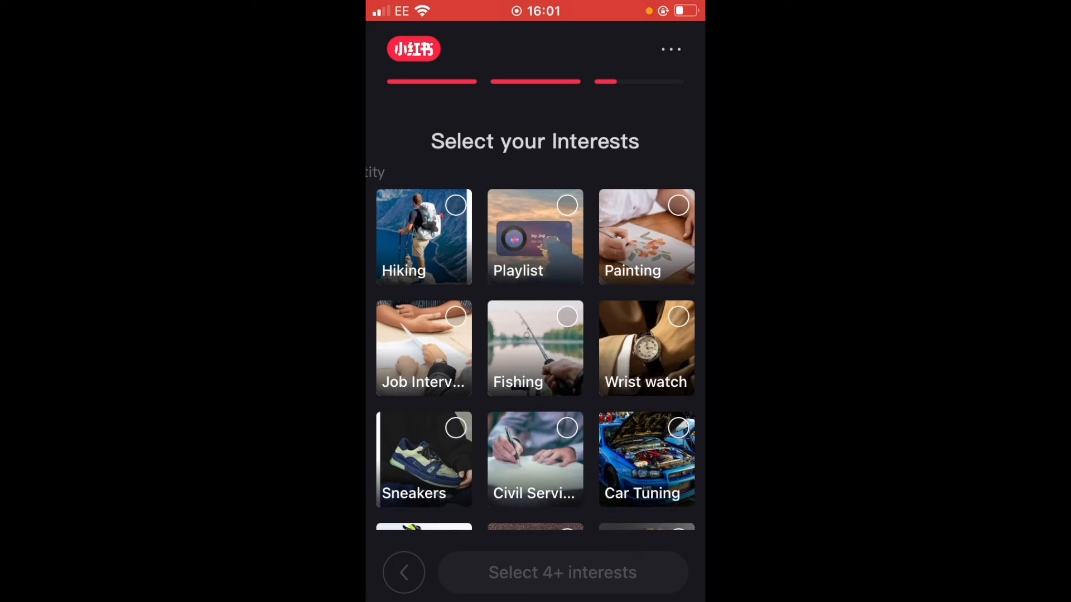
pyautogui.scroll(-3)
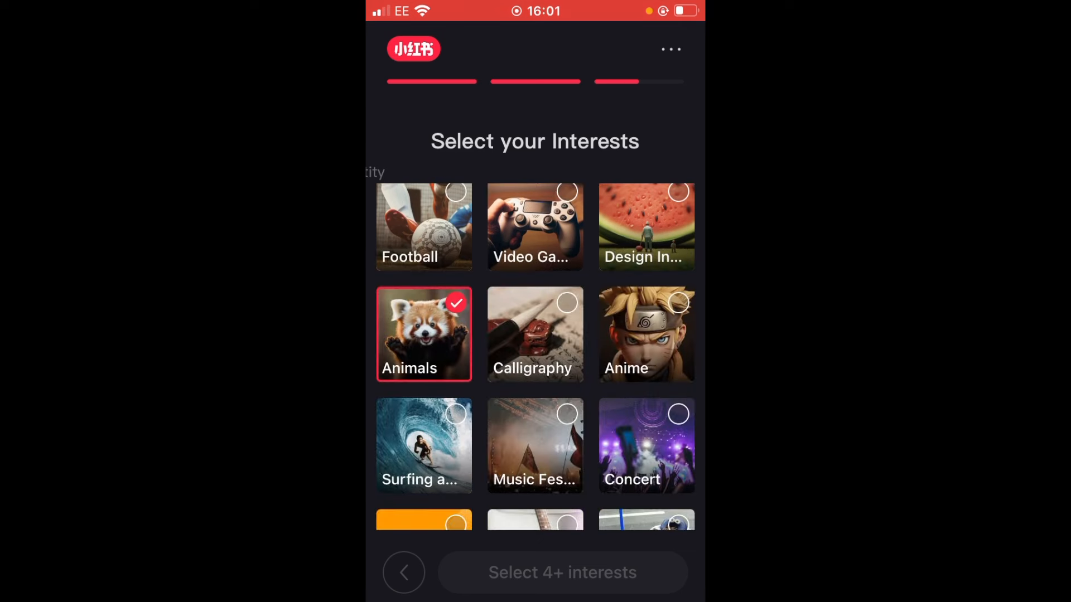
pyautogui.scroll(-3)
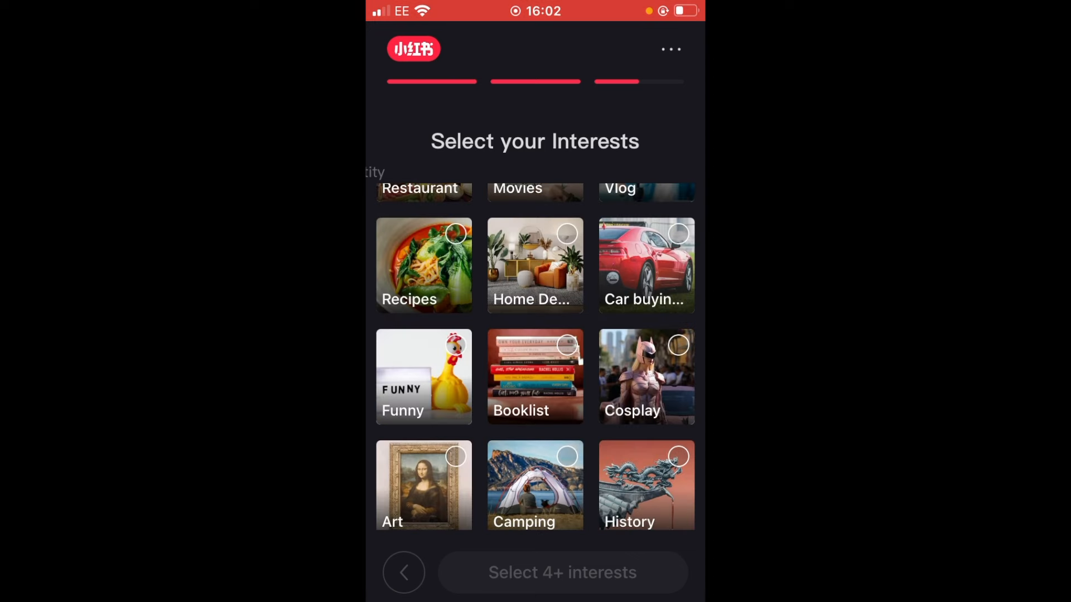
pyautogui.click(423, 377)
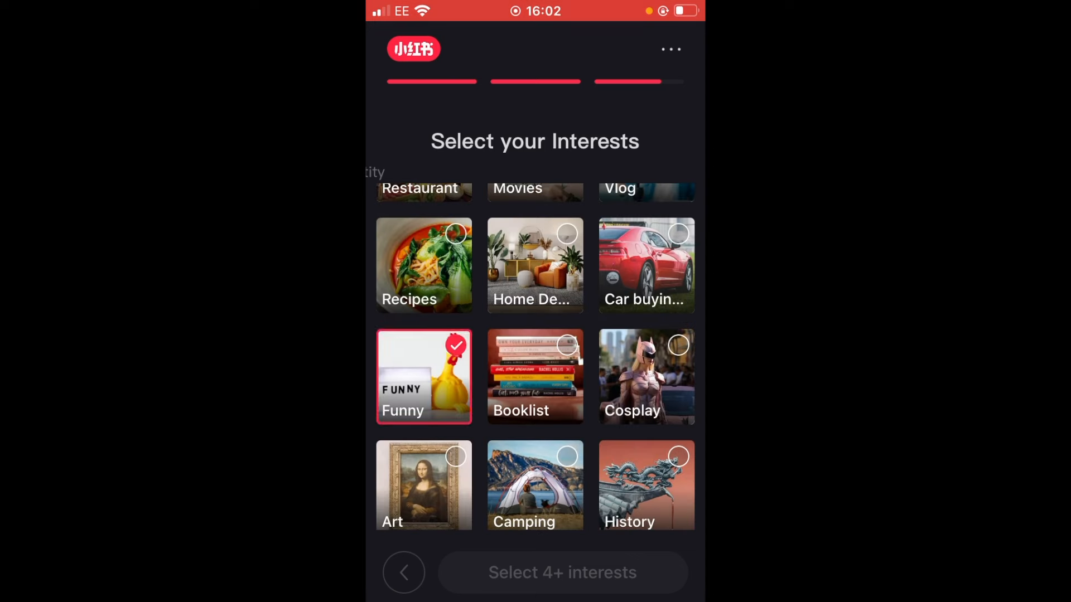
pyautogui.scroll(-3)
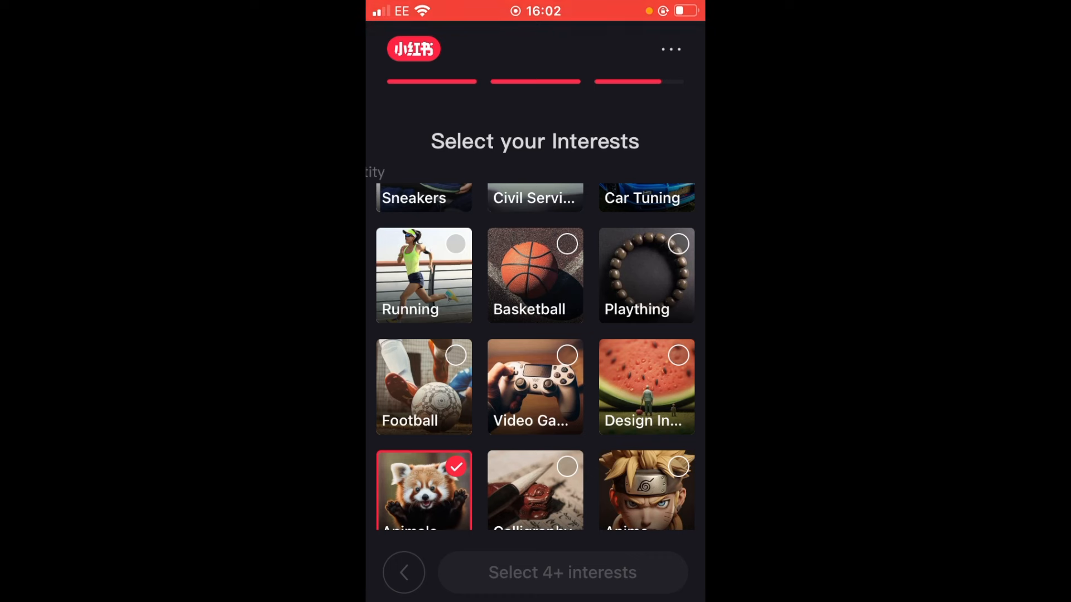
pyautogui.click(534, 387)
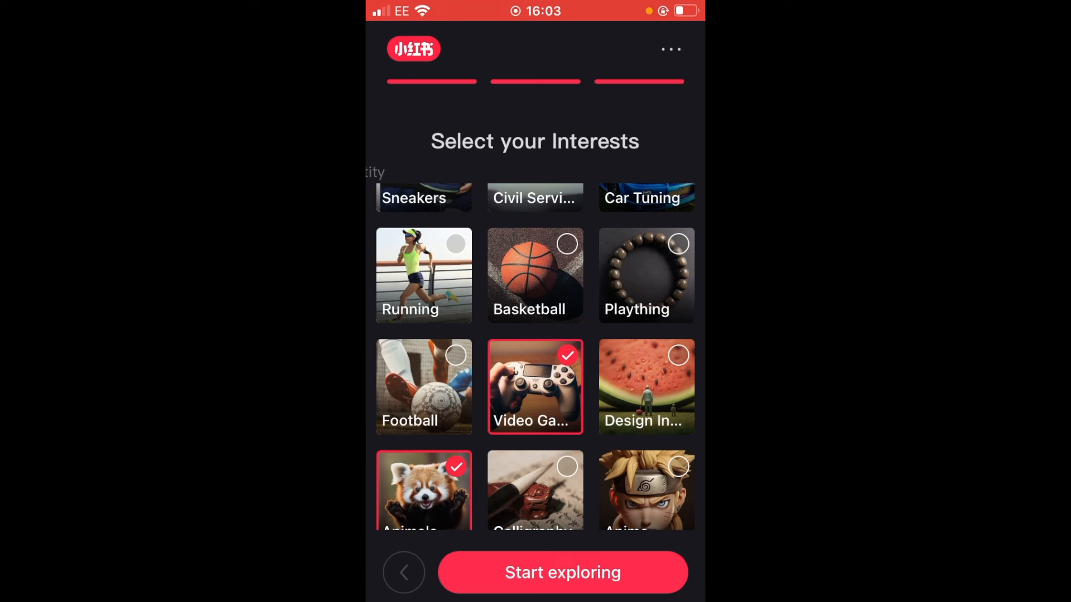
pyautogui.click(562, 573)
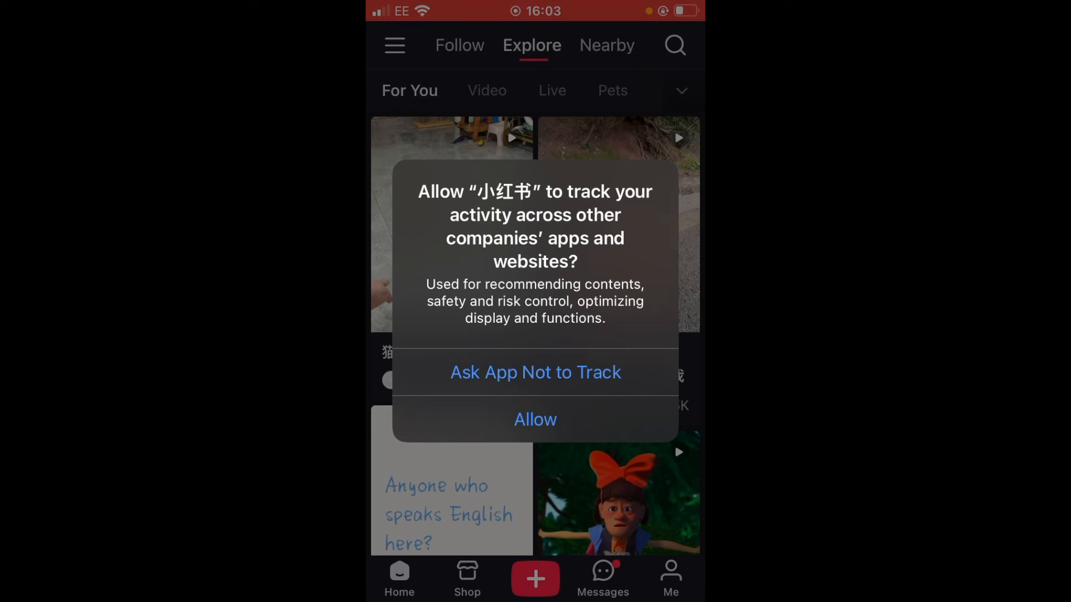
# - Answer the tracking alert, then open a kitten video from the Explore feed
pyautogui.click(535, 419)
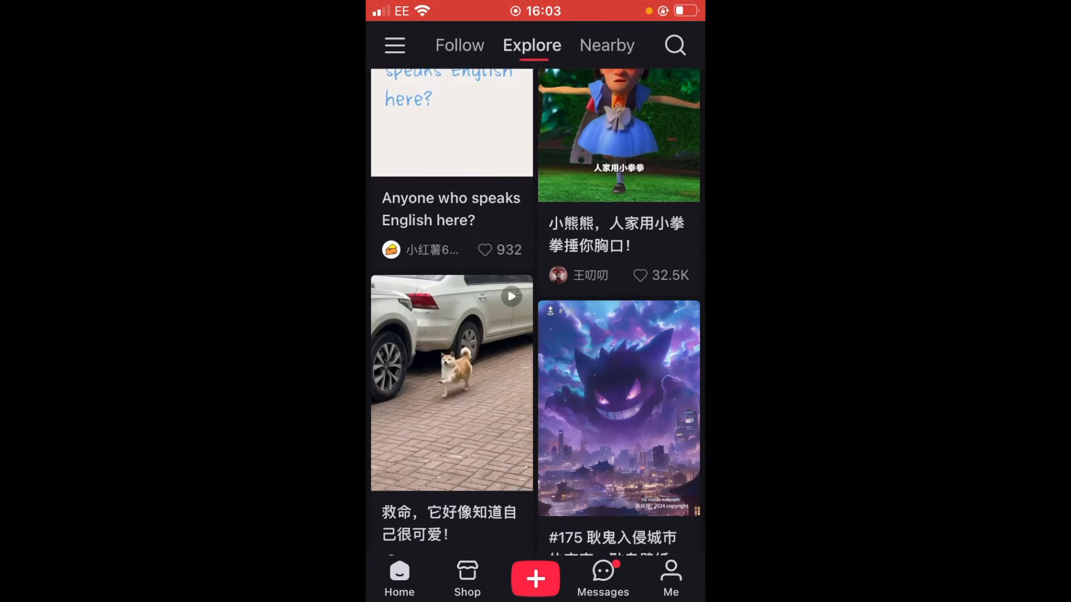
pyautogui.scroll(-3)
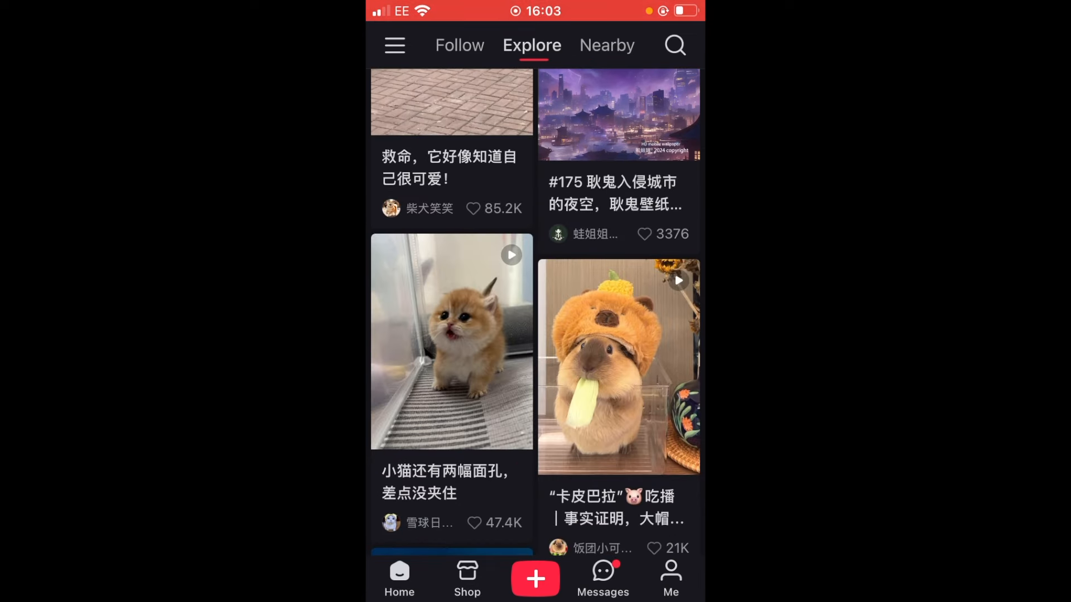
pyautogui.scroll(-3)
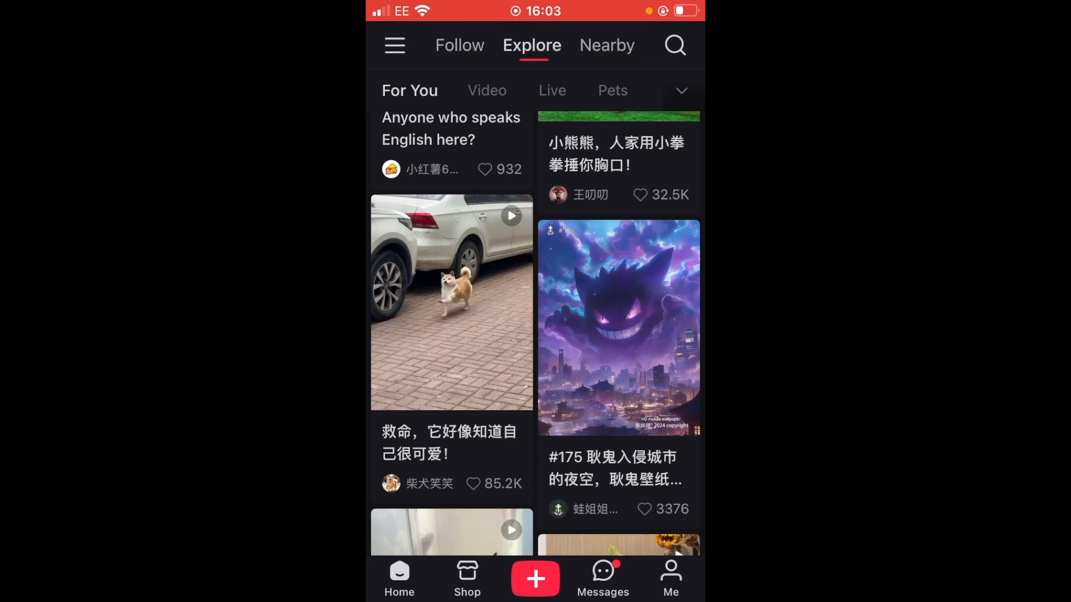
pyautogui.scroll(3)
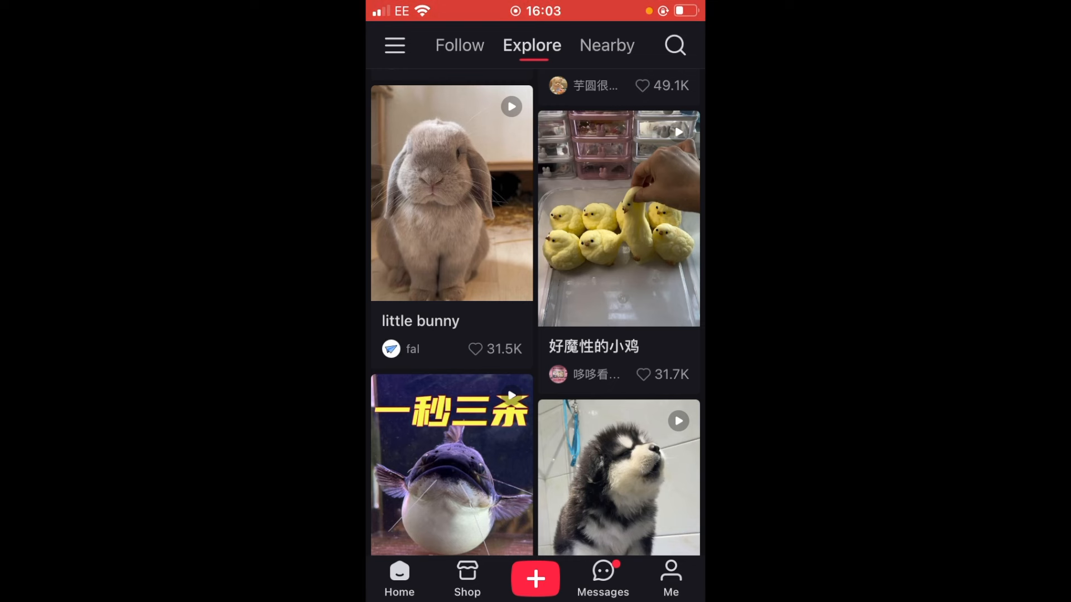
pyautogui.click(450, 195)
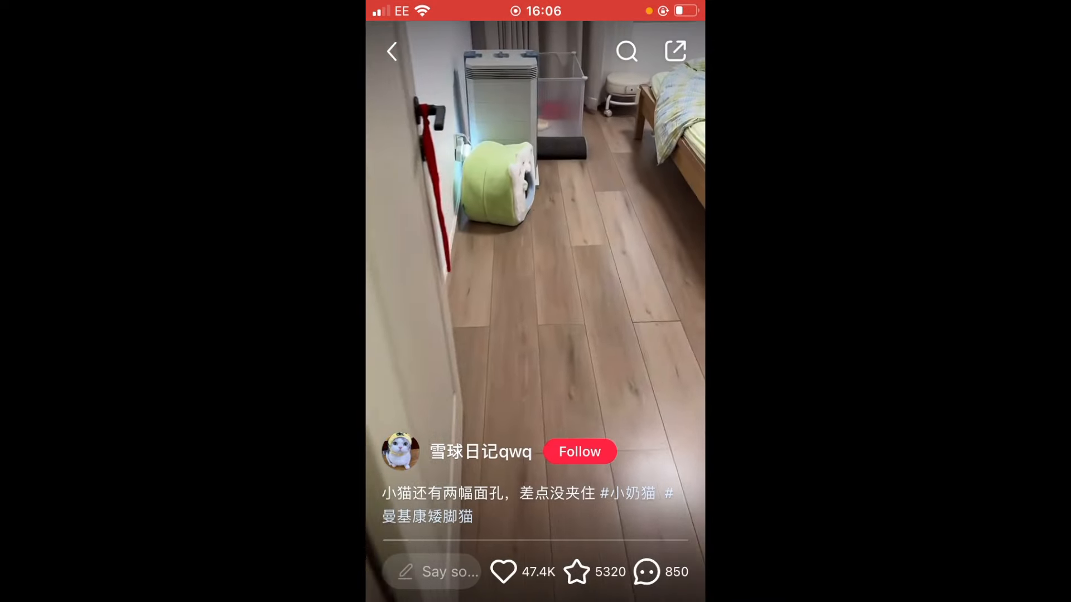
# - Bring up the kitten video's Share to sheet and pick an export option
pyautogui.click(675, 51)
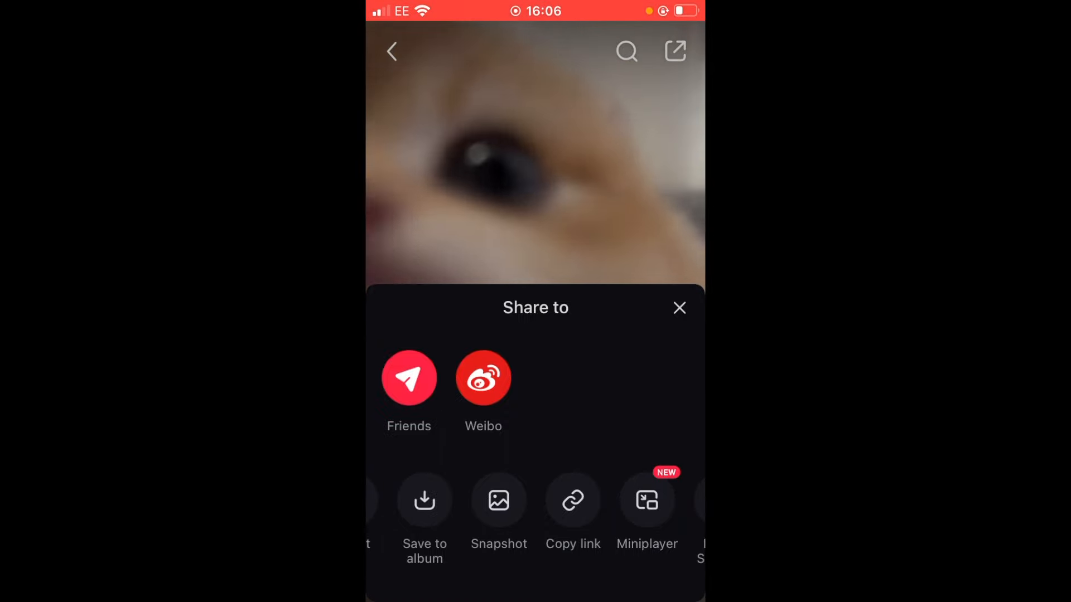
pyautogui.click(679, 307)
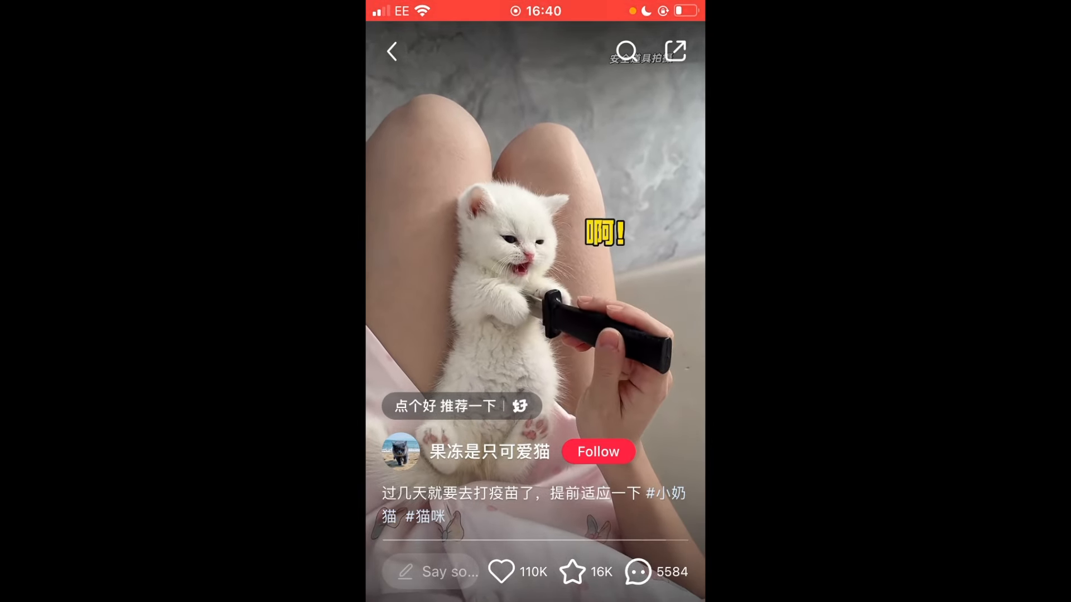
# - Bring up the Share to sheet on the white kitten toy-knife video and pick an option
pyautogui.click(673, 51)
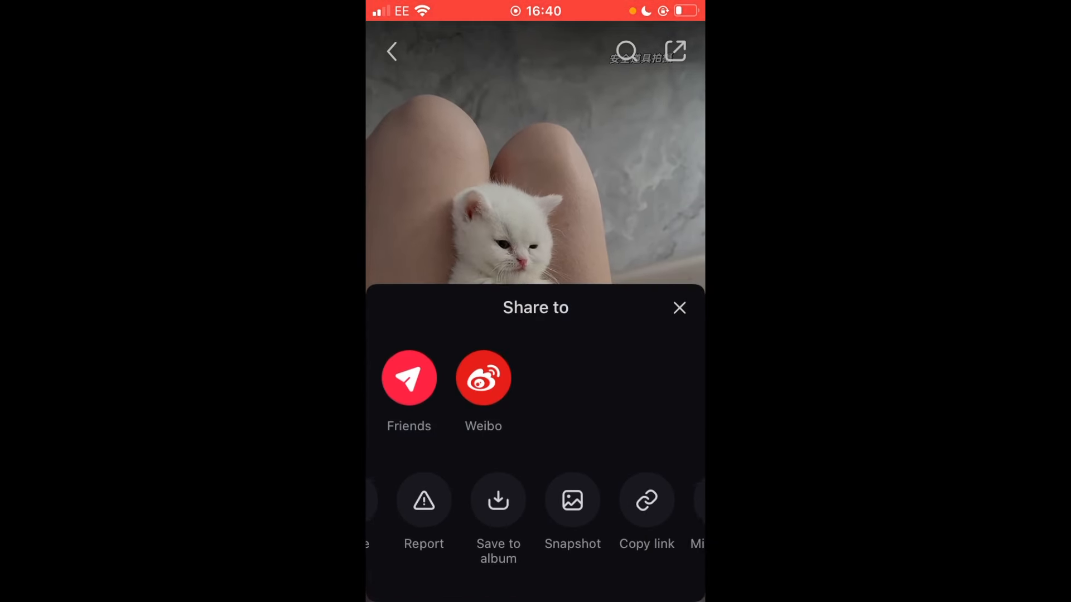
pyautogui.click(645, 499)
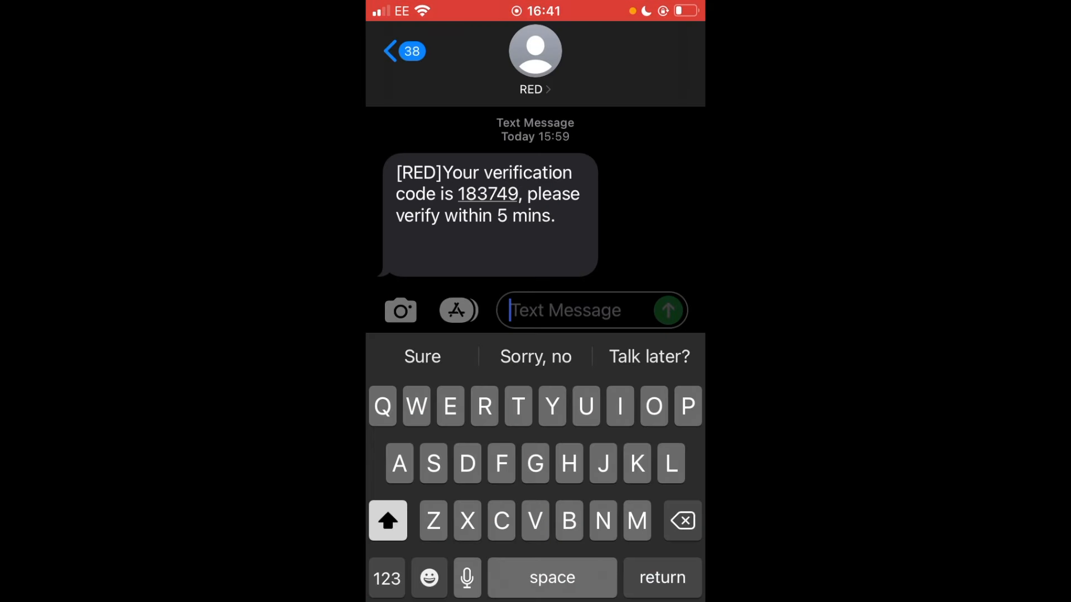
# - Start a new message in the verification-code conversation in Messages
pyautogui.click(588, 310)
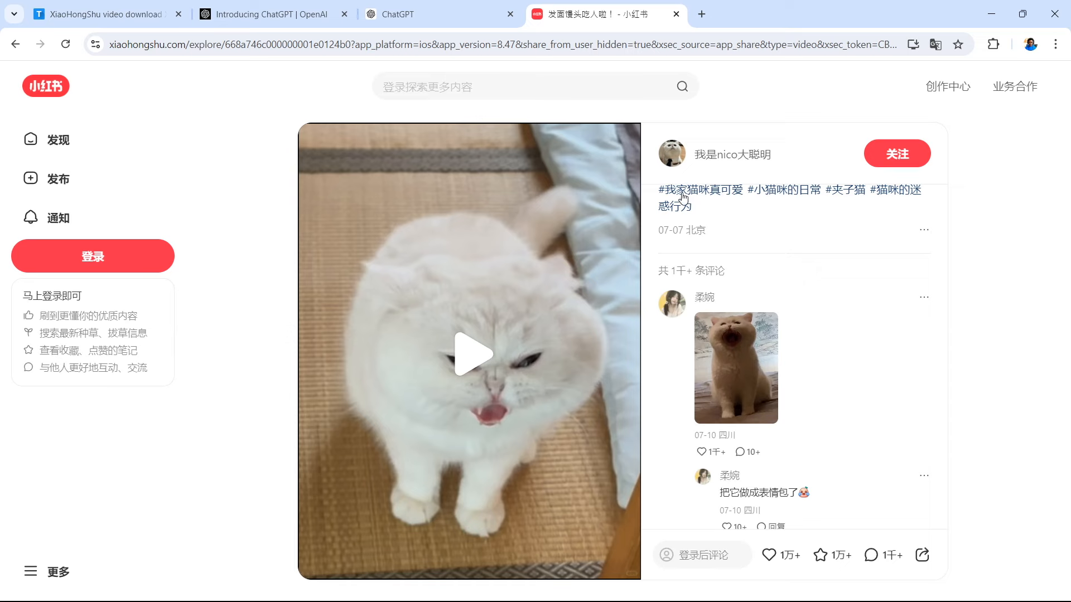
pyautogui.moveTo(604, 73)
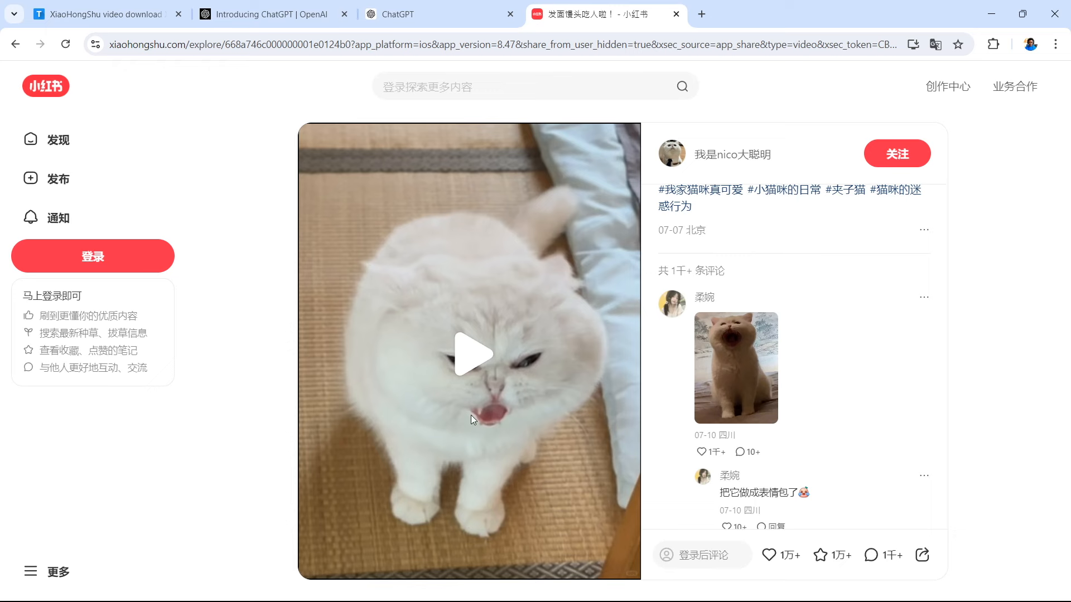
pyautogui.moveTo(441, 301)
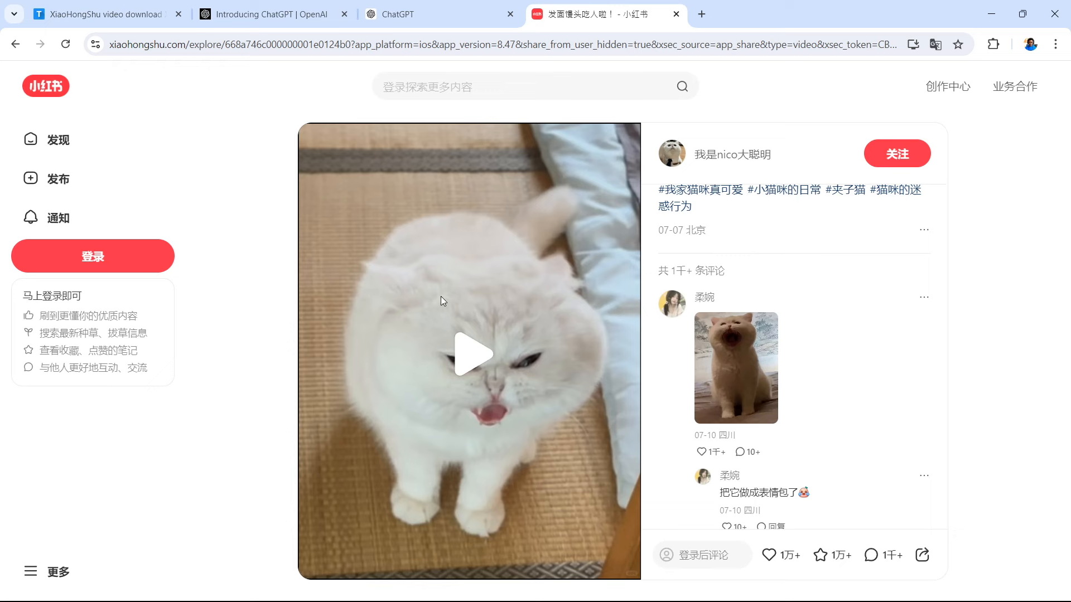
pyautogui.moveTo(527, 403)
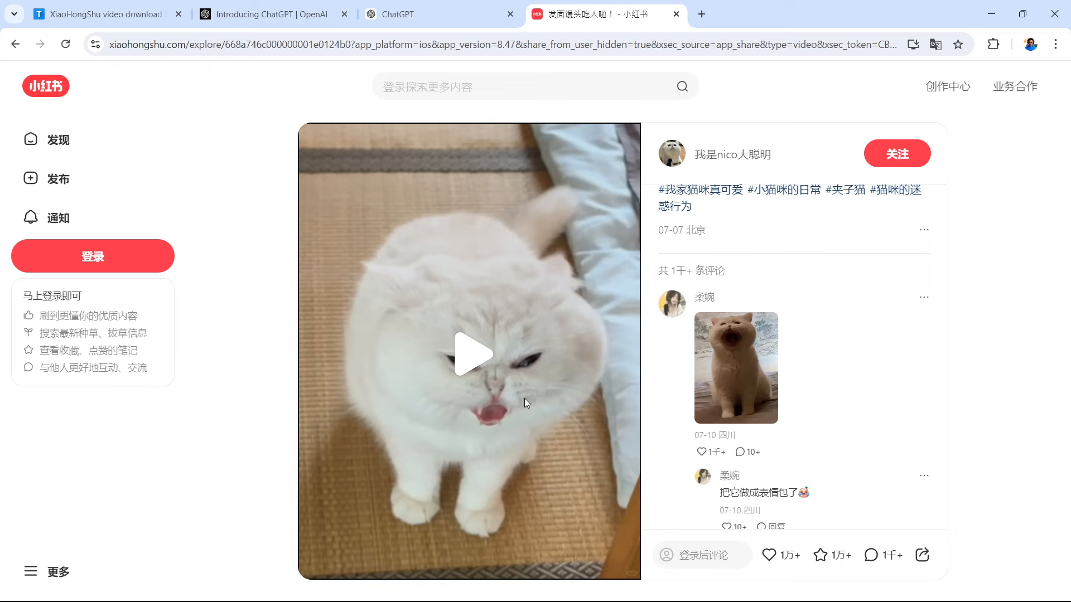
pyautogui.click(103, 14)
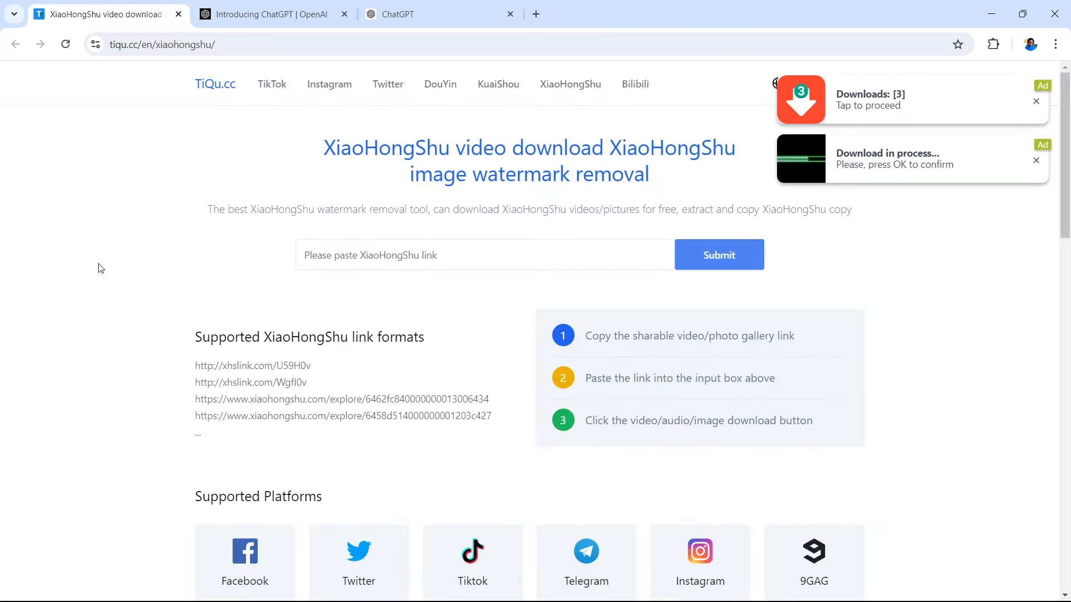
pyautogui.moveTo(283, 324)
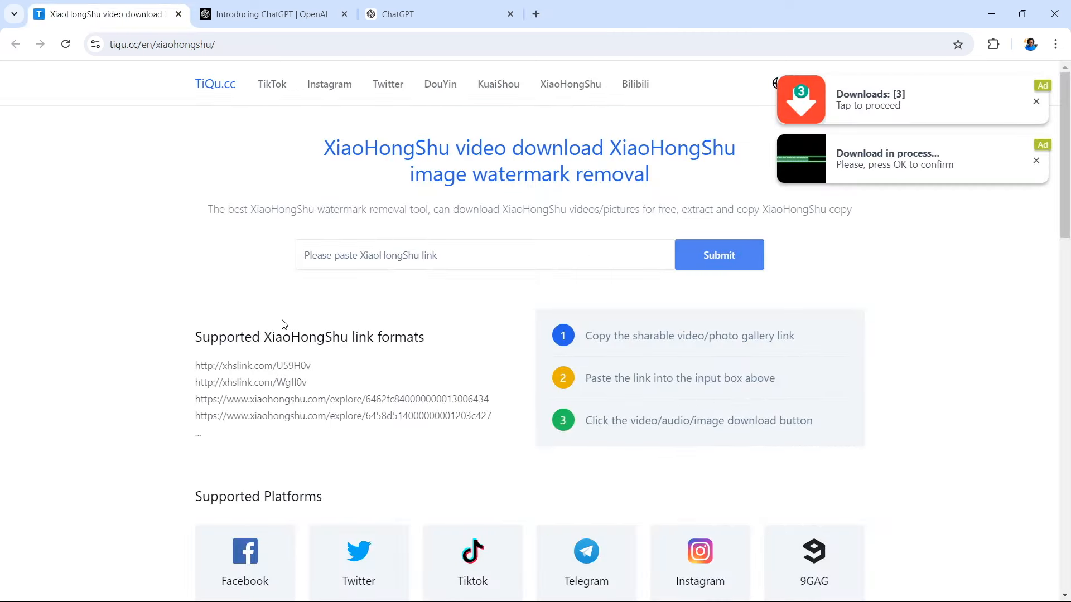
pyautogui.click(420, 255)
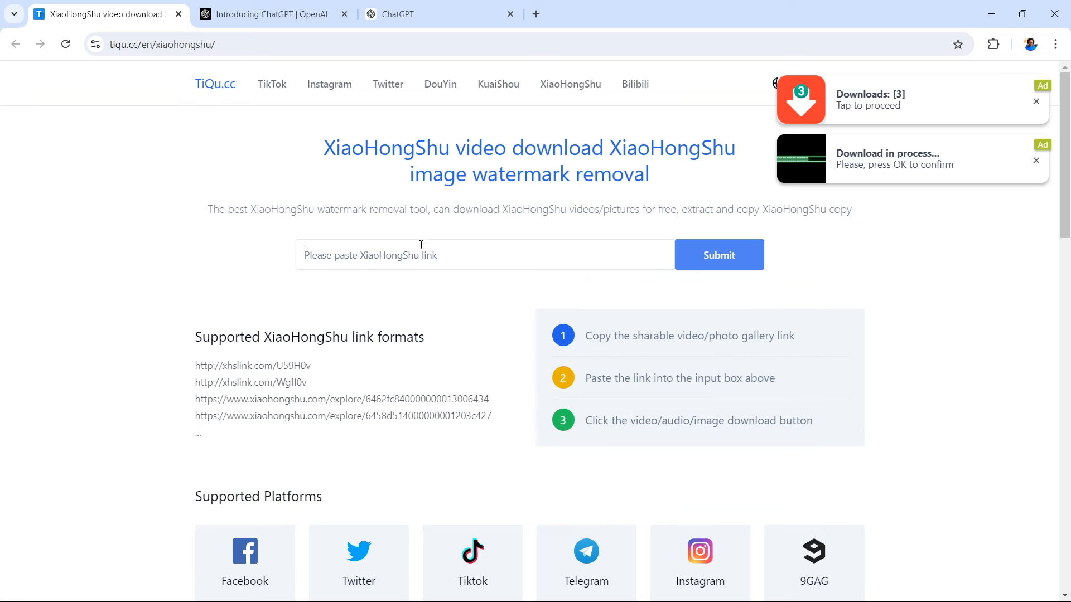
pyautogui.write('http://xhslink.com/XldFyR')
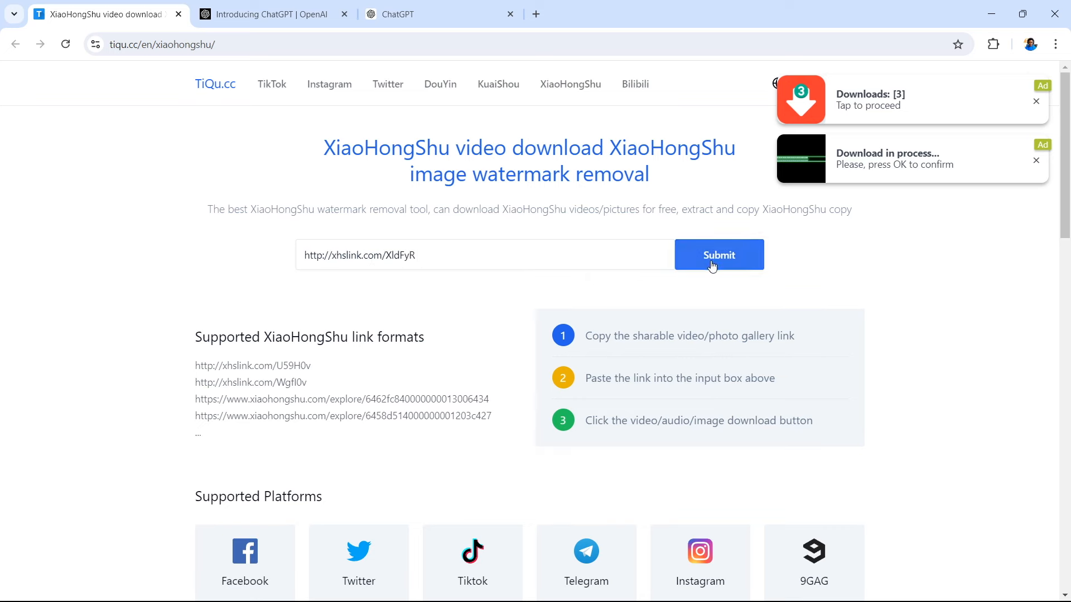
pyautogui.click(718, 255)
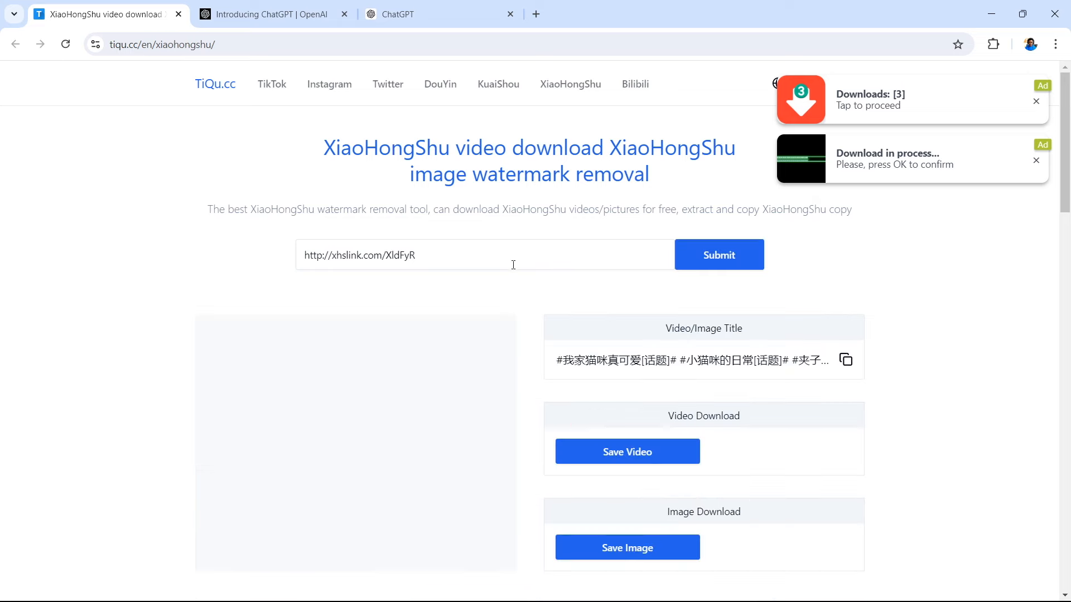
pyautogui.scroll(-3)
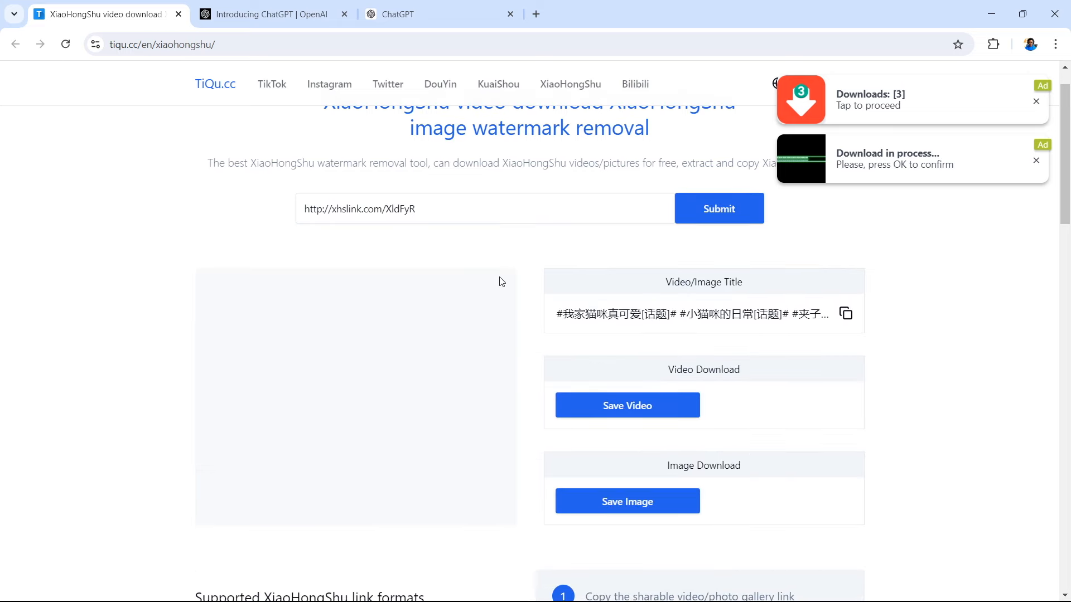
pyautogui.moveTo(733, 297)
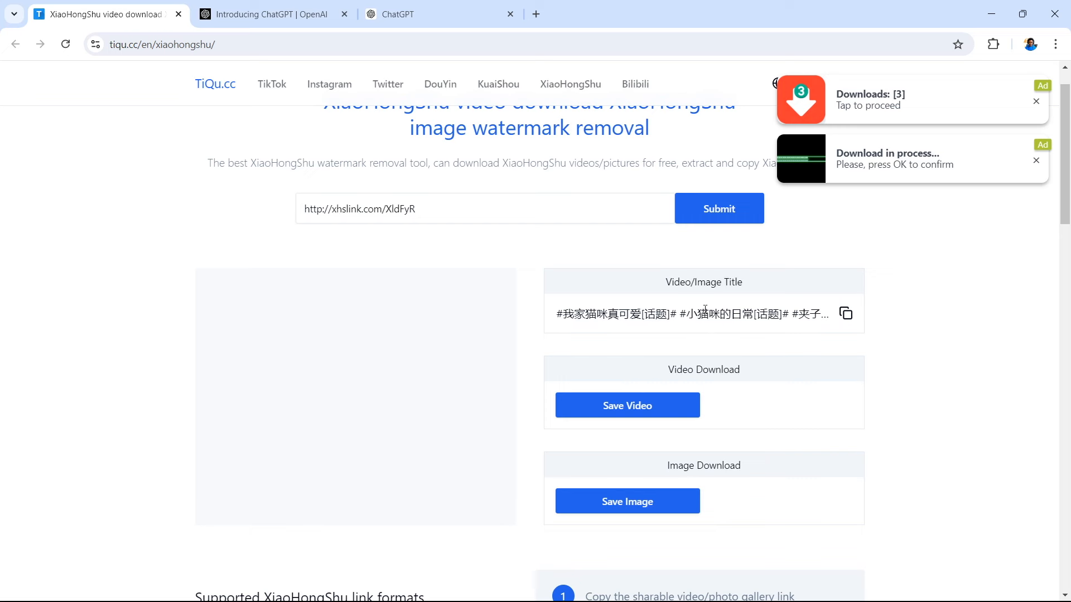
pyautogui.moveTo(748, 299)
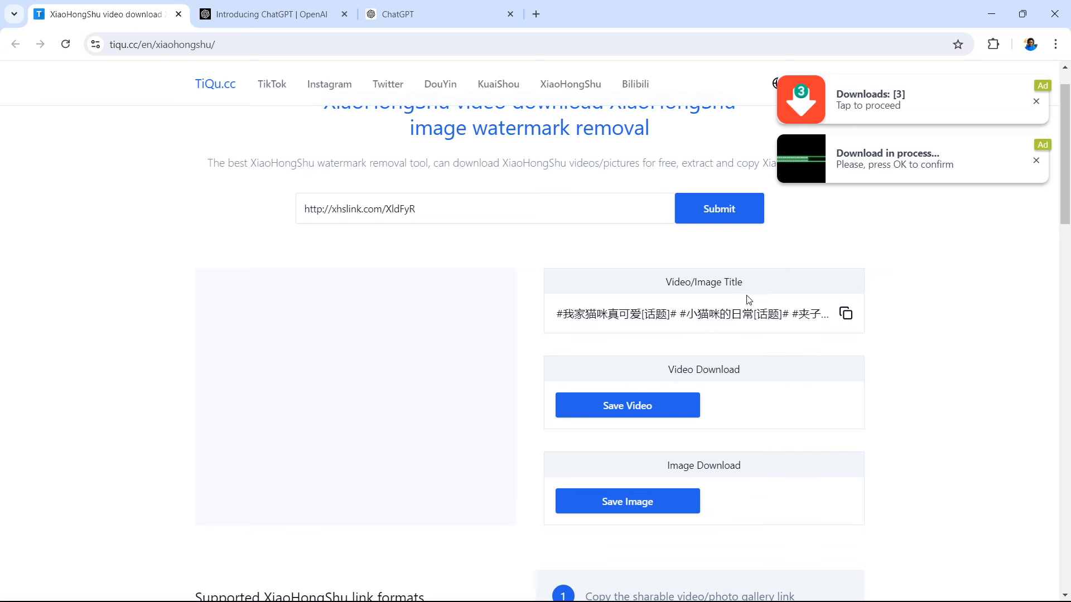
pyautogui.moveTo(745, 424)
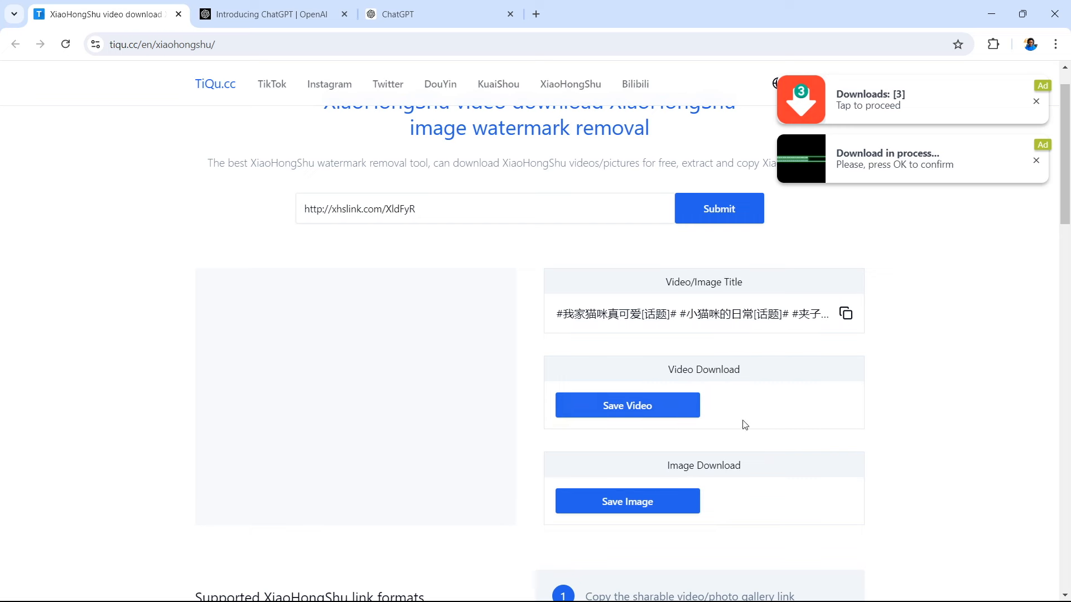
pyautogui.moveTo(722, 453)
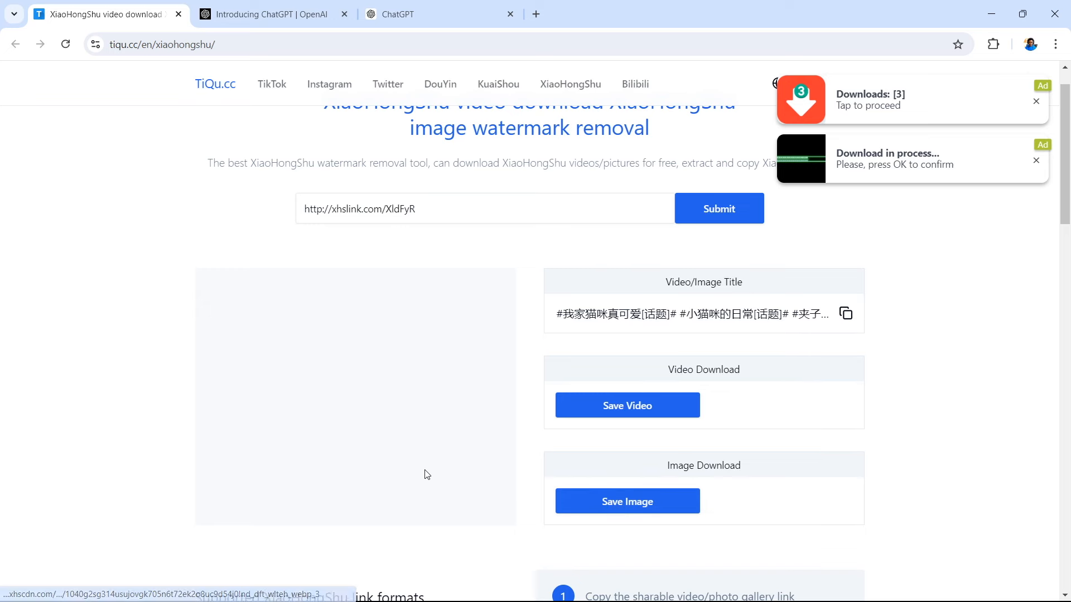
pyautogui.moveTo(365, 478)
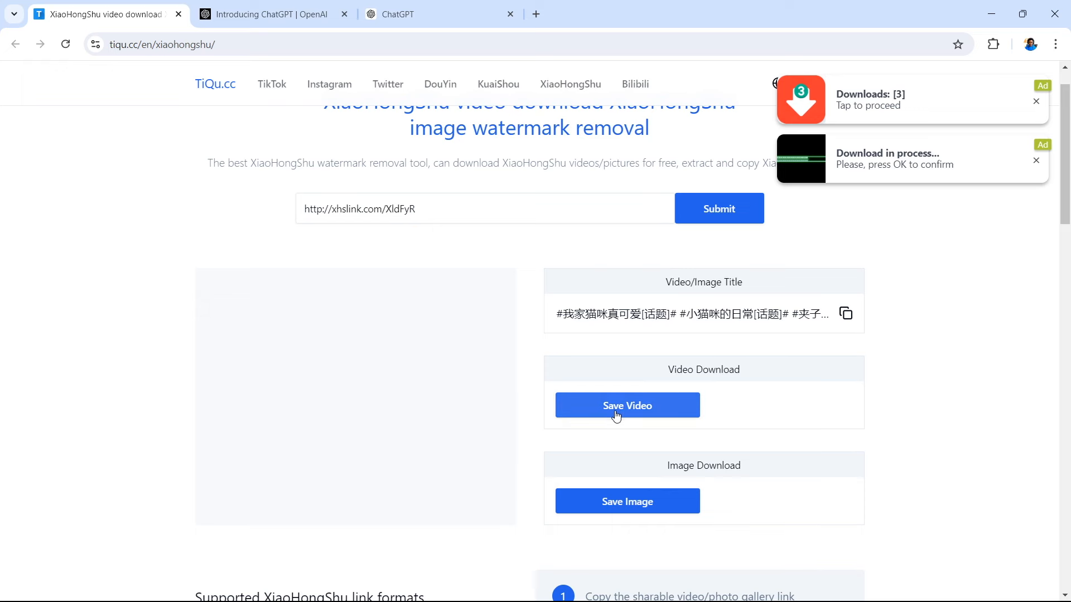
# - Choose Save Video, dismiss the EZ Blocker ad, and open the direct video file link
pyautogui.click(626, 405)
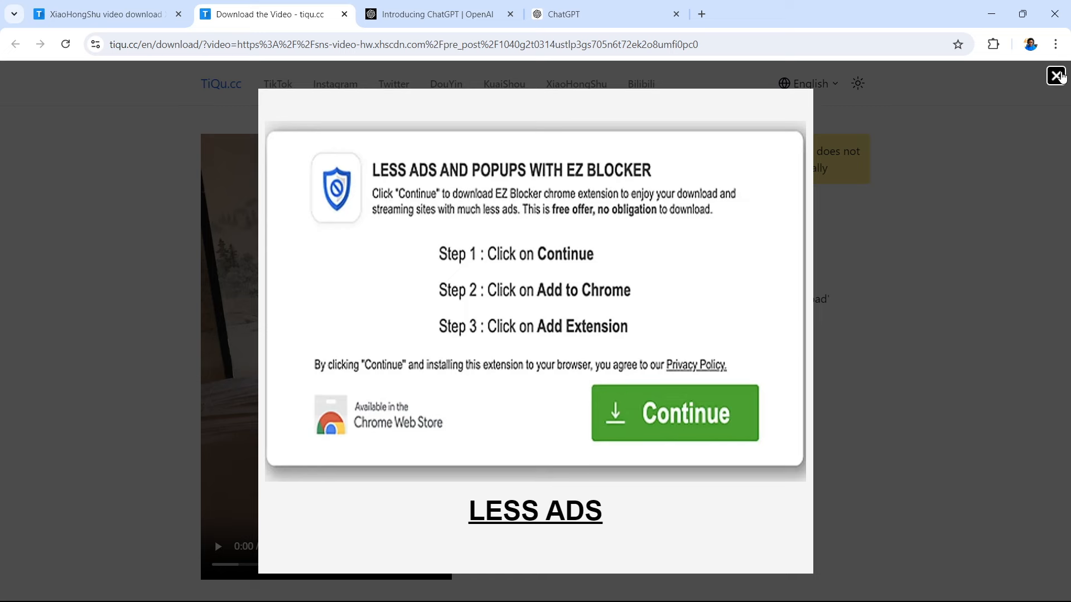
pyautogui.click(1057, 75)
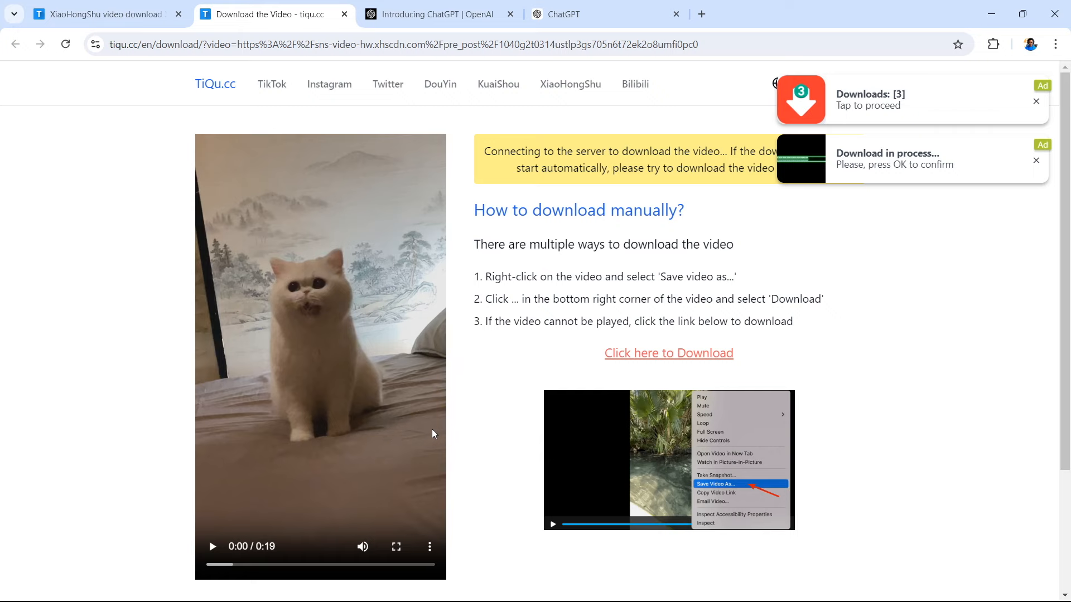
pyautogui.scroll(-3)
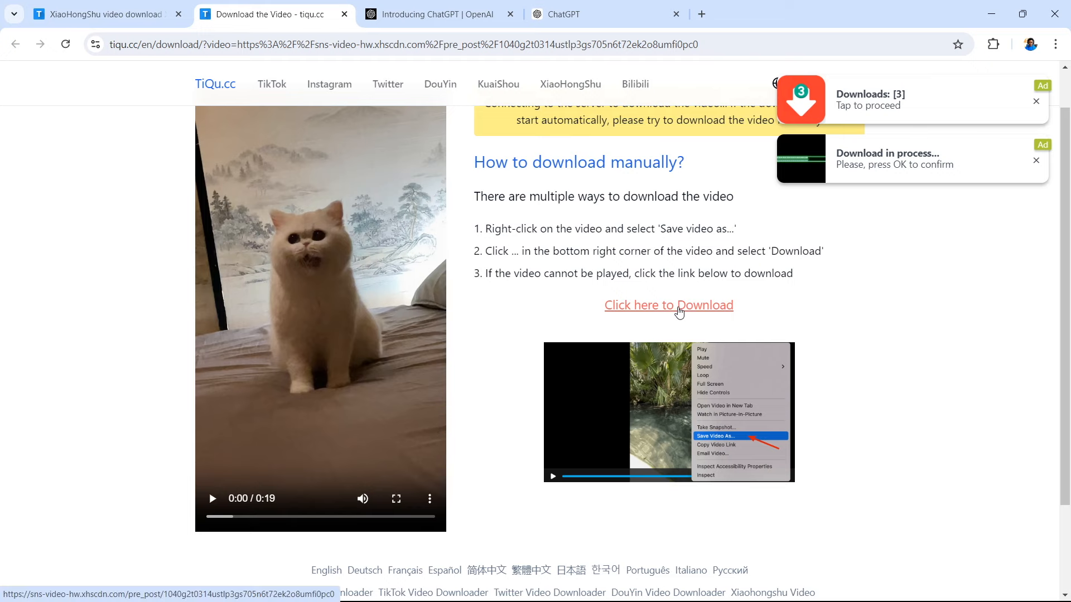
pyautogui.click(668, 305)
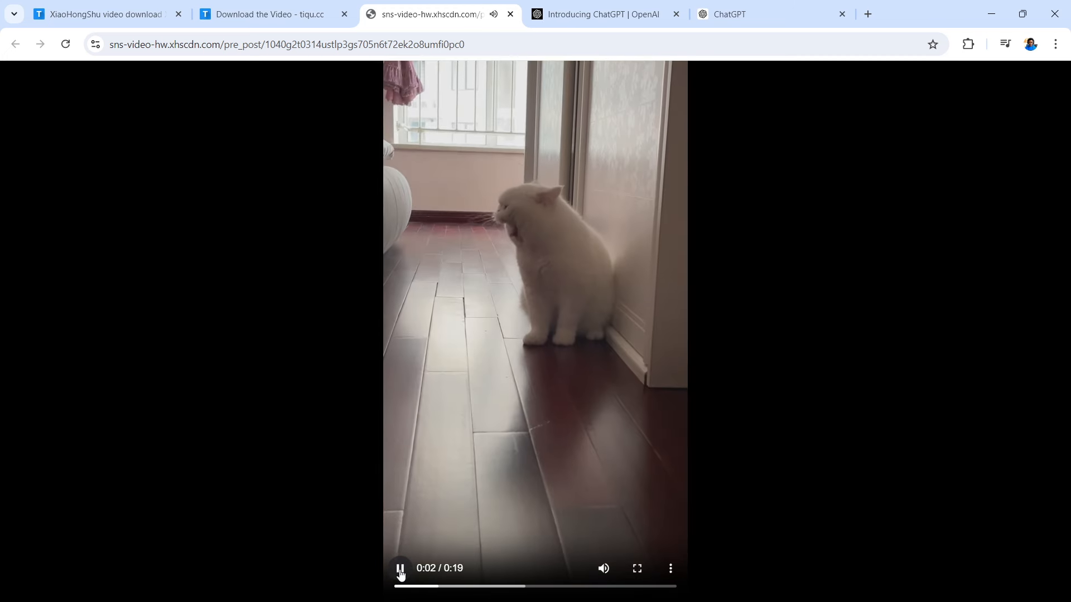
# - Save the paused white cat video to the computer as a 28.6 MB MP4
pyautogui.click(399, 568)
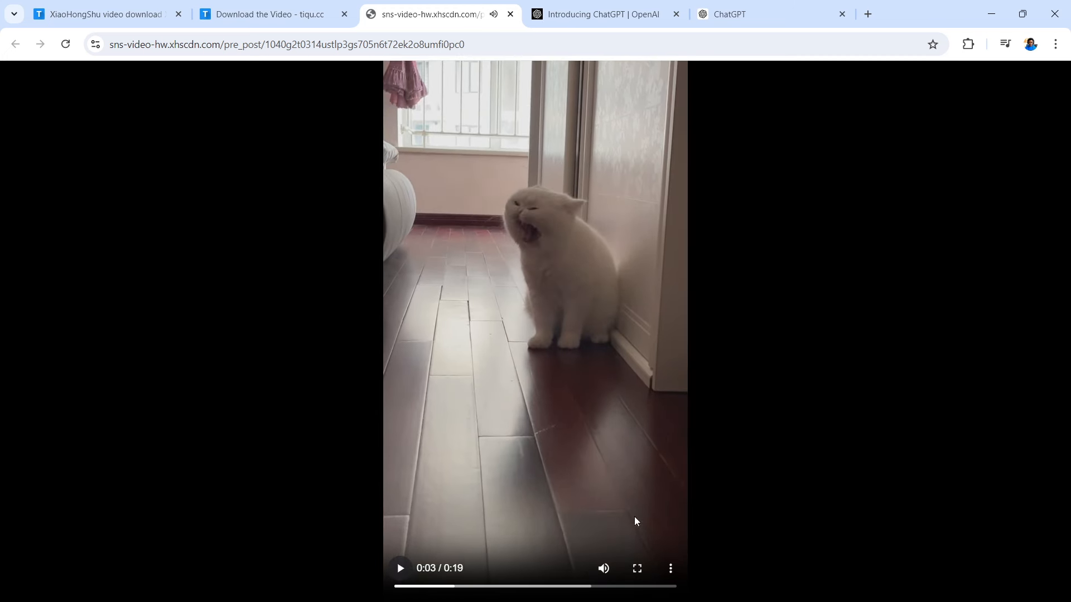
pyautogui.click(670, 567)
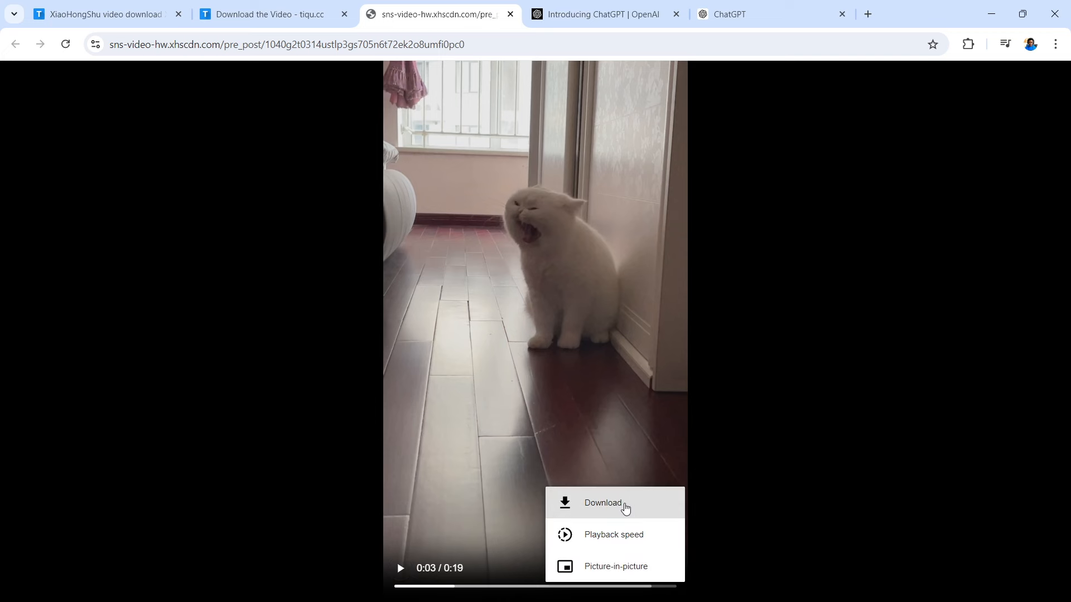
pyautogui.click(603, 502)
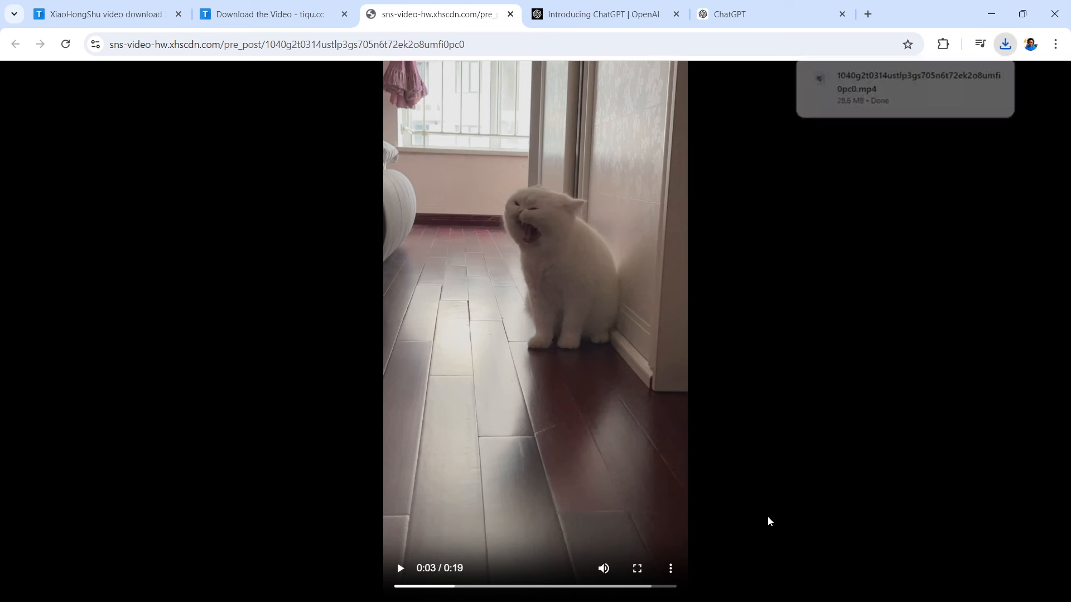
pyautogui.moveTo(574, 353)
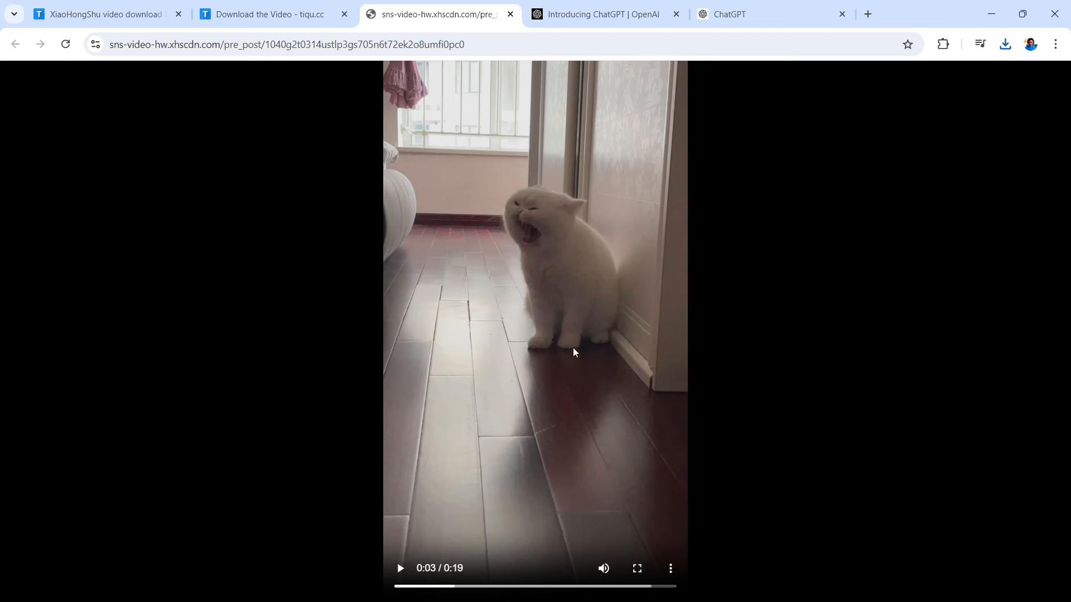
pyautogui.moveTo(543, 387)
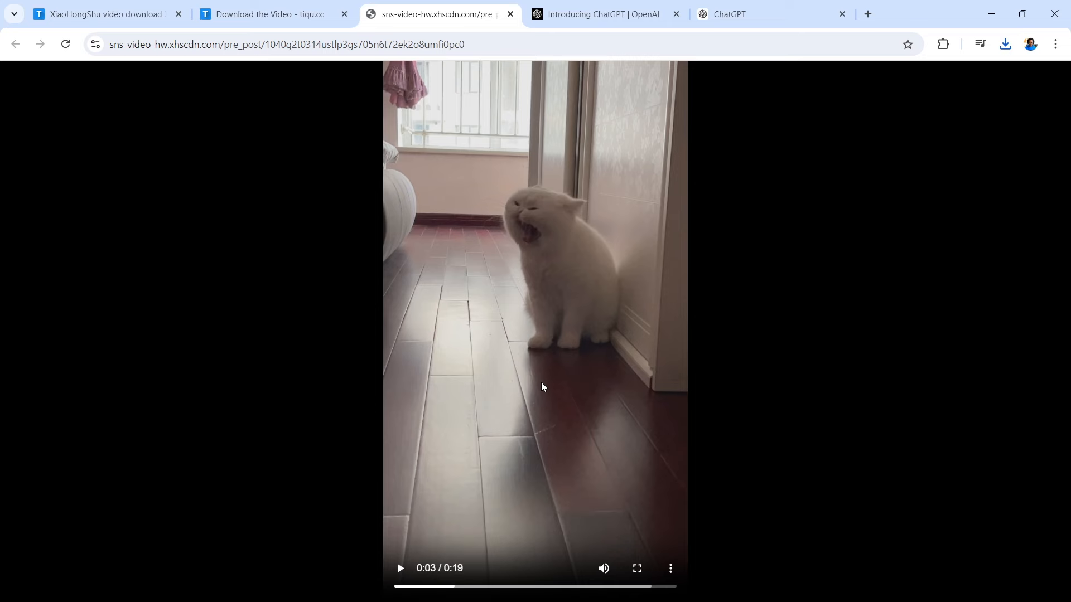
pyautogui.click(601, 14)
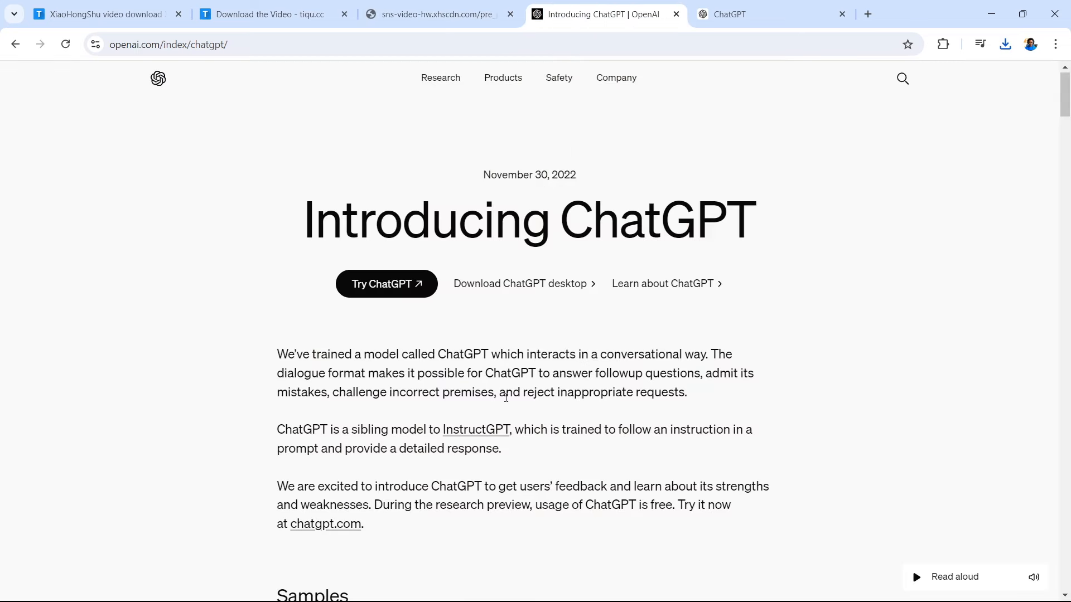
# - Ask ChatGPT for 10 funny captions about a fluffy white cat yawning like Kirby
pyautogui.scroll(-3)
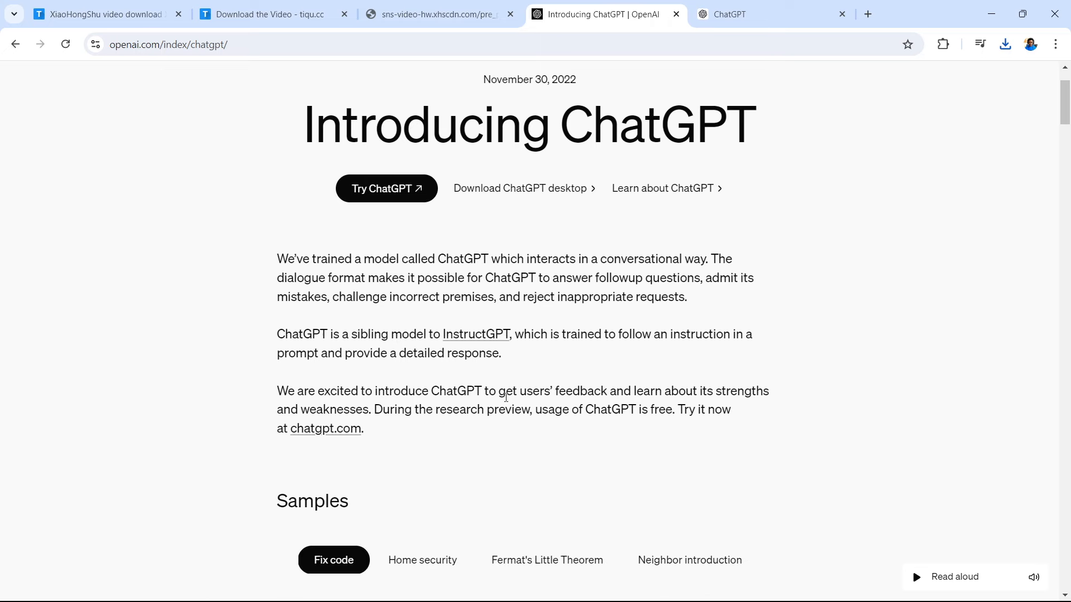
pyautogui.moveTo(550, 366)
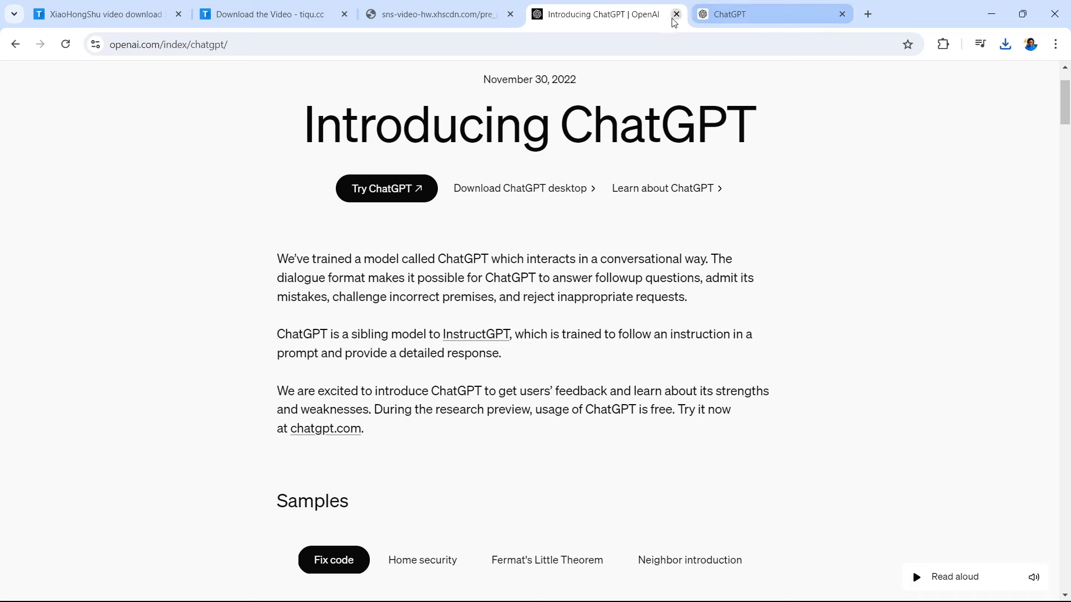
pyautogui.moveTo(594, 13)
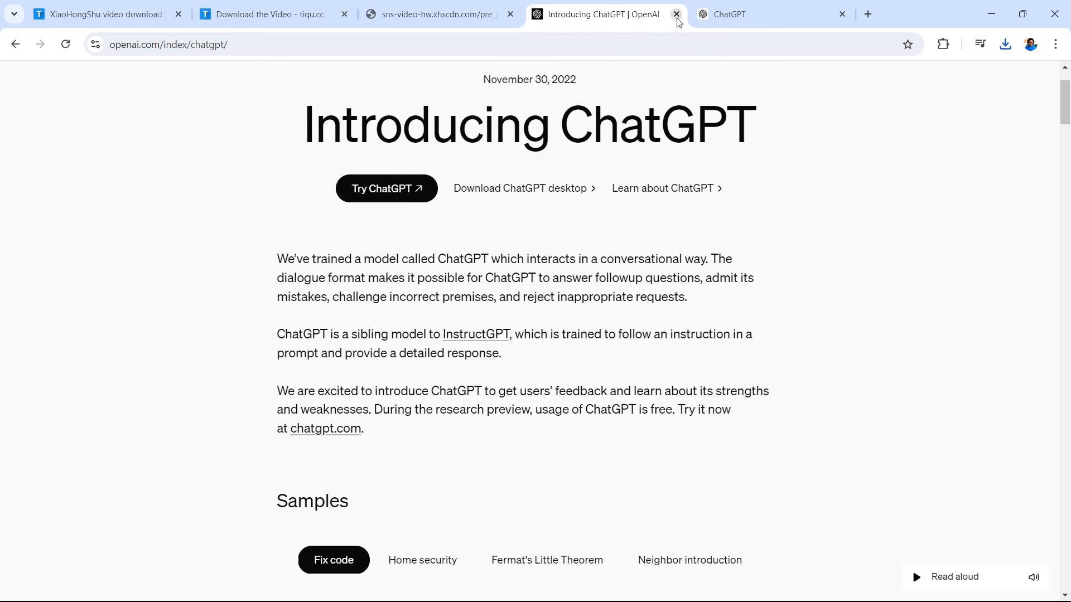
pyautogui.moveTo(601, 14)
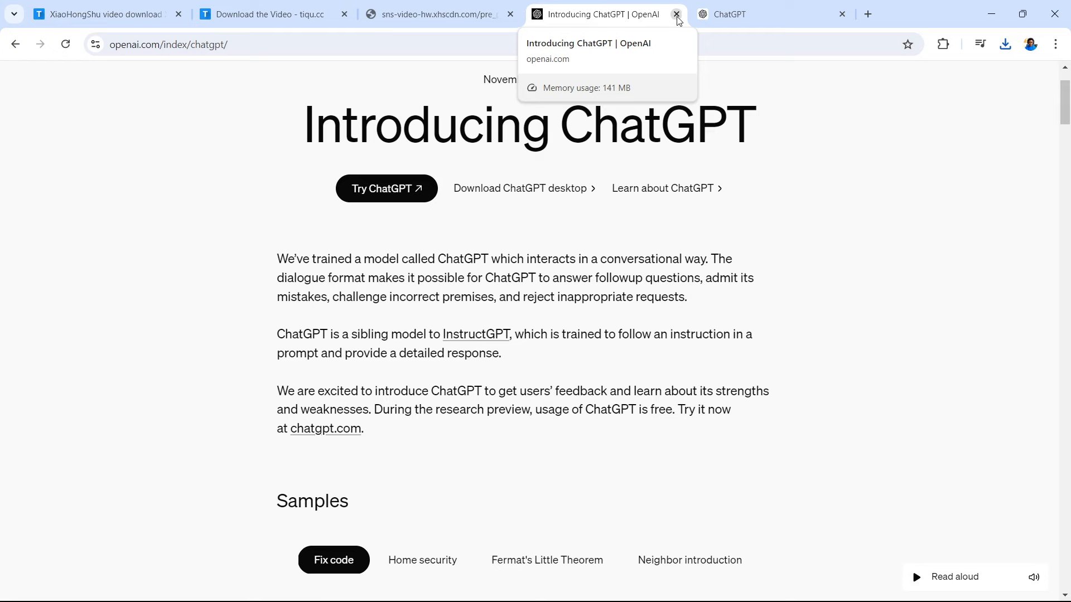
pyautogui.moveTo(727, 13)
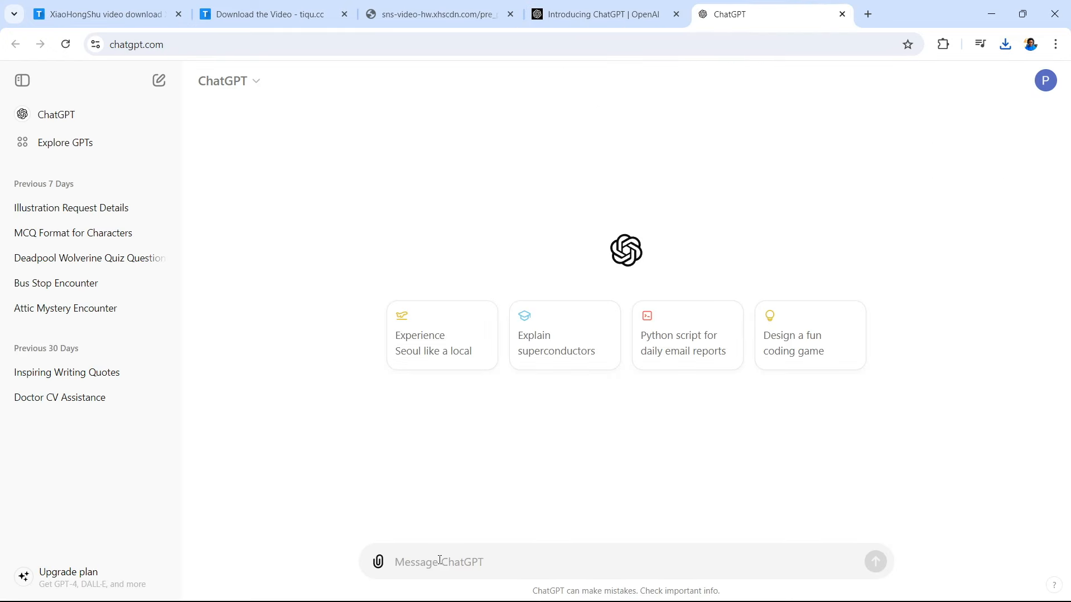
pyautogui.write("can you create 10 funny captions for a video about a white fluffy cat that has a very wide round circular mouth when it yawns it looks like kirby the game character that eats everything with it's bottomless gobble ability that allows kirby to swallow anything and anyone that stands in it's way")
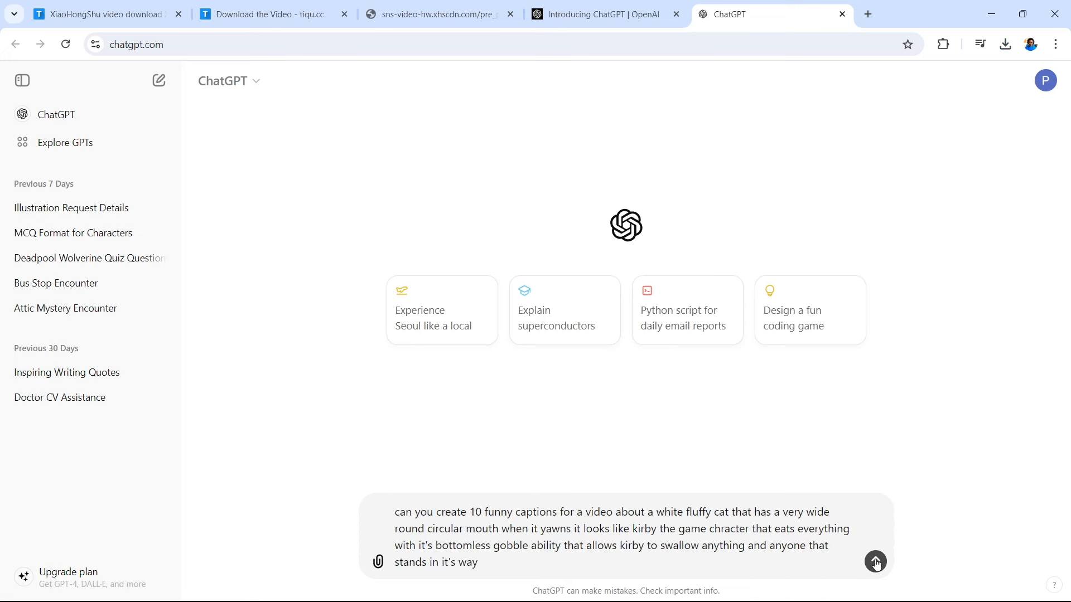
pyautogui.click(875, 563)
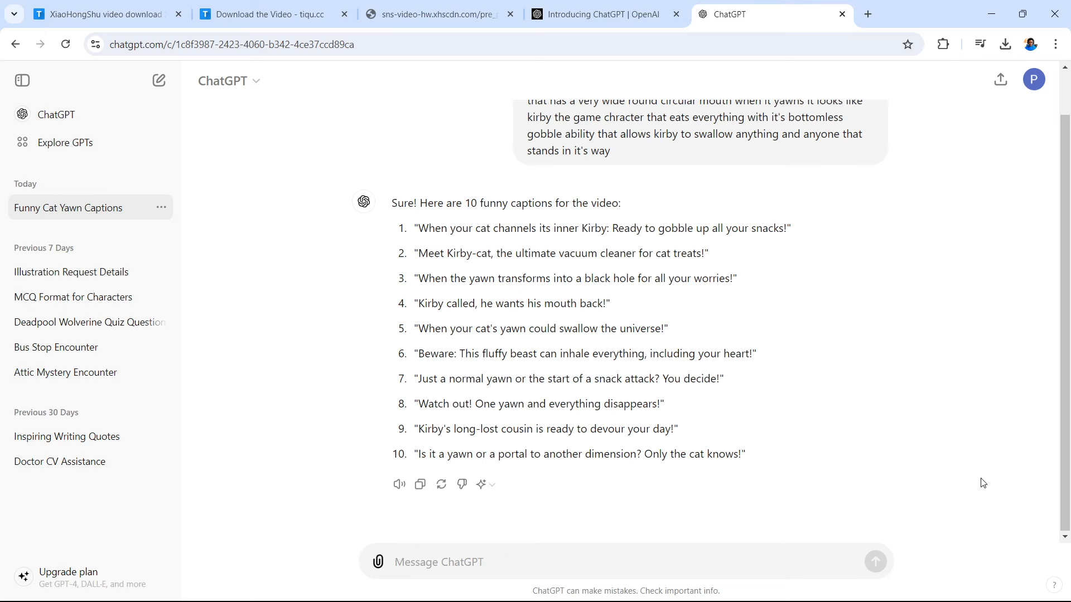
pyautogui.click(439, 562)
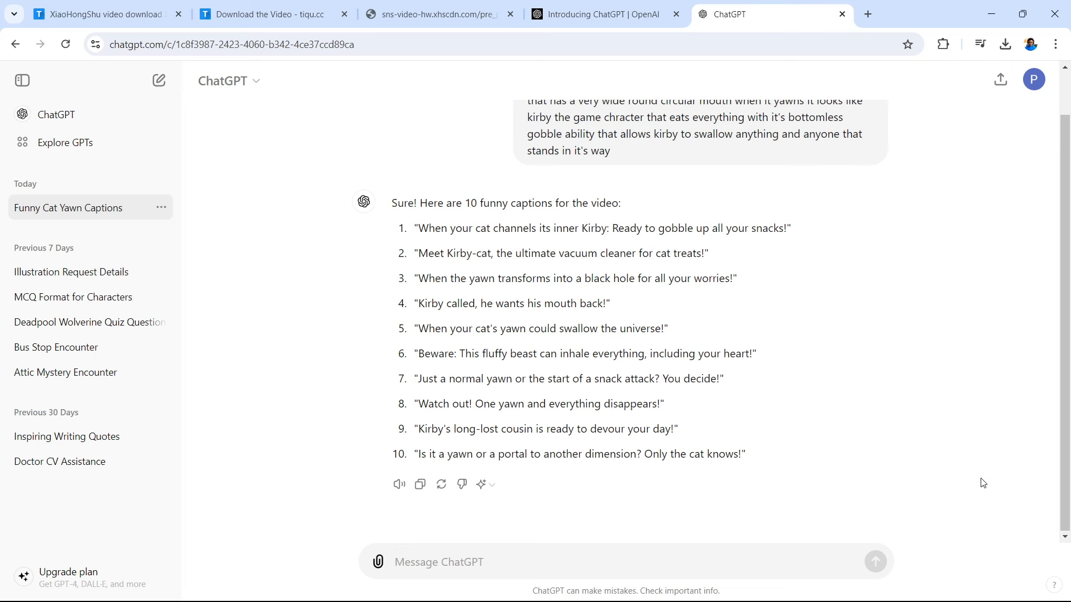
pyautogui.click(437, 562)
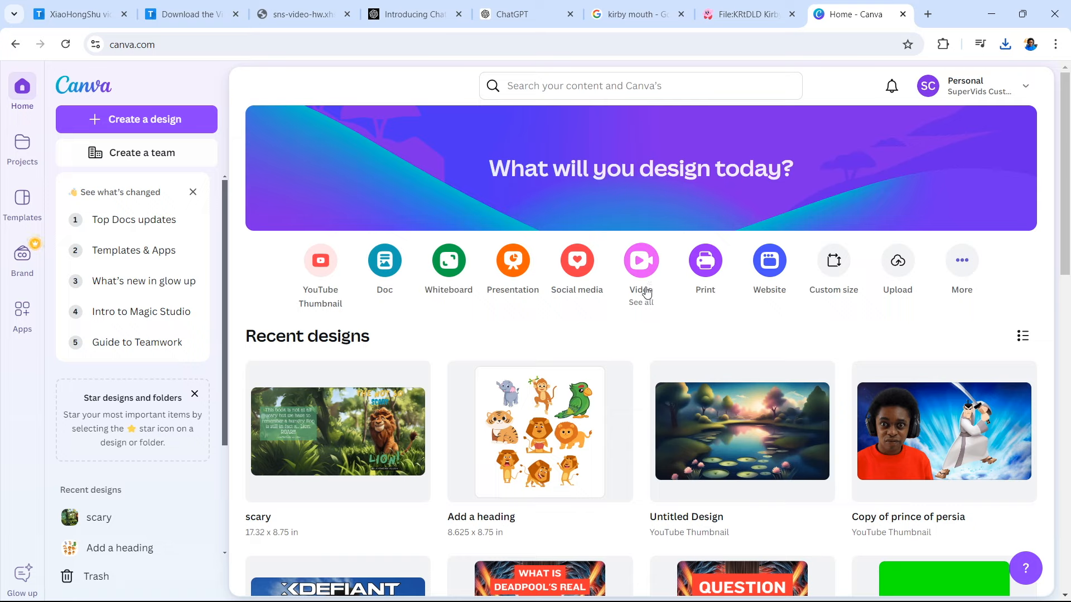
pyautogui.moveTo(645, 308)
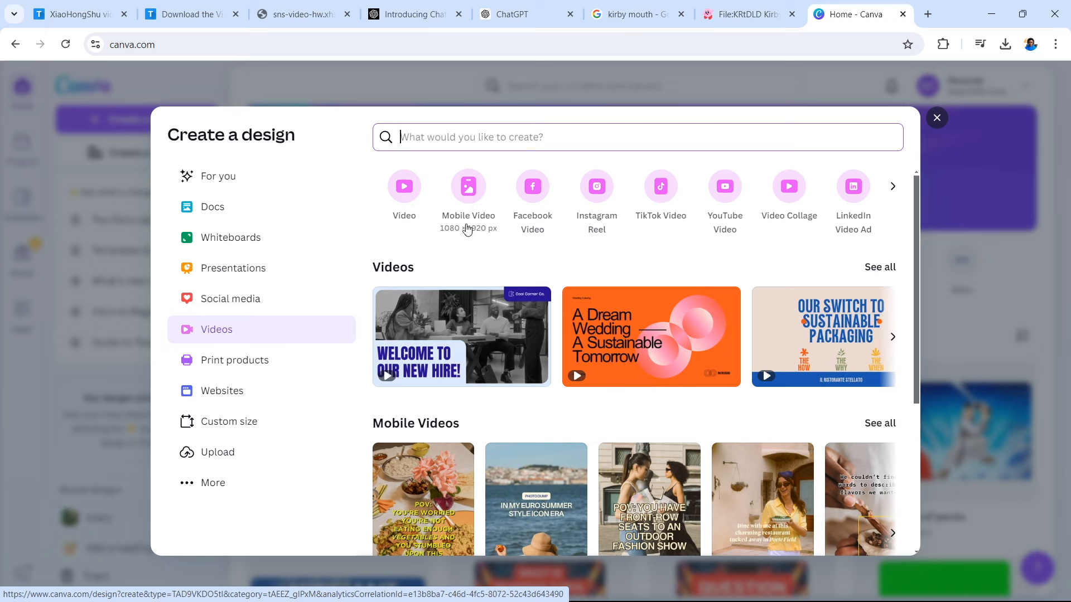
pyautogui.moveTo(463, 222)
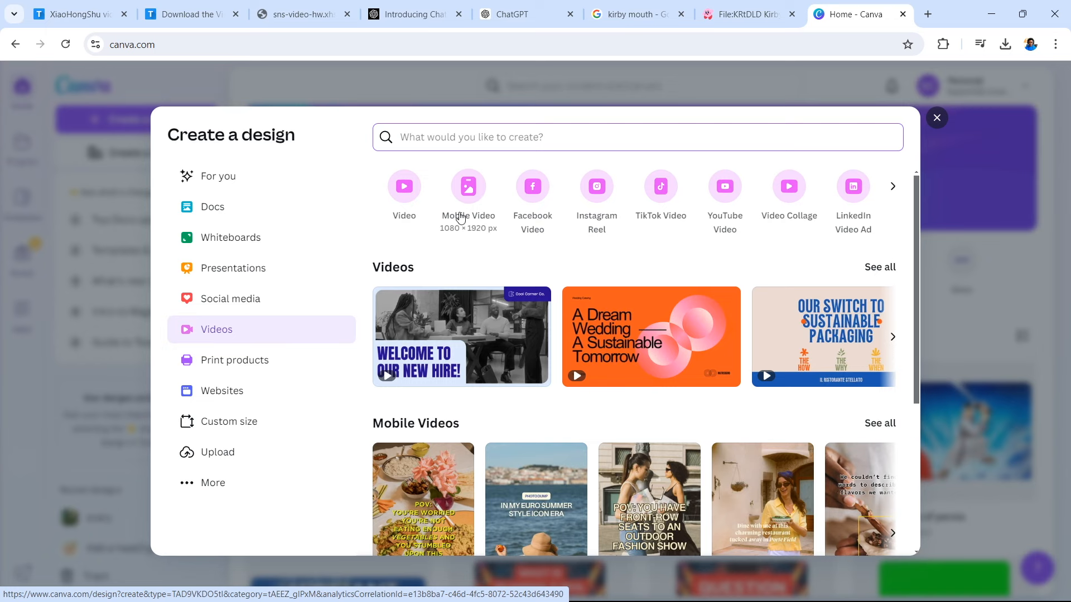
pyautogui.moveTo(472, 205)
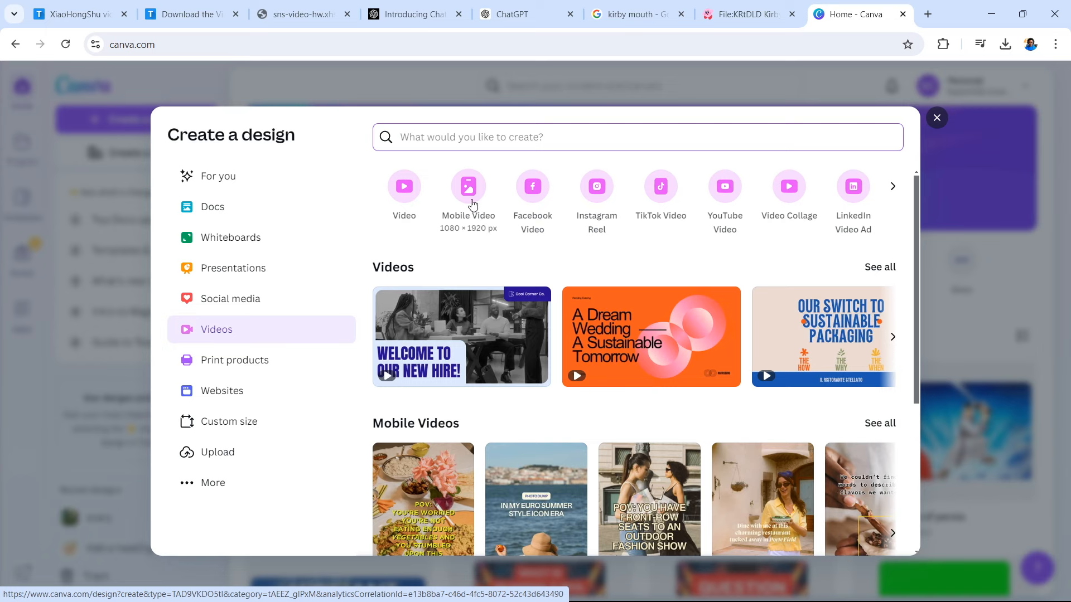
# - Create a new Mobile Video design at 1080 × 1920 px
pyautogui.click(468, 186)
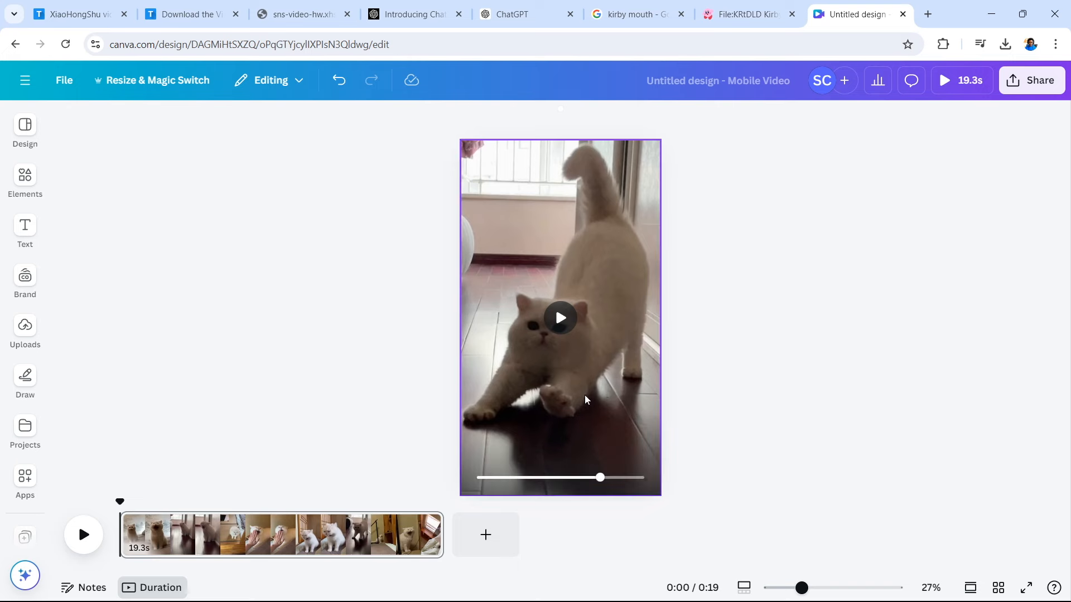
pyautogui.moveTo(610, 245)
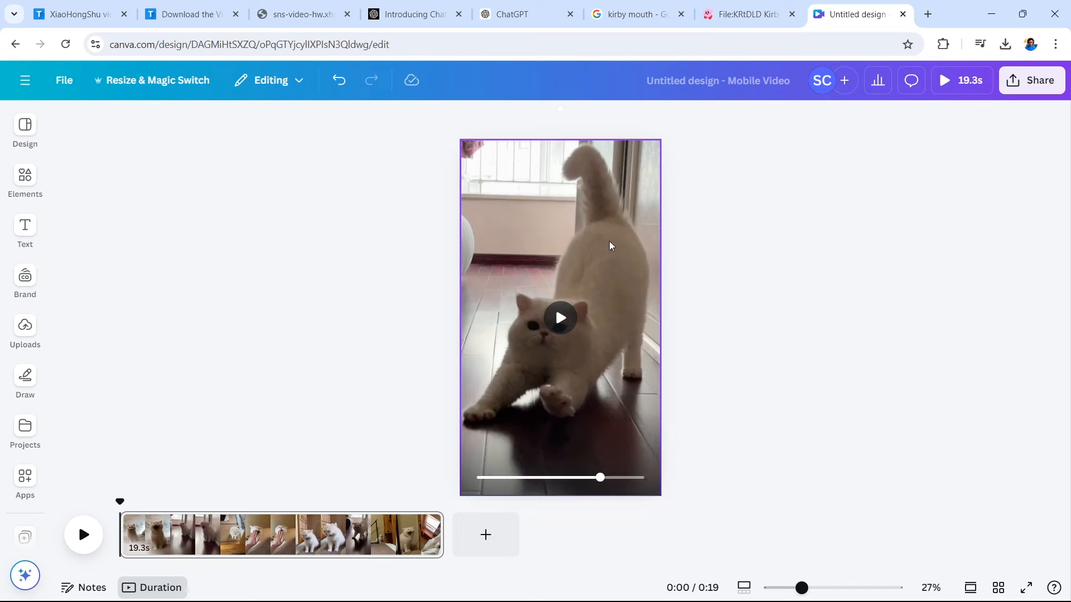
# - Set the cat clip's volume to 0 in its Audio settings
pyautogui.click(560, 317)
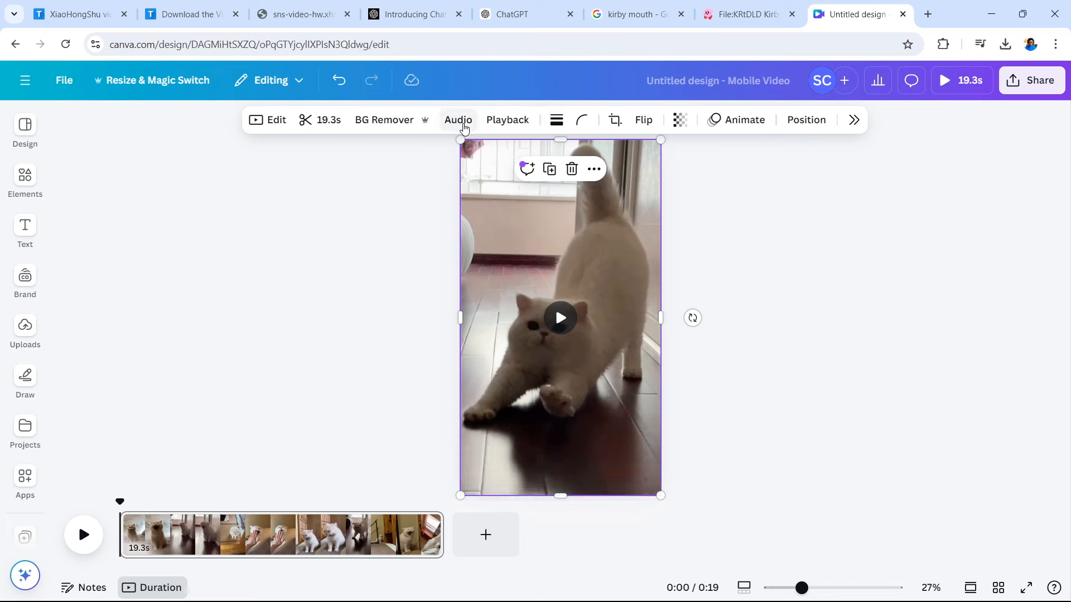
pyautogui.click(458, 119)
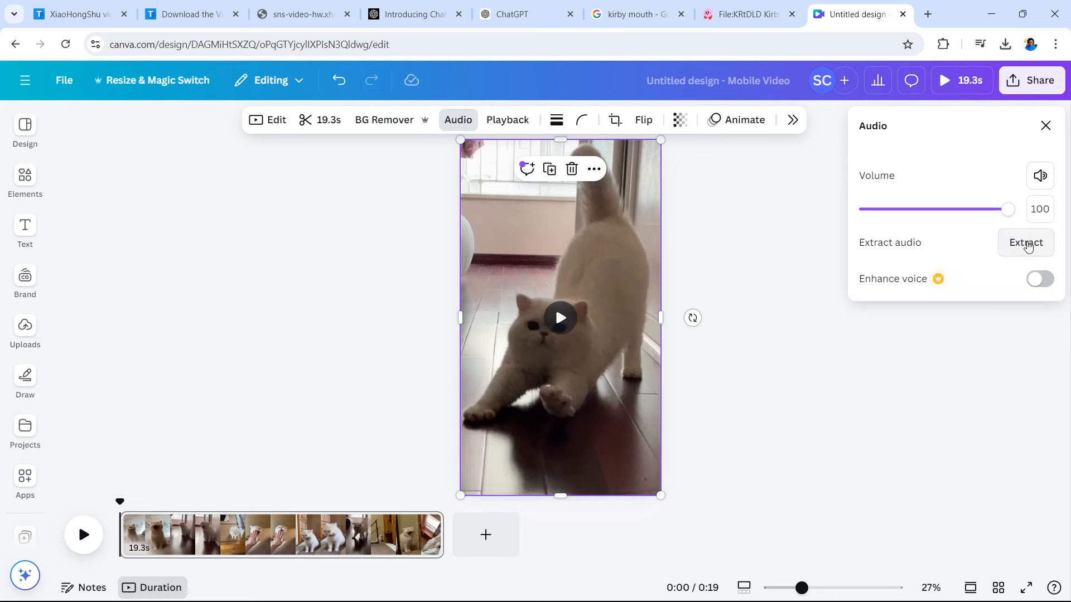
pyautogui.moveTo(1006, 210); pyautogui.dragTo(865, 210)
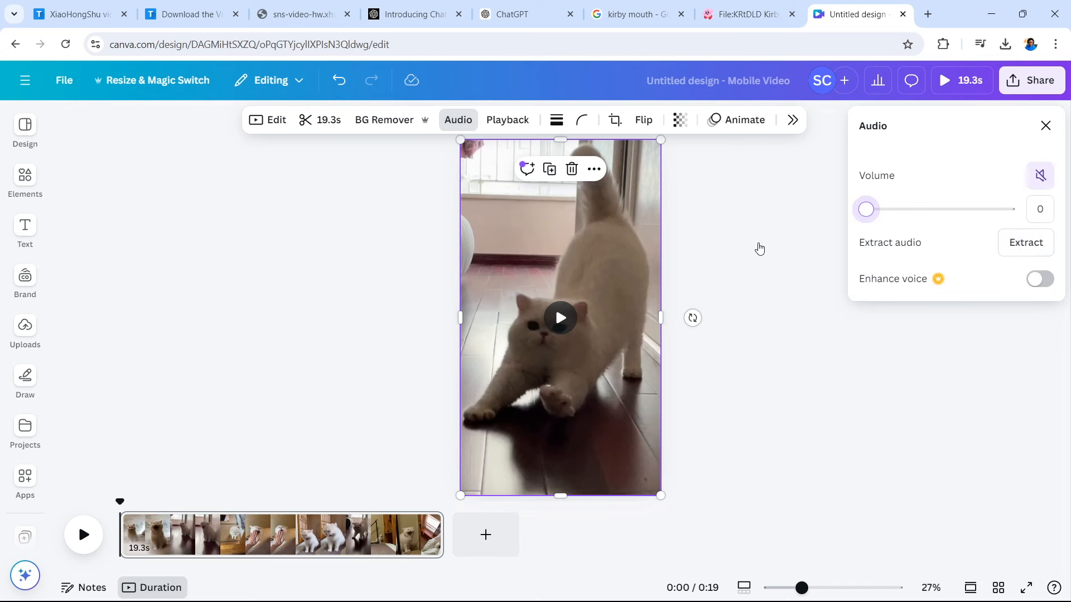
pyautogui.click(1046, 125)
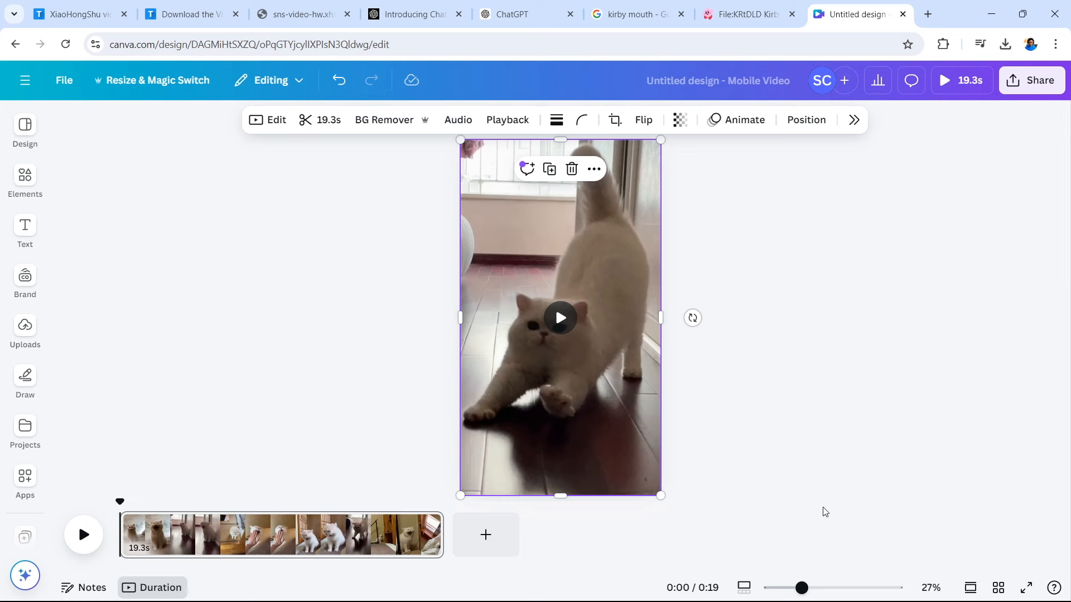
pyautogui.moveTo(826, 480)
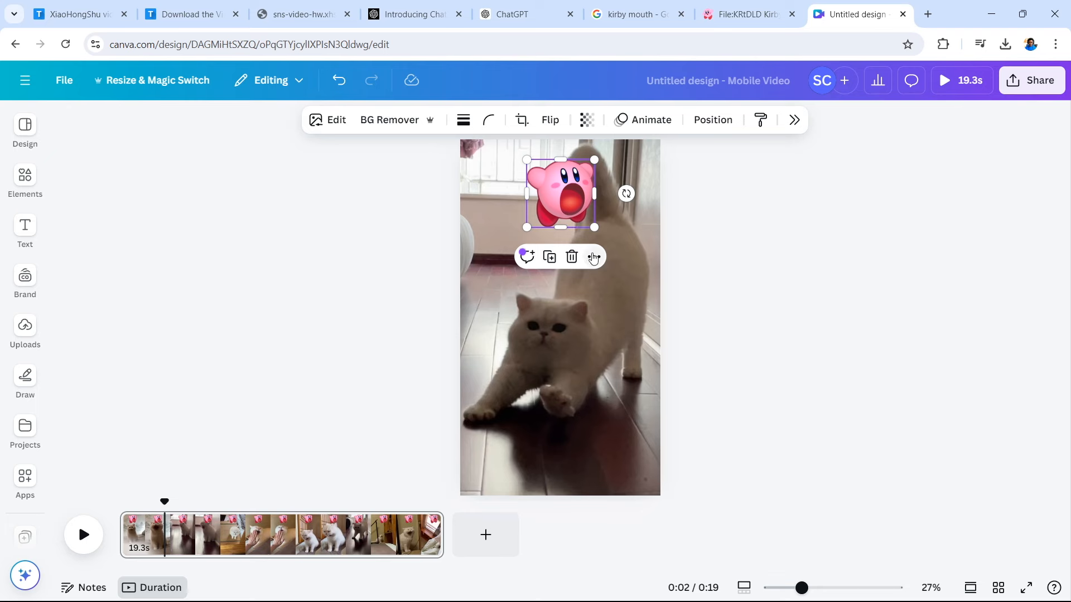
# - Trim the Kirby image's timing so it shows briefly from about 0:02
pyautogui.click(592, 256)
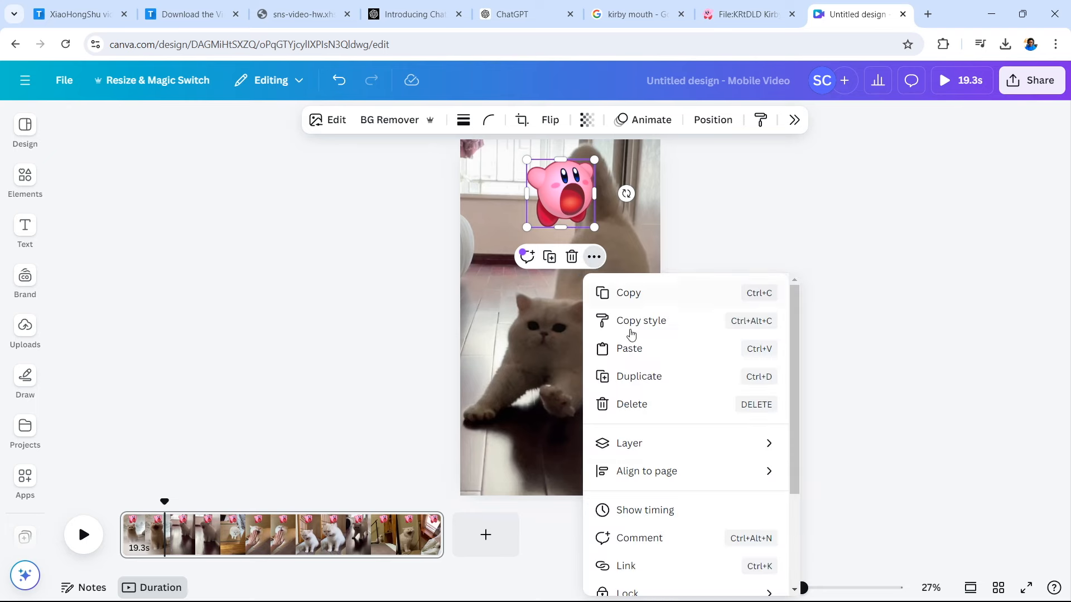
pyautogui.moveTo(658, 512)
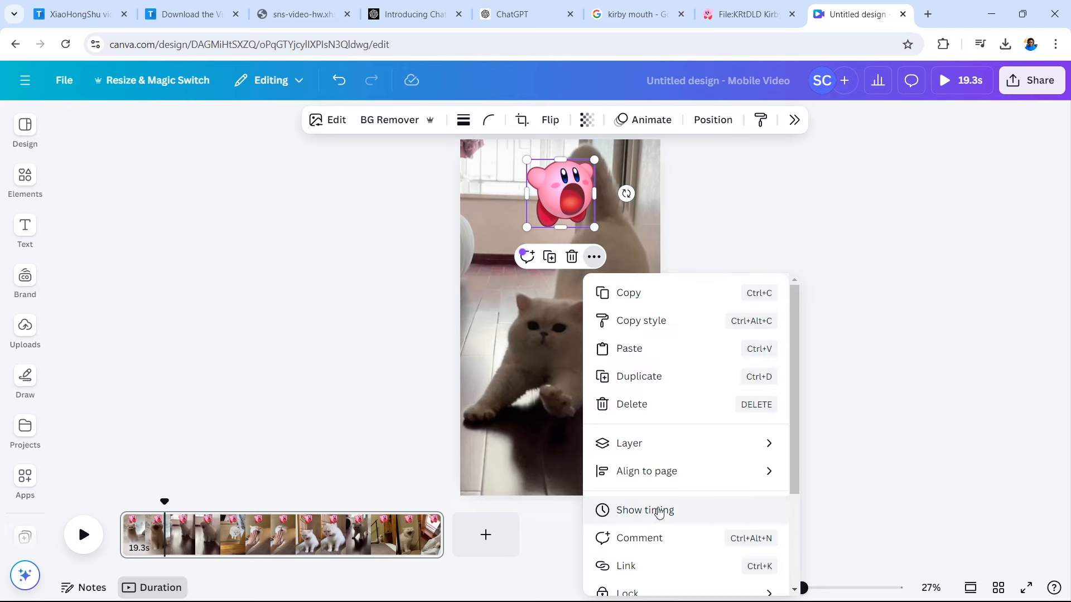
pyautogui.click(643, 510)
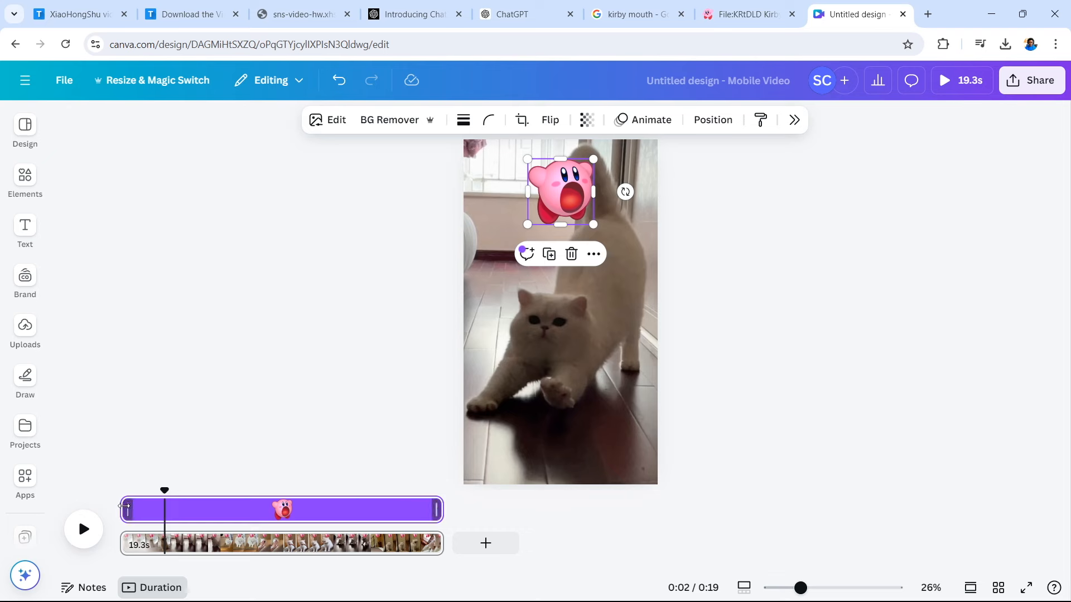
pyautogui.moveTo(125, 508); pyautogui.dragTo(165, 508)
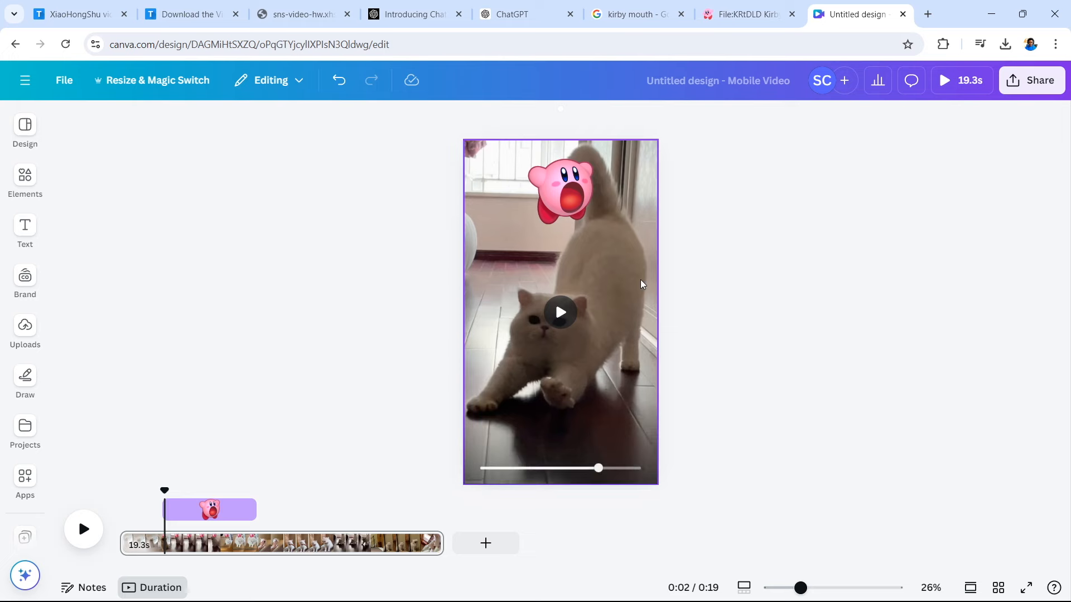
# - Add a heading text box over the middle of the cat video
pyautogui.click(25, 232)
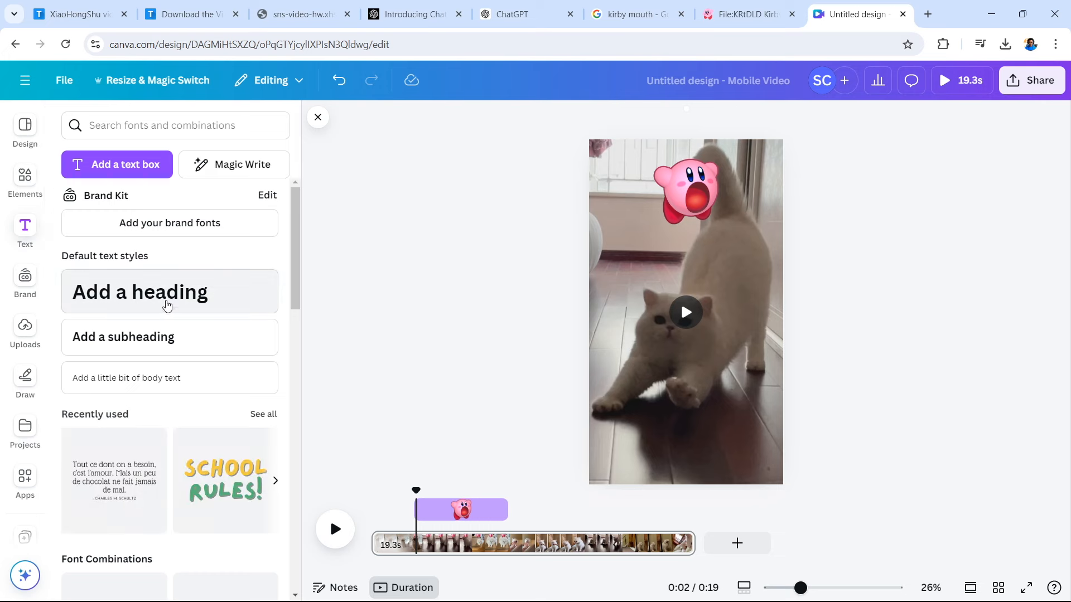
pyautogui.moveTo(161, 305)
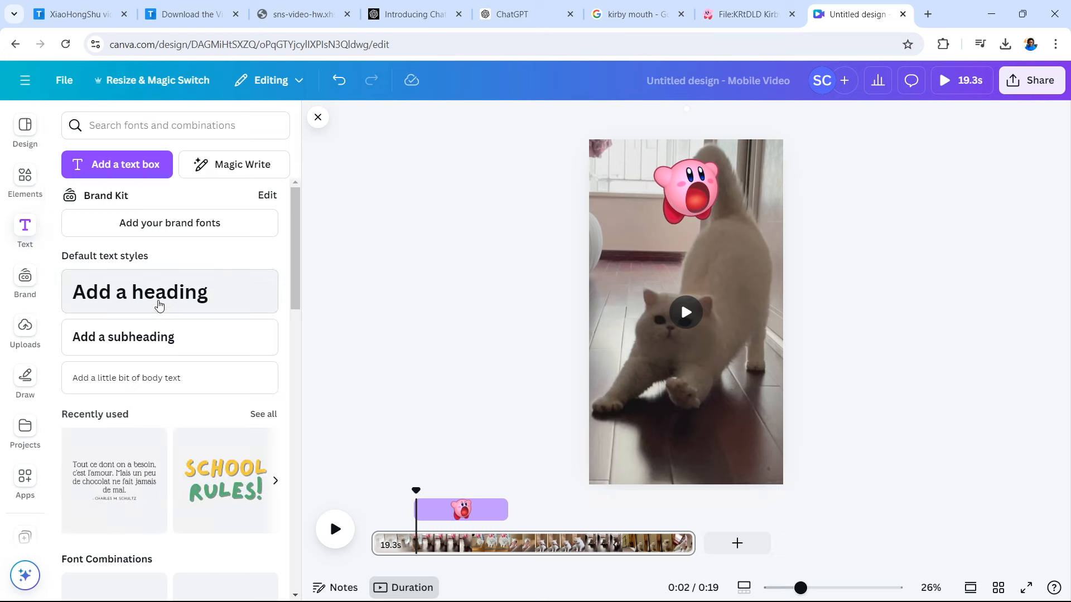
pyautogui.scroll(-3)
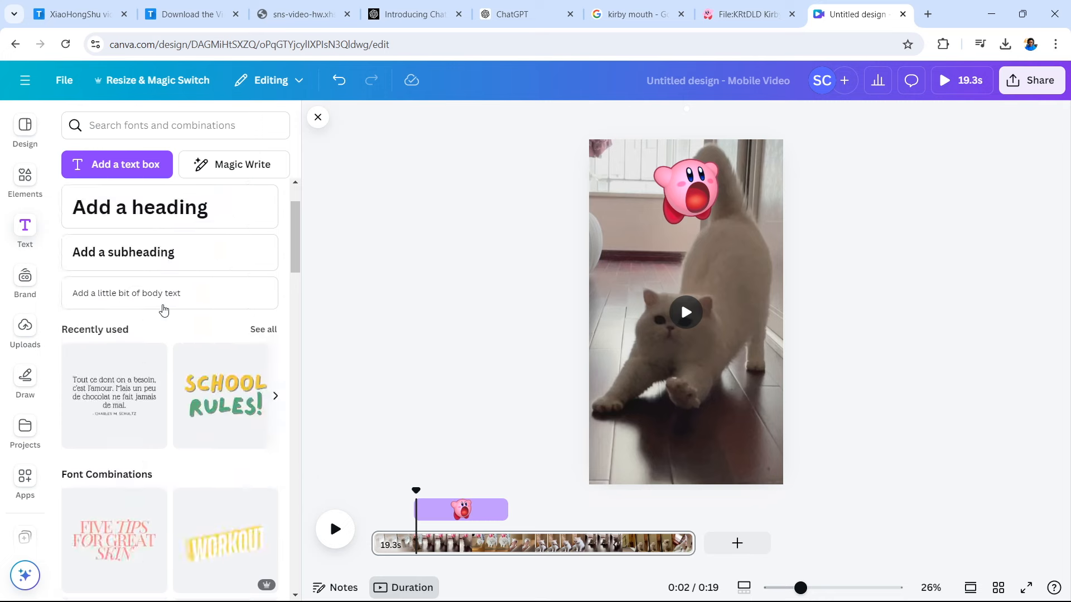
pyautogui.click(139, 207)
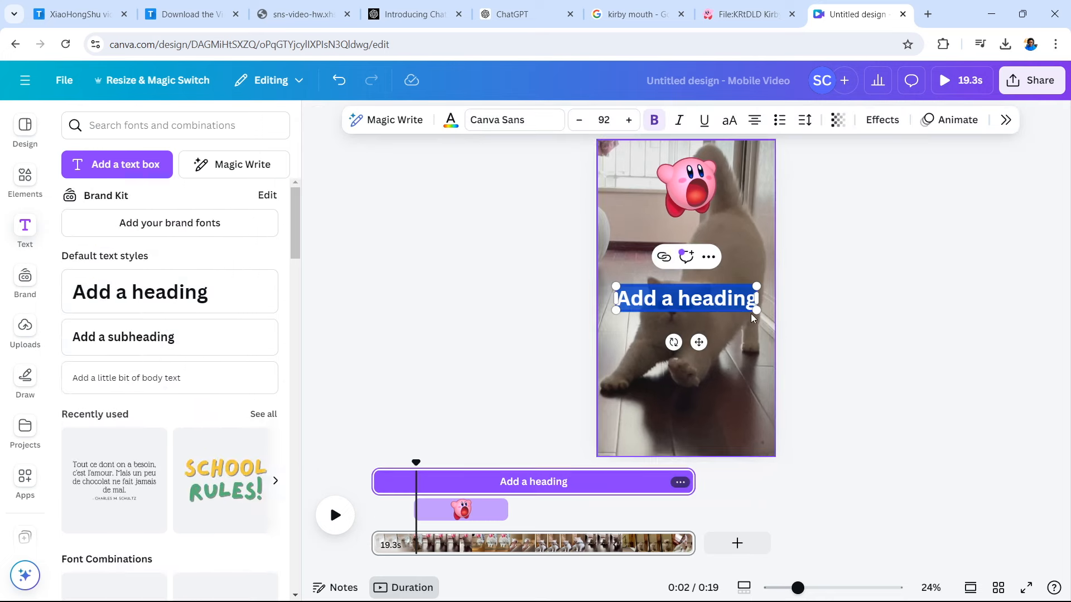
pyautogui.click(873, 382)
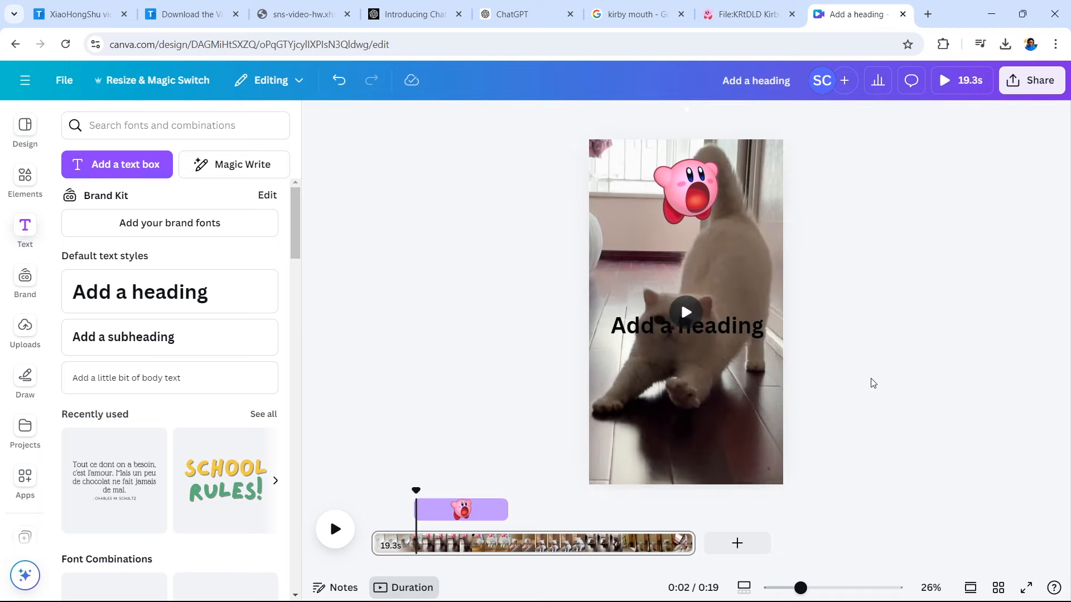
# - Apply a yellow Background text effect to the heading
pyautogui.click(687, 325)
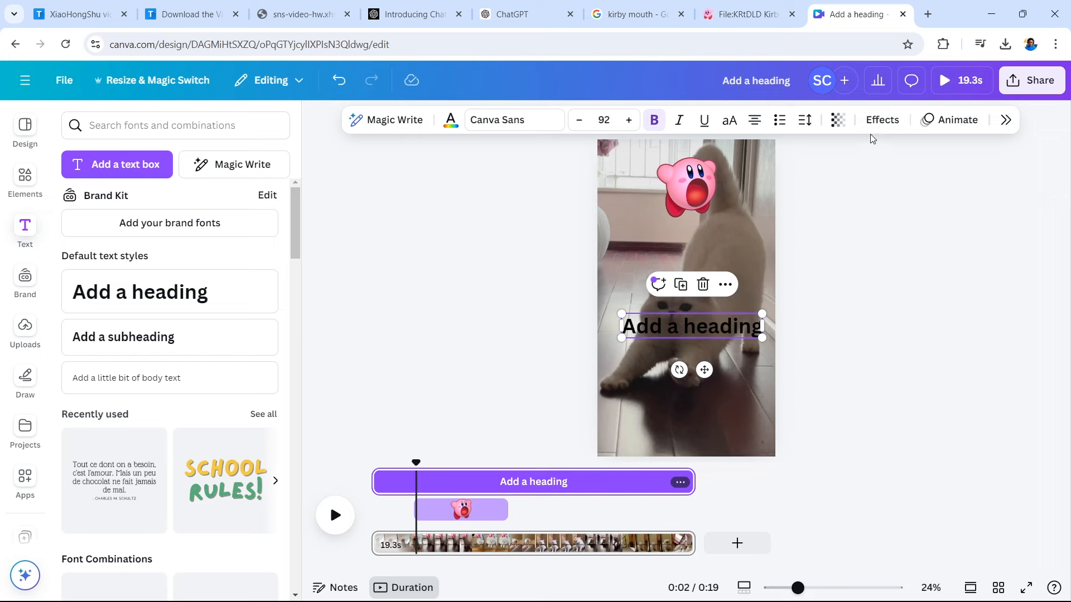
pyautogui.click(881, 119)
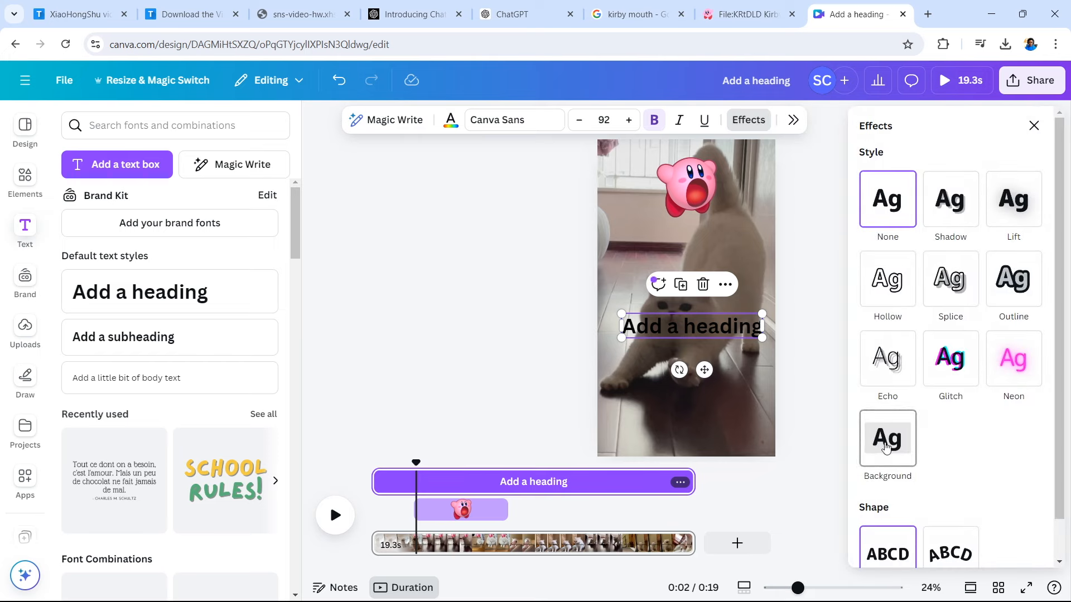
pyautogui.click(887, 437)
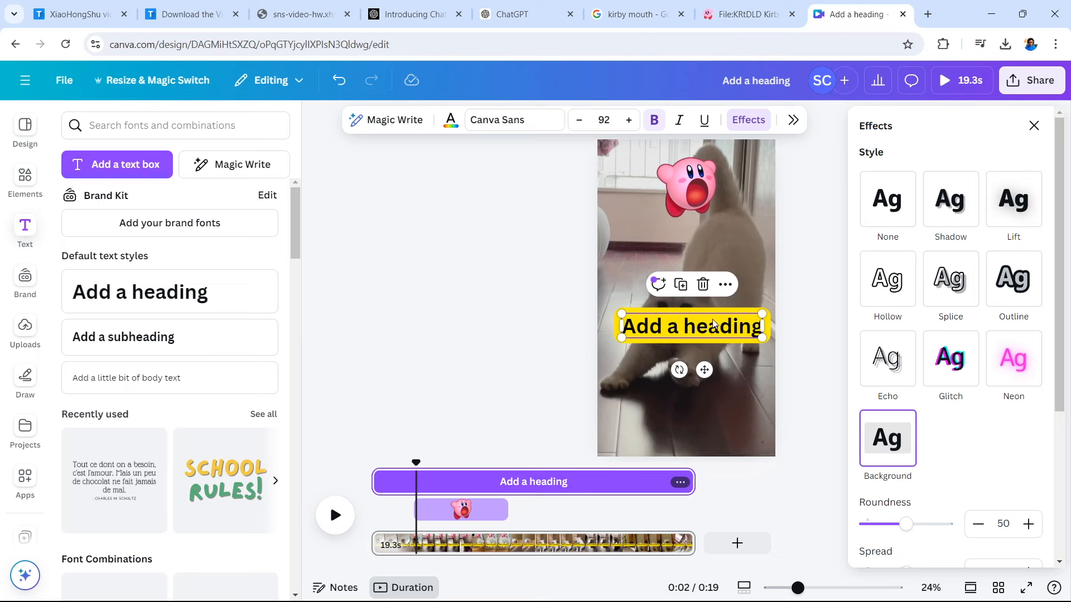
pyautogui.moveTo(732, 335)
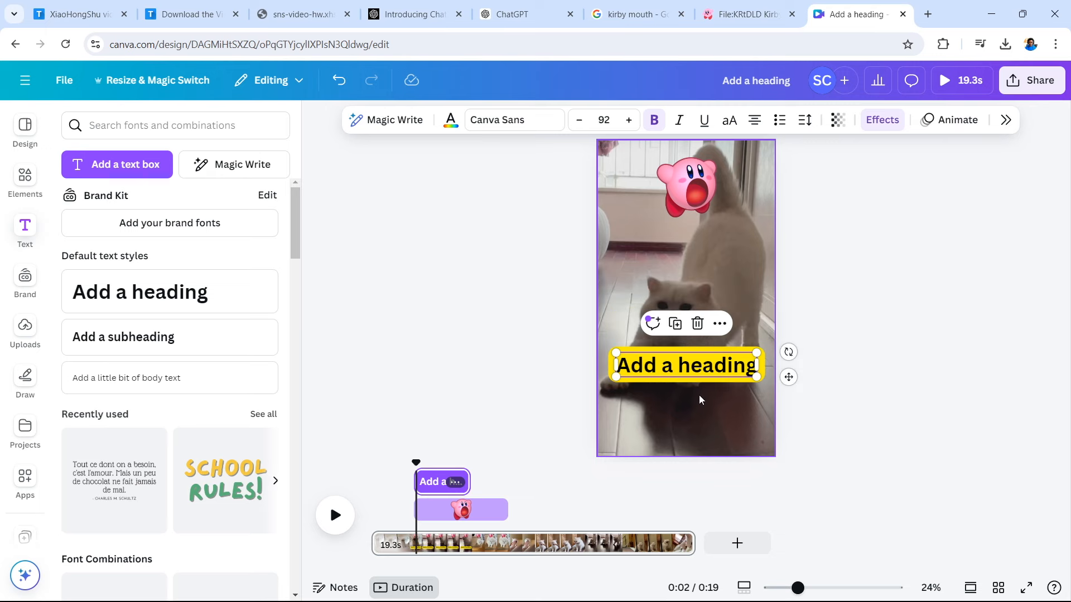
pyautogui.moveTo(620, 411)
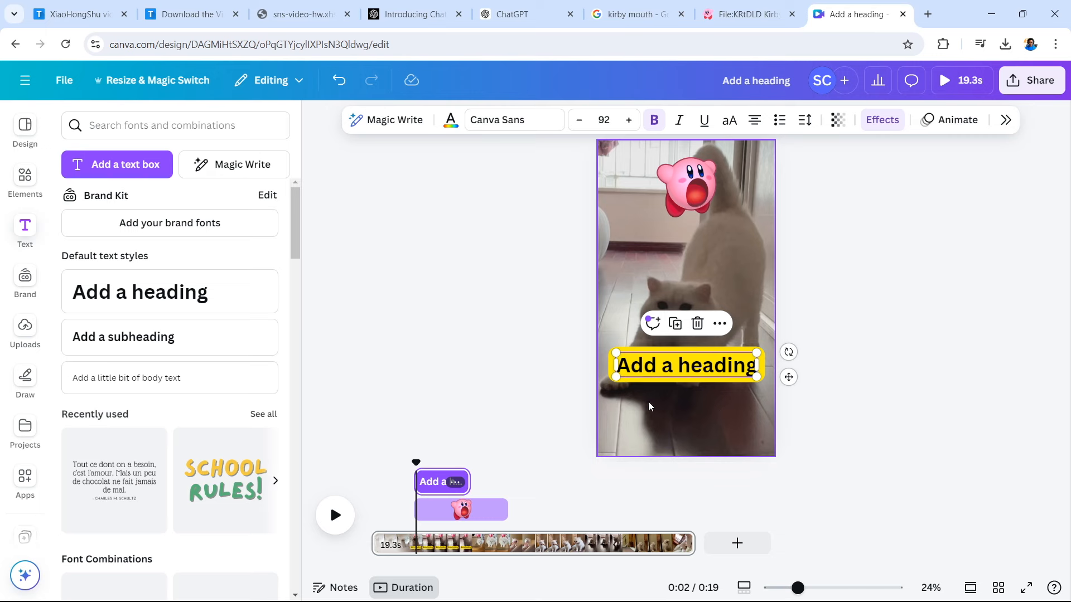
pyautogui.moveTo(638, 422)
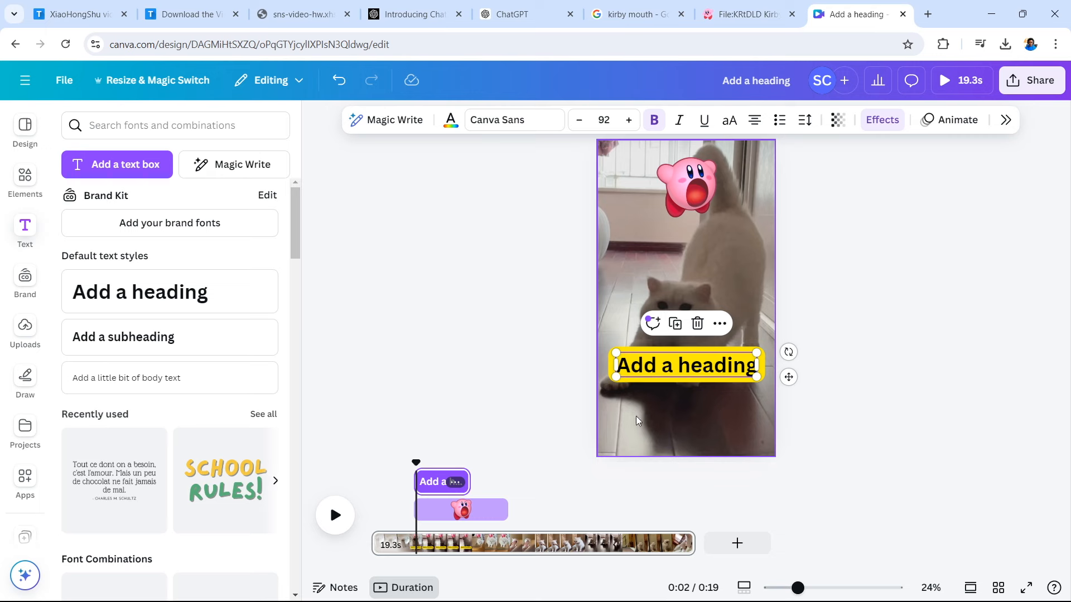
pyautogui.moveTo(628, 416)
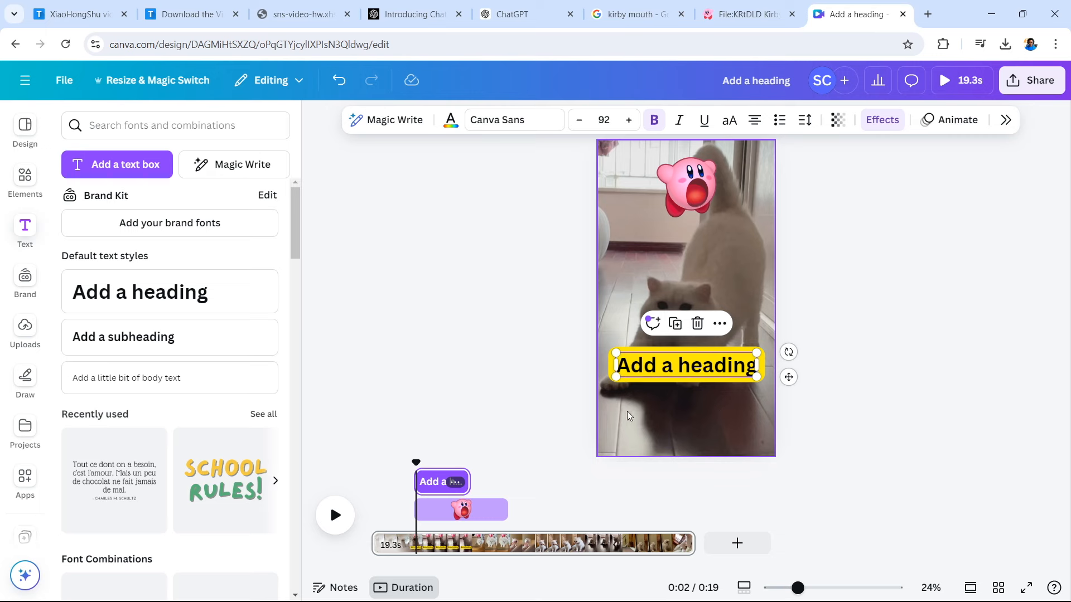
pyautogui.moveTo(717, 408)
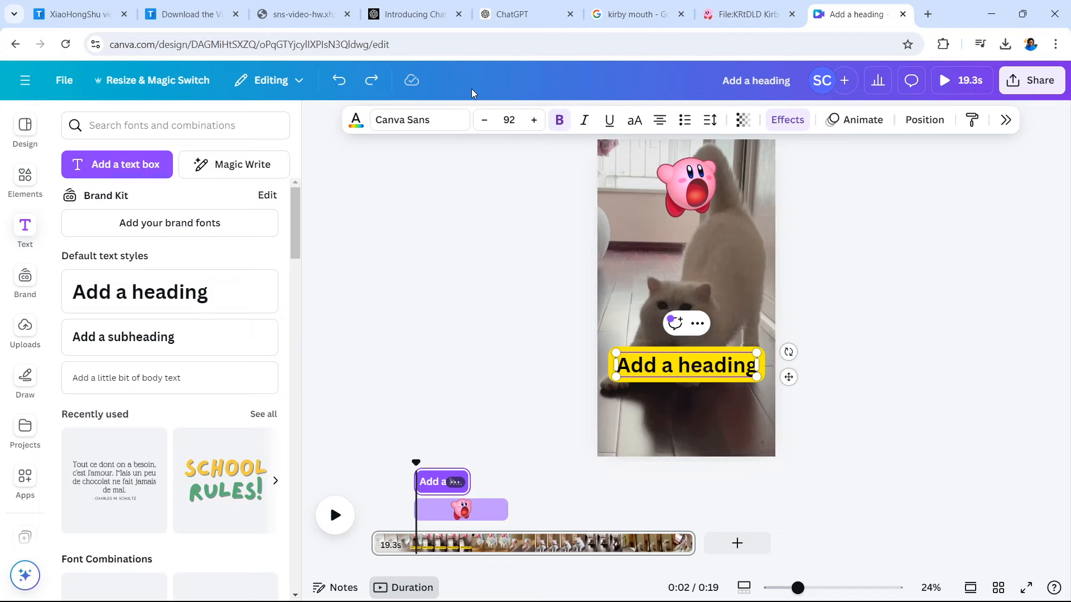
# - Select caption 4, 'Kirby called, he wants his mouth back!', in ChatGPT
pyautogui.click(522, 14)
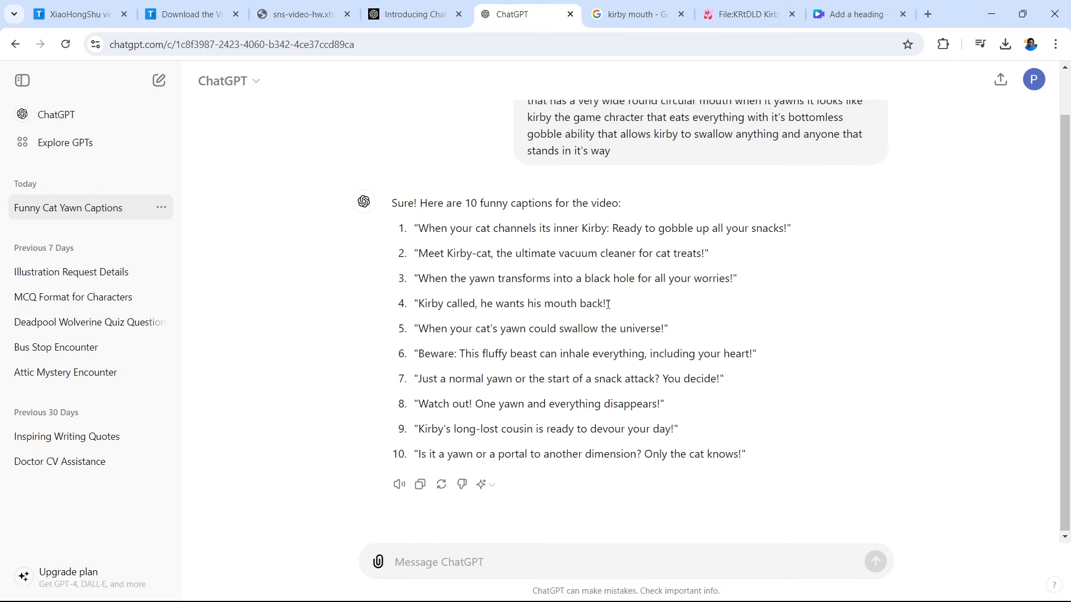
pyautogui.moveTo(442, 303); pyautogui.dragTo(606, 304)
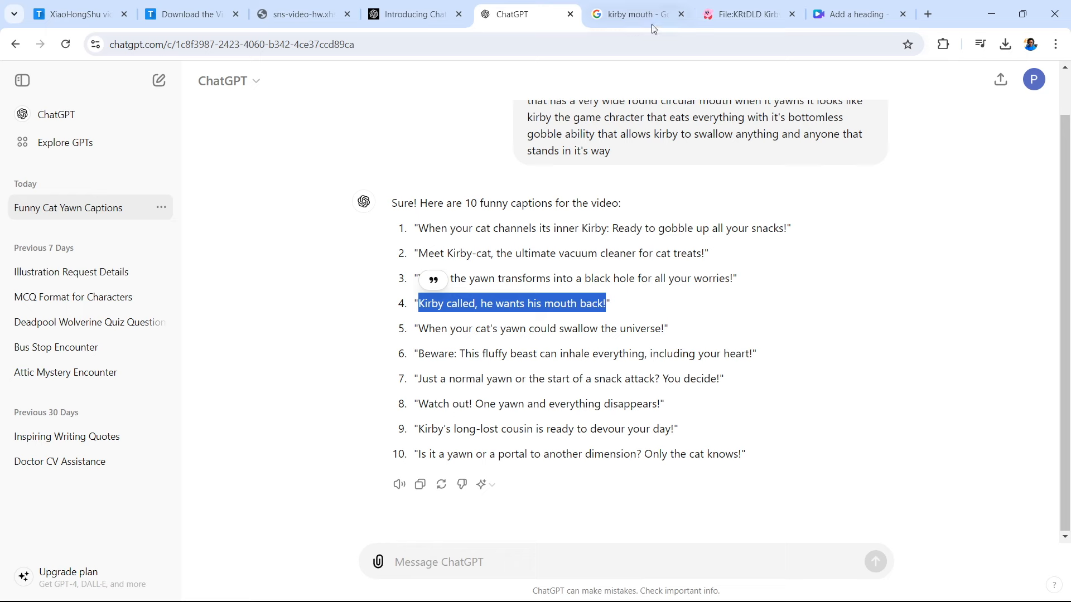
pyautogui.moveTo(629, 14)
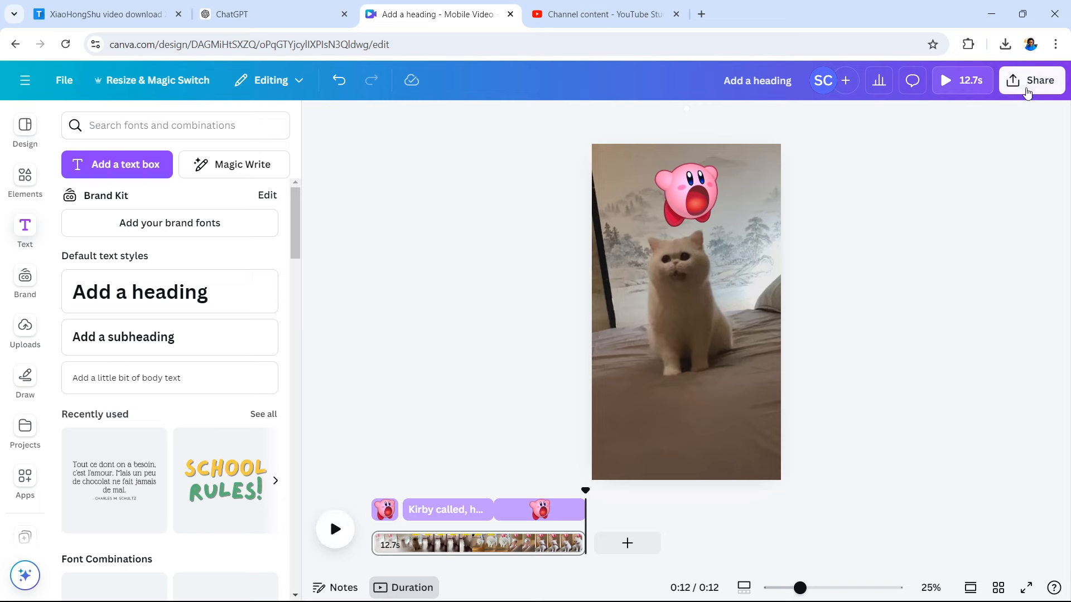
# - Export the 12.7-second captioned Kirby cat video as a 1080p MP4
pyautogui.click(1031, 80)
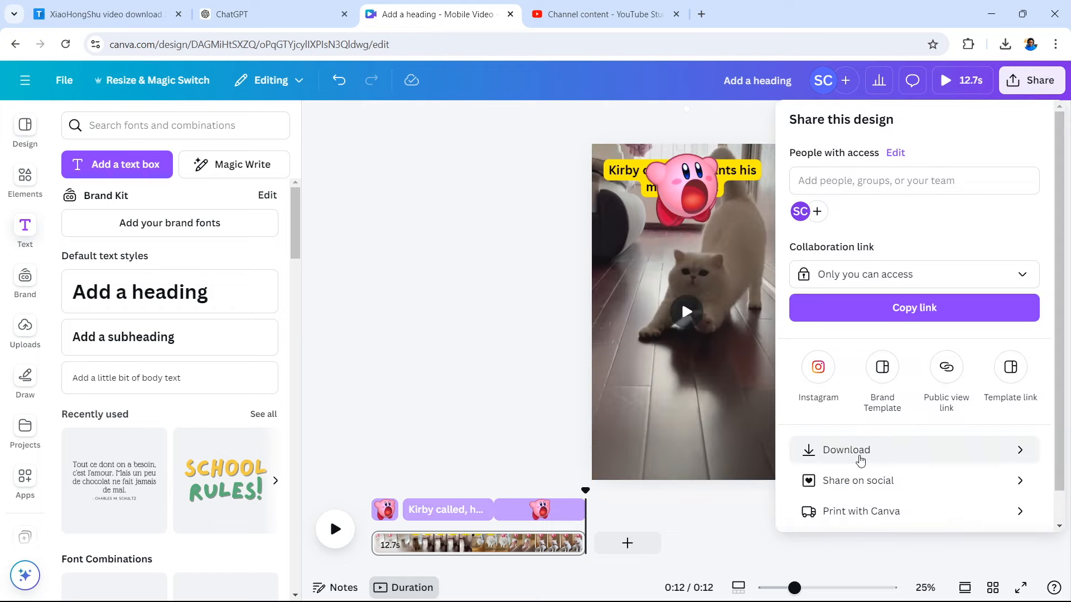
pyautogui.click(845, 449)
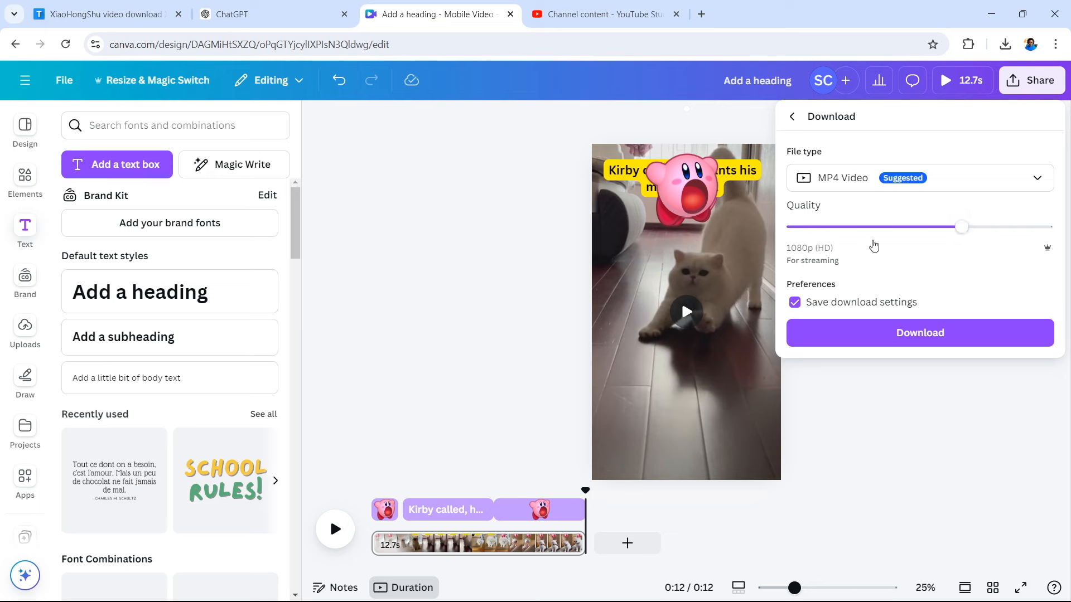
pyautogui.moveTo(861, 259)
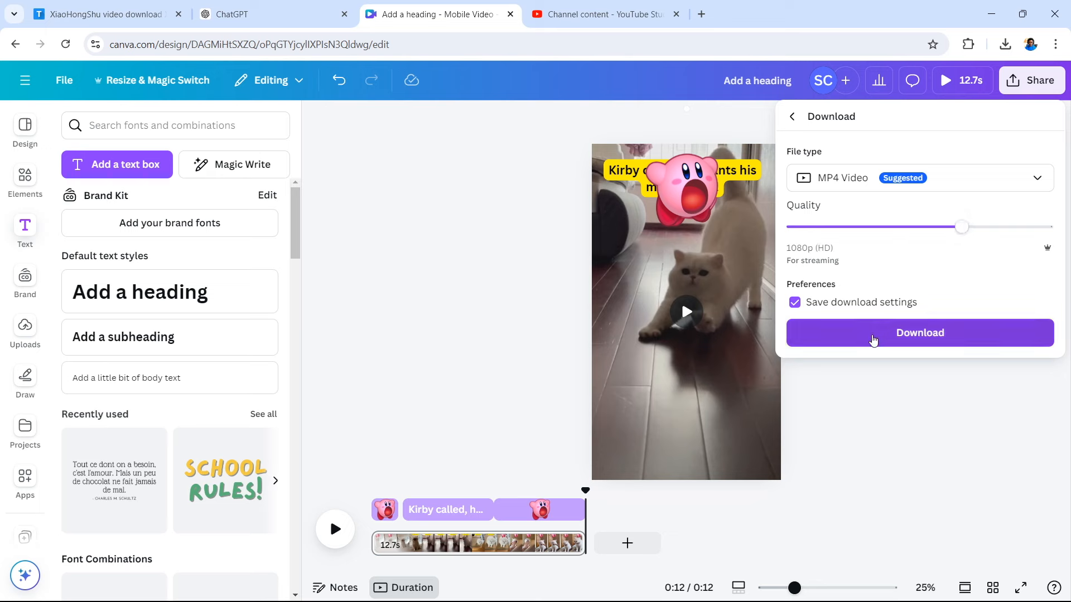
pyautogui.click(919, 332)
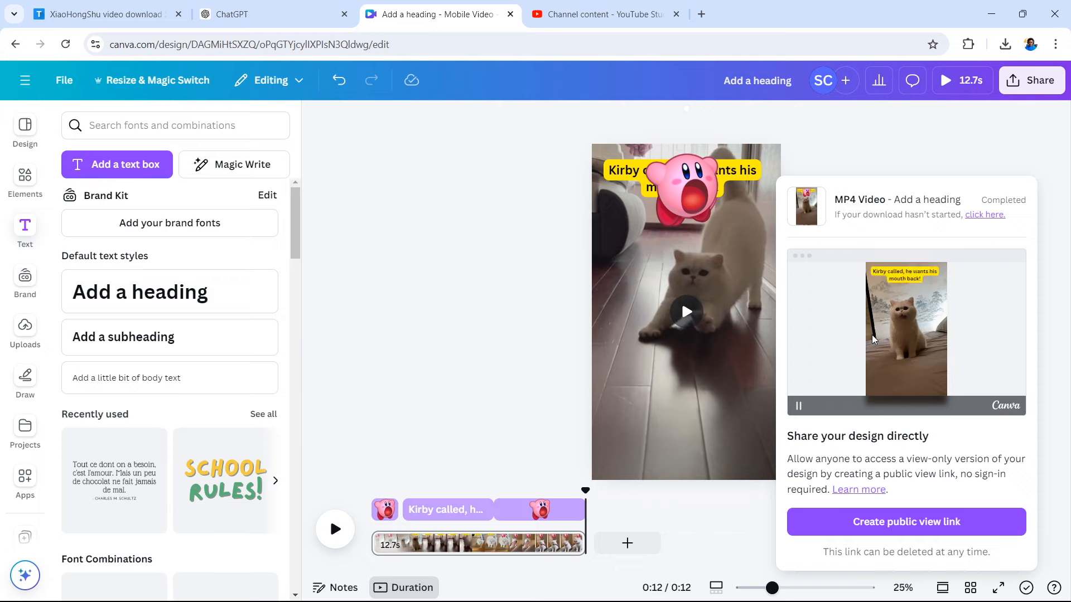
# - Mark the 'Cute Cat Has Giant Mouth' upload not made for kids and review its details
pyautogui.click(603, 13)
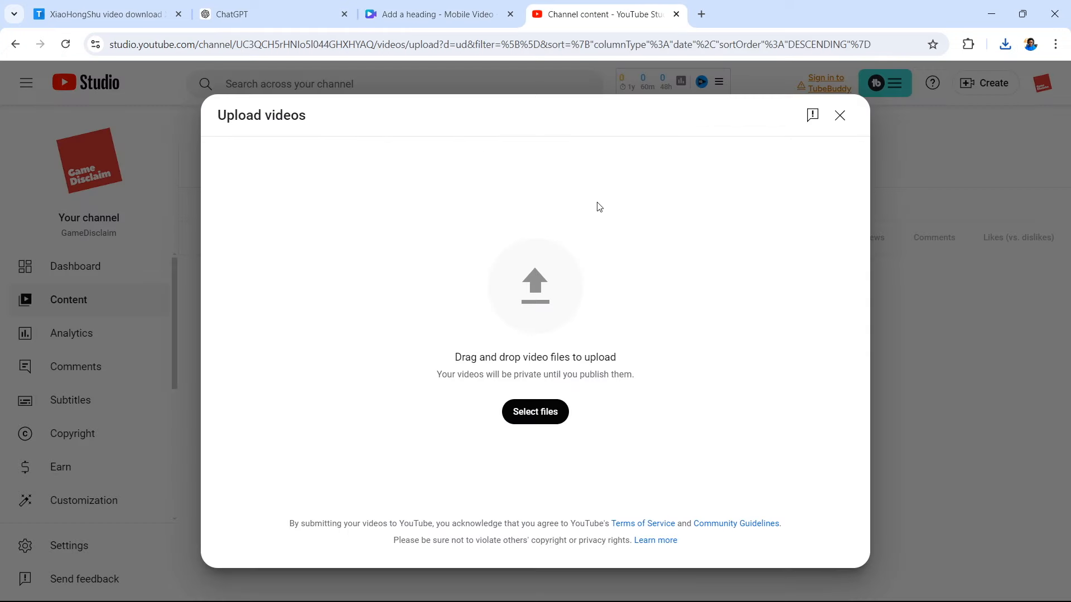
pyautogui.moveTo(661, 410)
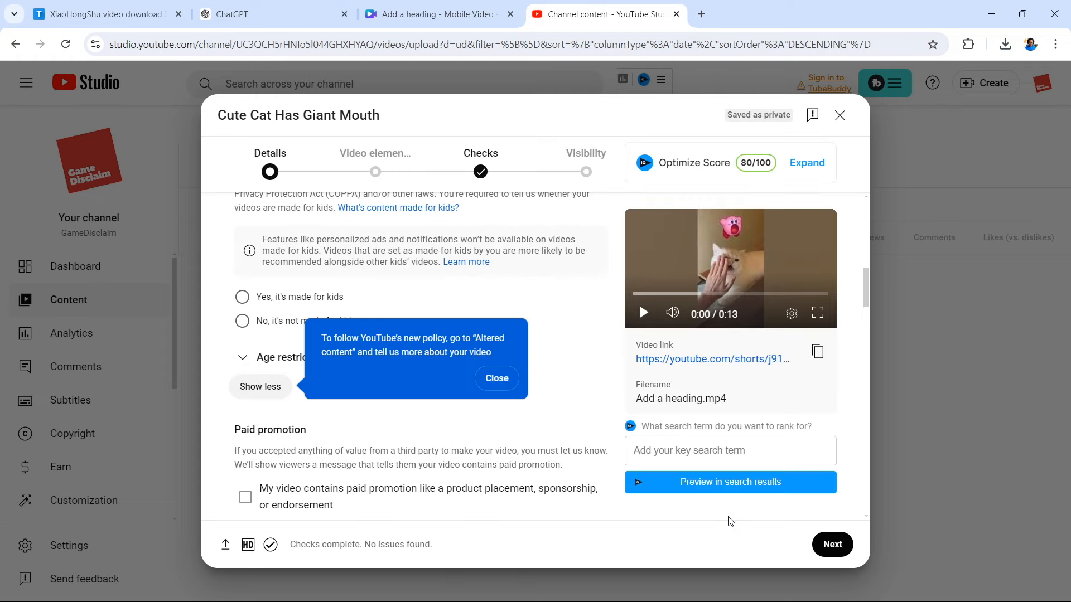
pyautogui.moveTo(254, 334)
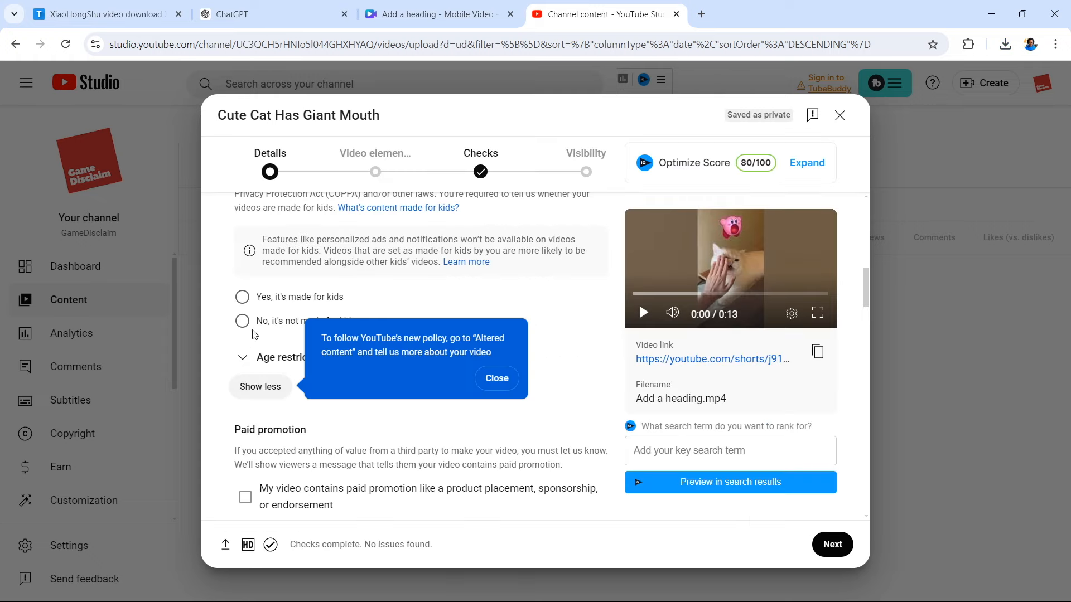
pyautogui.click(241, 321)
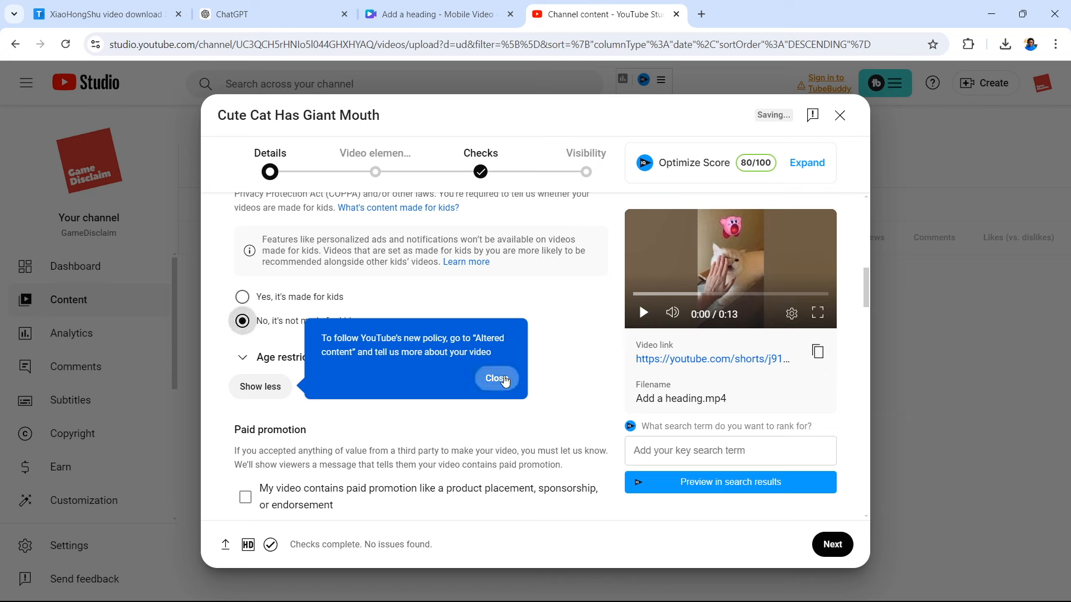
pyautogui.click(496, 379)
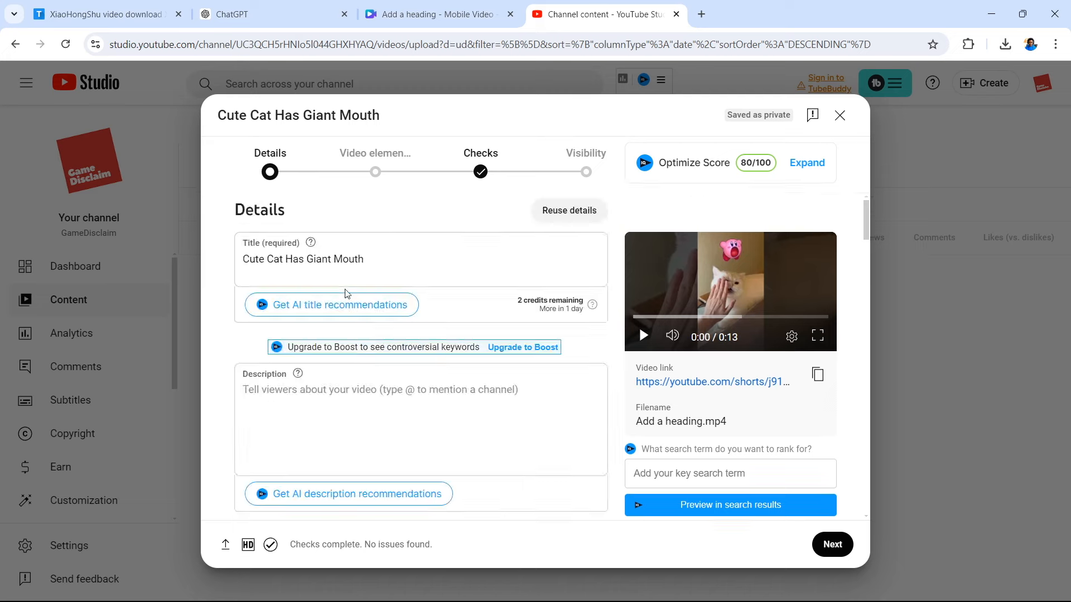
pyautogui.scroll(-3)
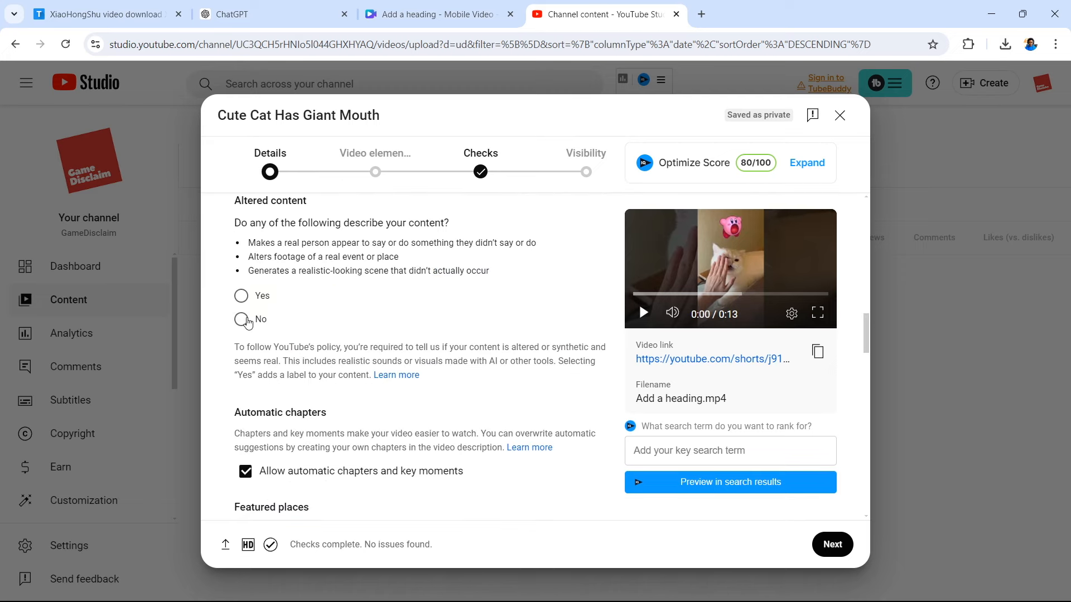
pyautogui.scroll(-3)
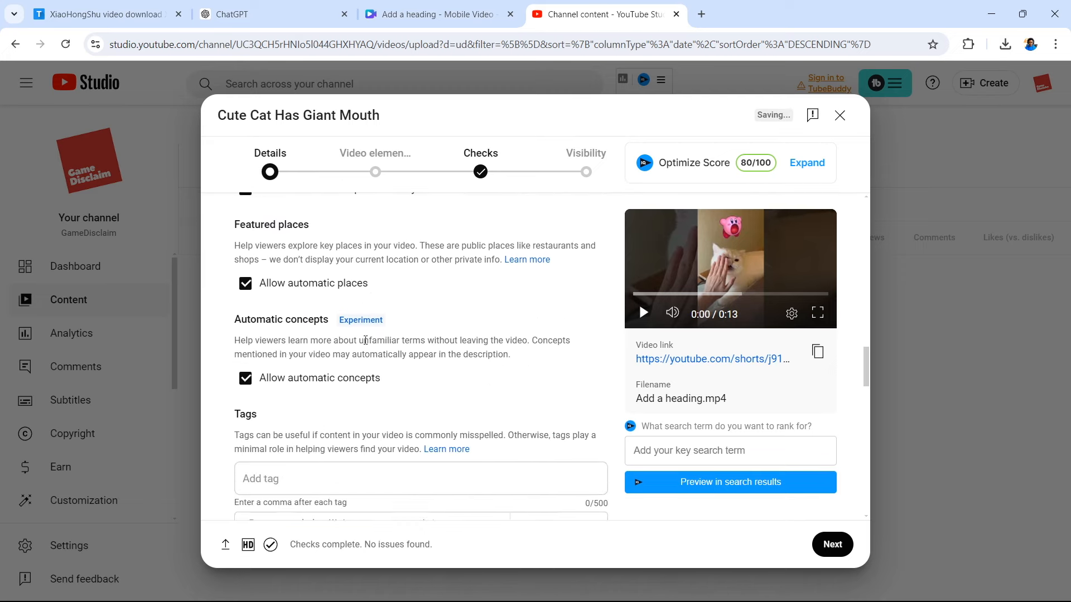
pyautogui.scroll(3)
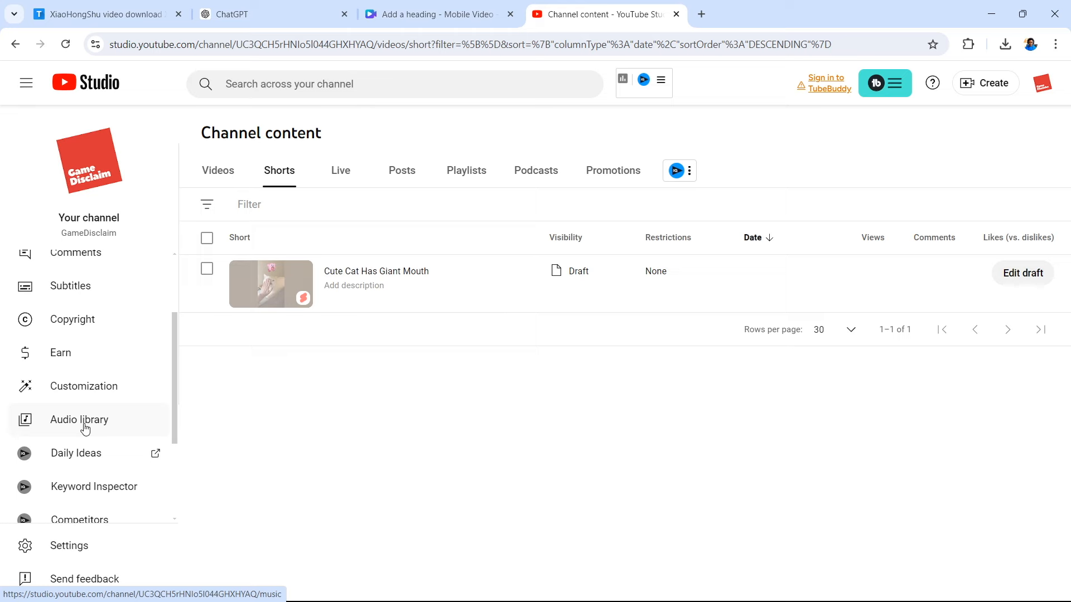
# - Filter the YouTube Audio Library to tracks requiring attribution
pyautogui.click(79, 420)
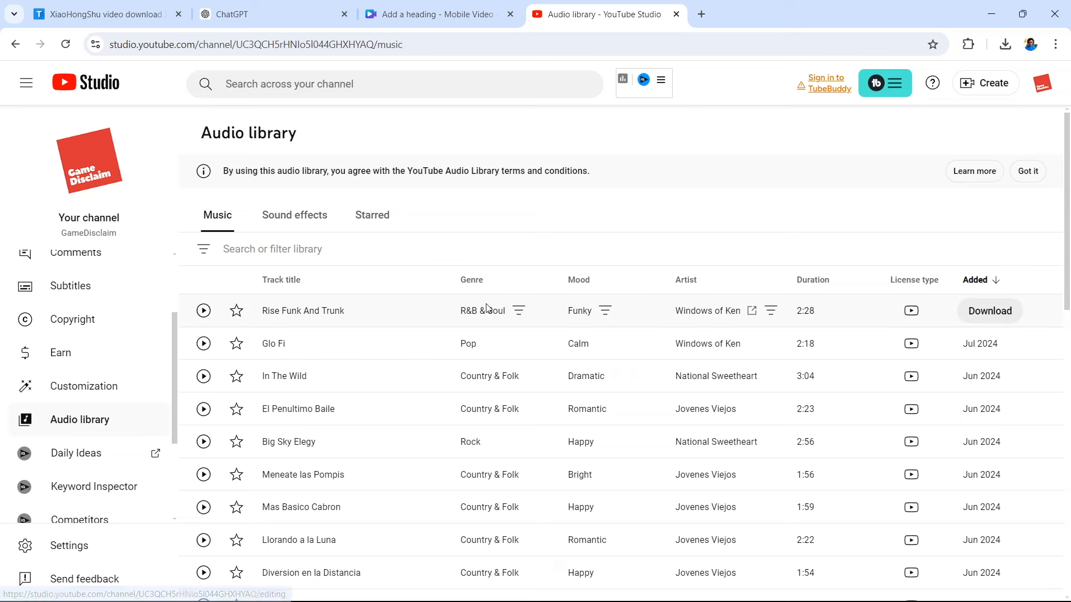
pyautogui.moveTo(914, 280)
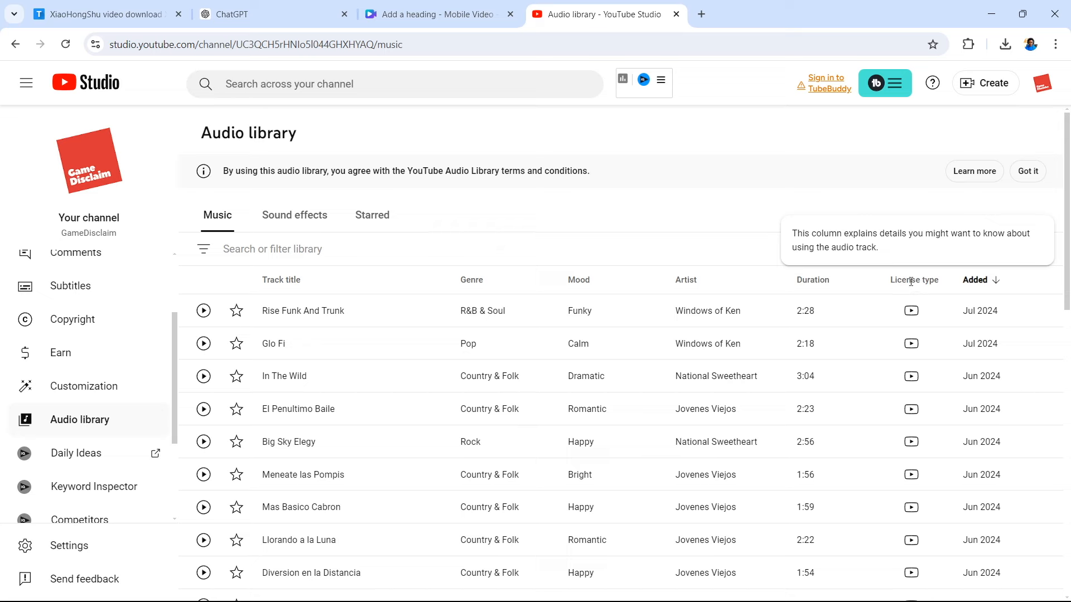
pyautogui.moveTo(911, 311)
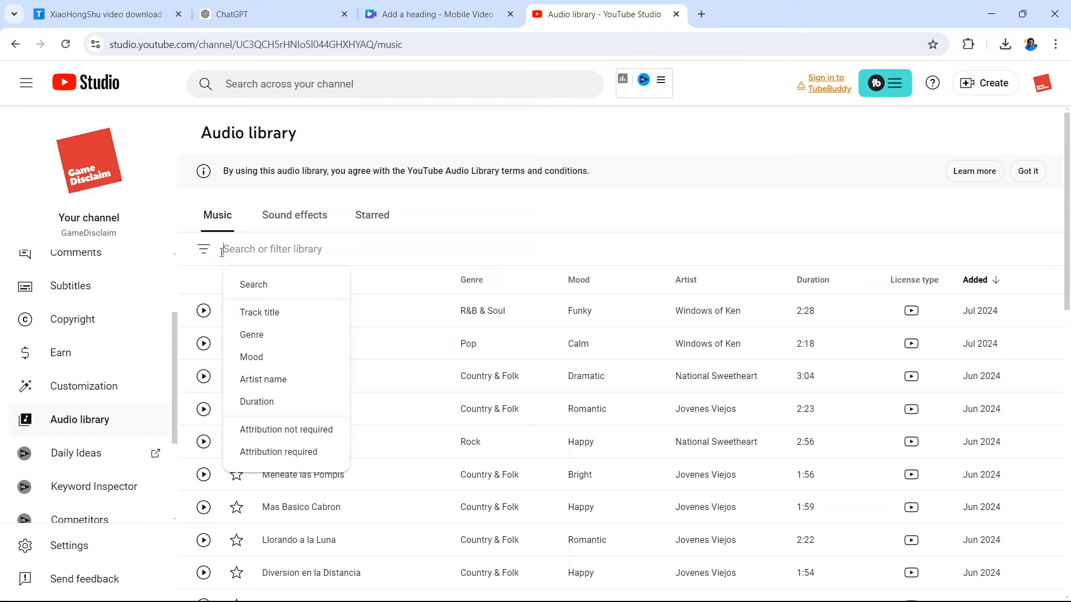
pyautogui.click(278, 452)
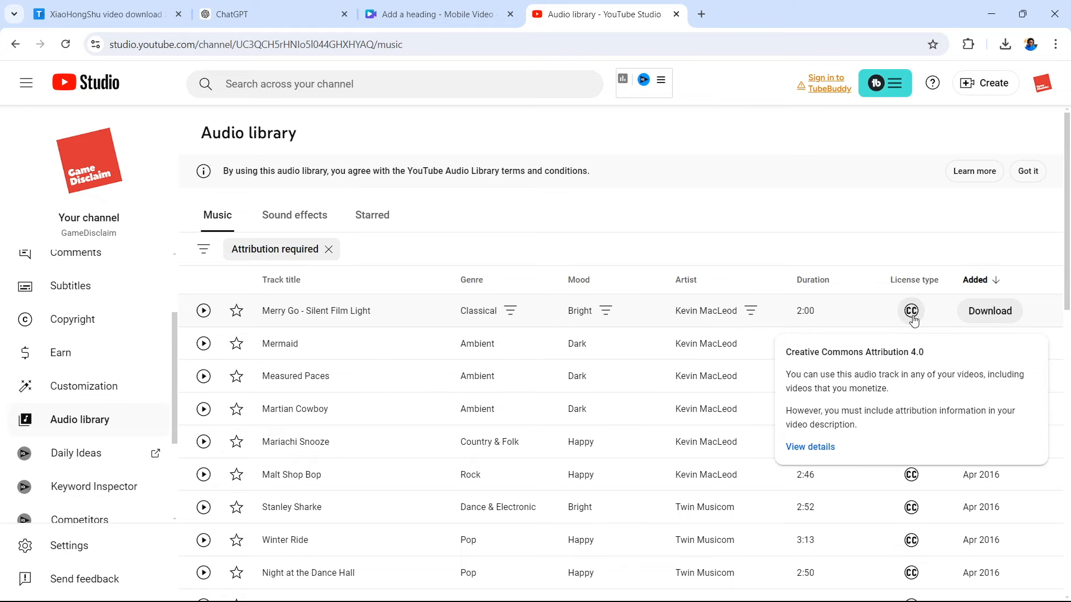
pyautogui.click(440, 13)
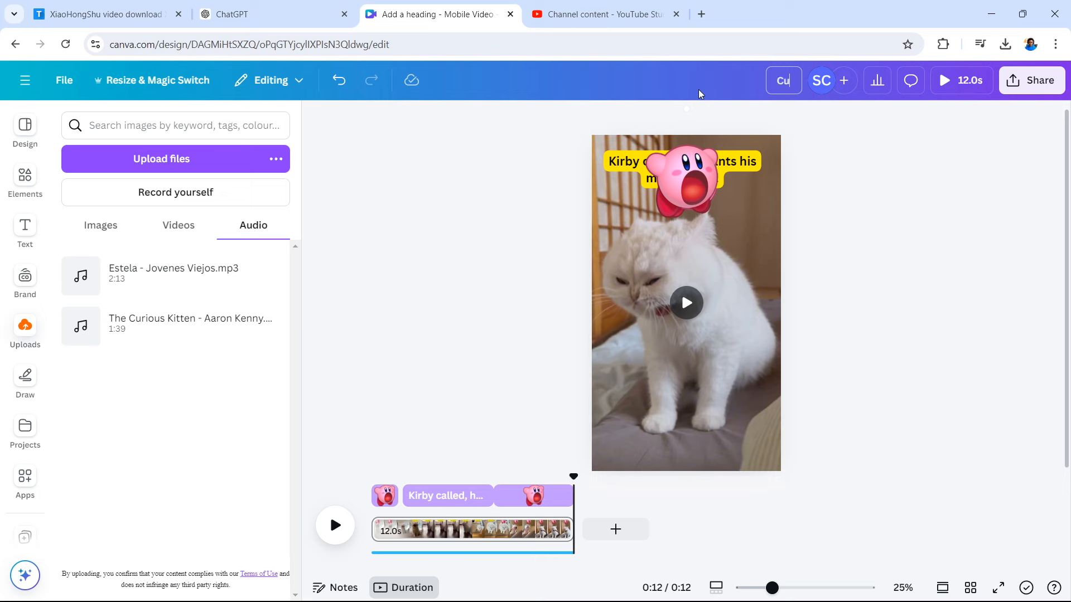
# - Retitle the design 'Cute Cat Giant Mouth' and bring up its Share menu
pyautogui.write('Cute Cat Giant Mouth')
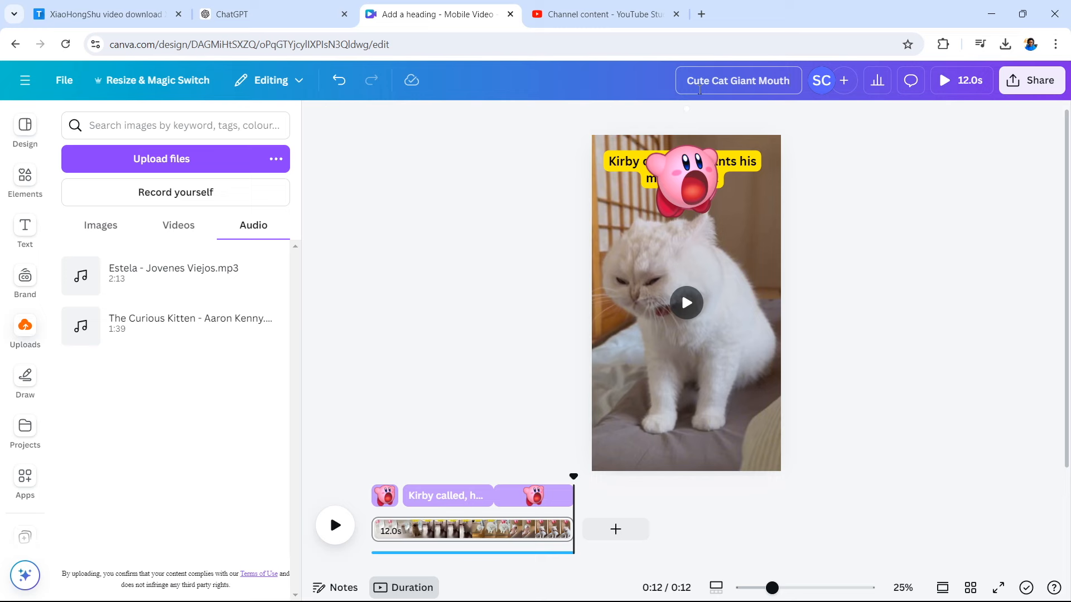
pyautogui.click(786, 80)
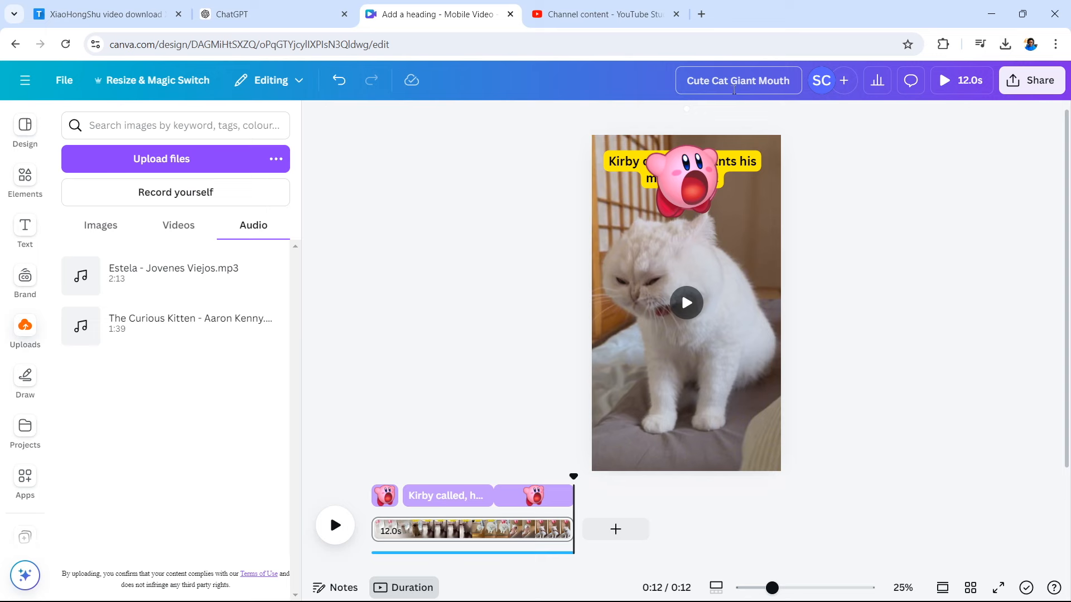
pyautogui.moveTo(900, 175)
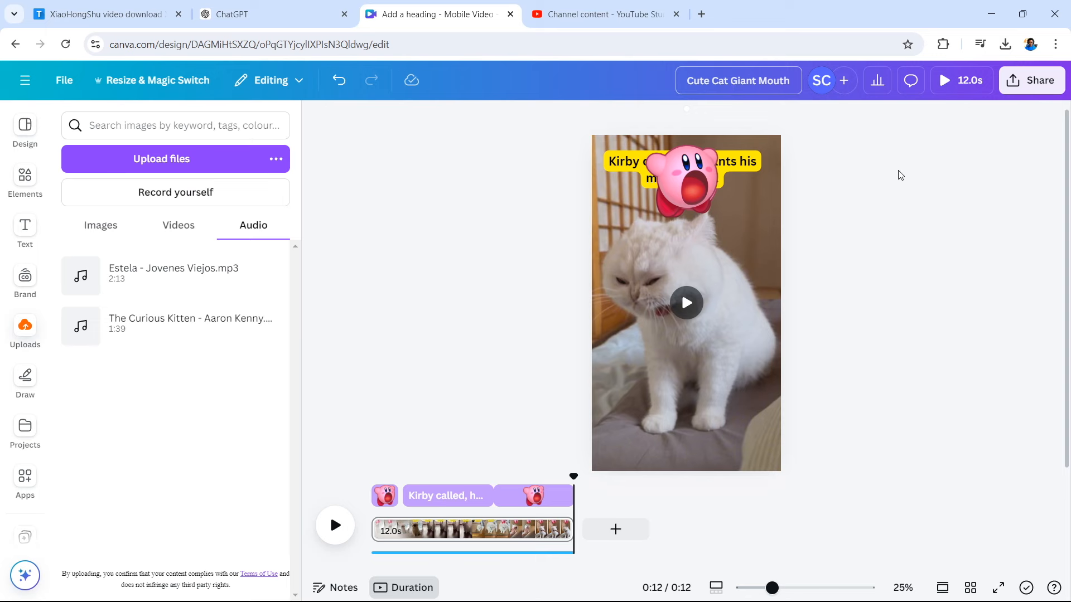
pyautogui.moveTo(1019, 128)
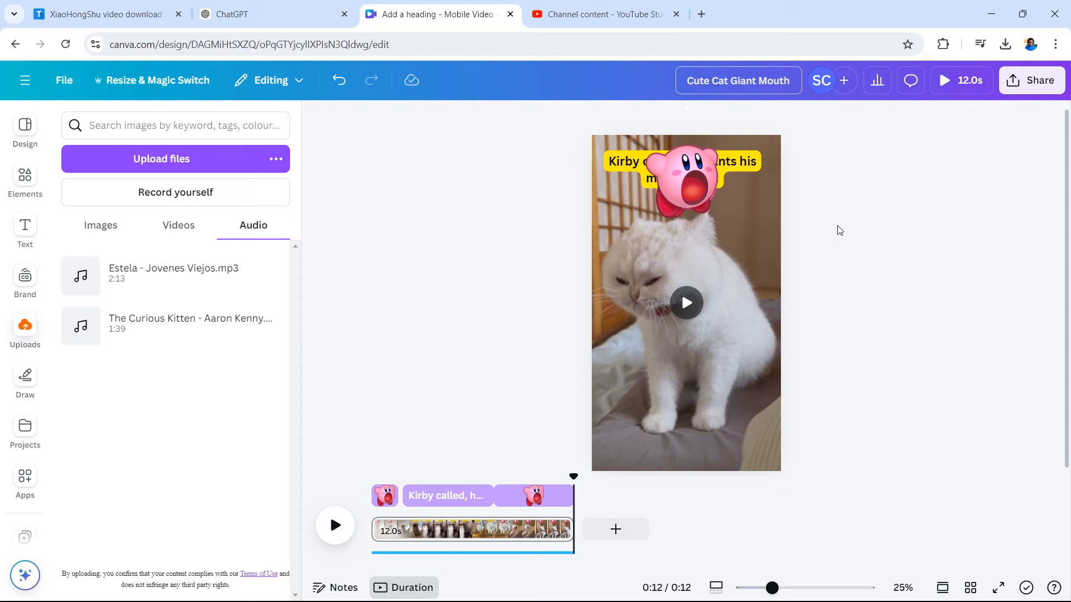
pyautogui.click(1031, 80)
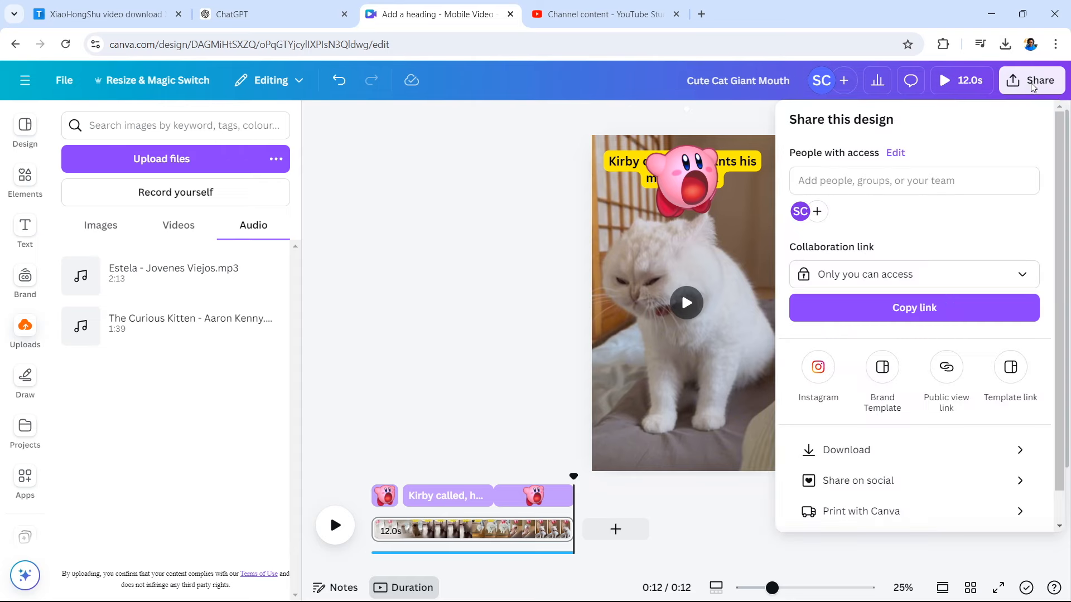
pyautogui.click(845, 450)
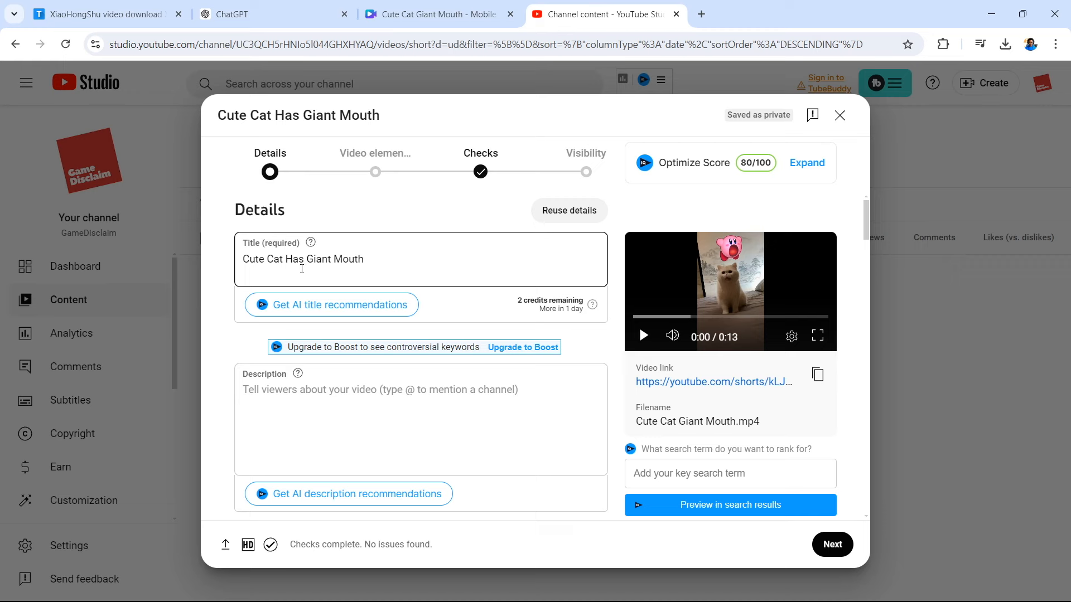
pyautogui.moveTo(332, 305)
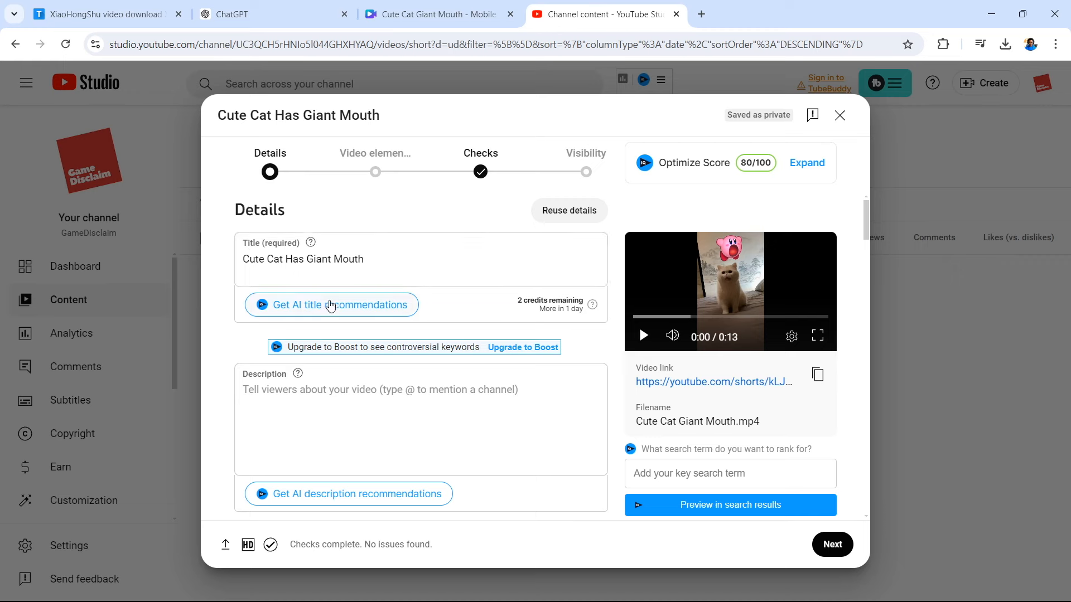
# - Mark the cat Short as not made for kids
pyautogui.click(361, 269)
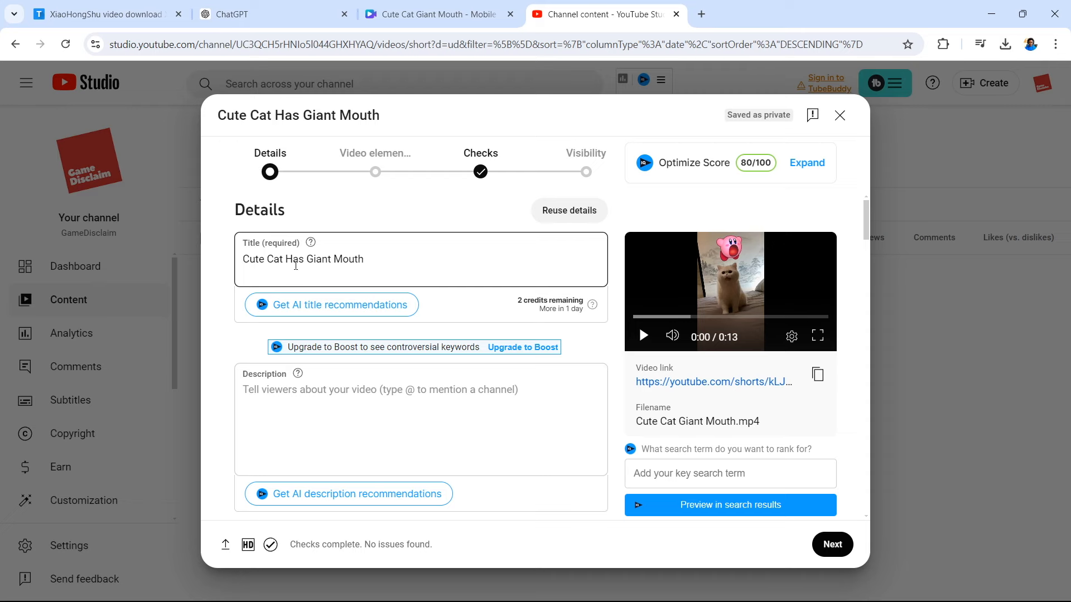
pyautogui.scroll(-3)
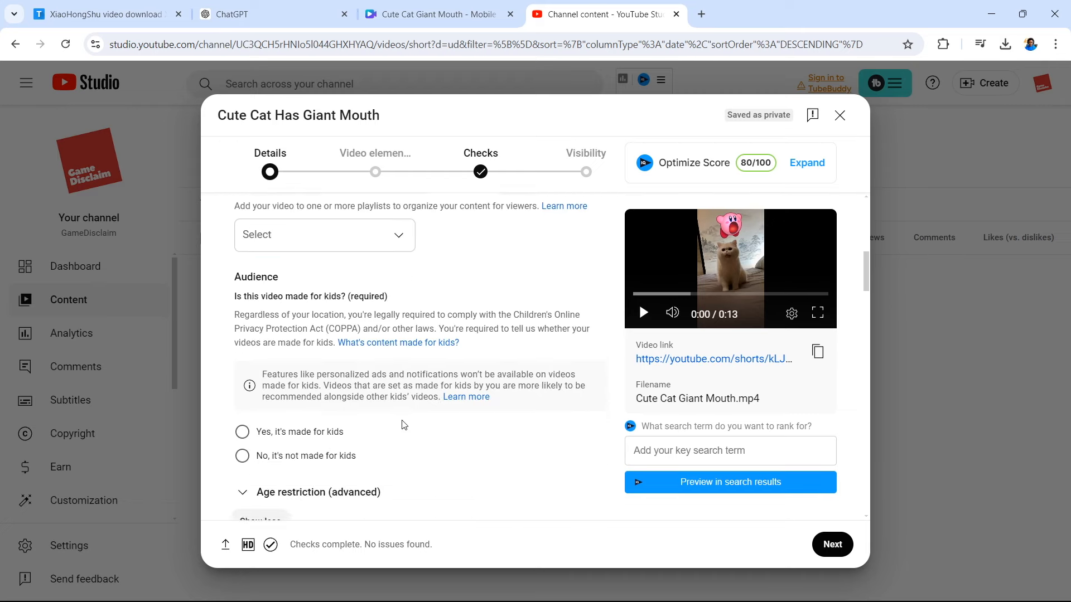
pyautogui.click(241, 456)
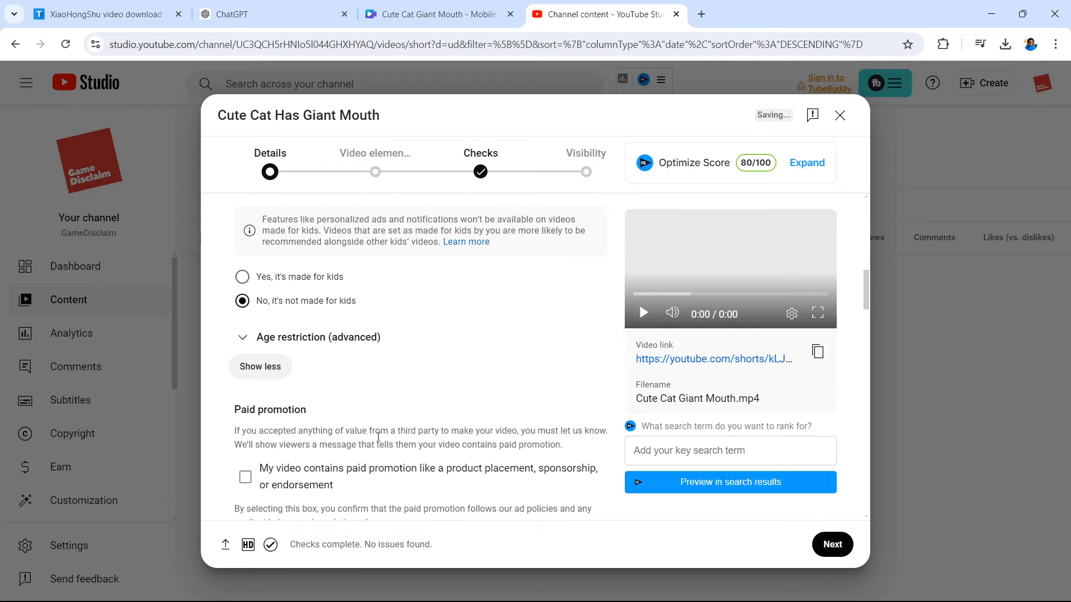
# - Set the recording date to Jul 31, 2024 and category to Pets & Animals
pyautogui.scroll(-3)
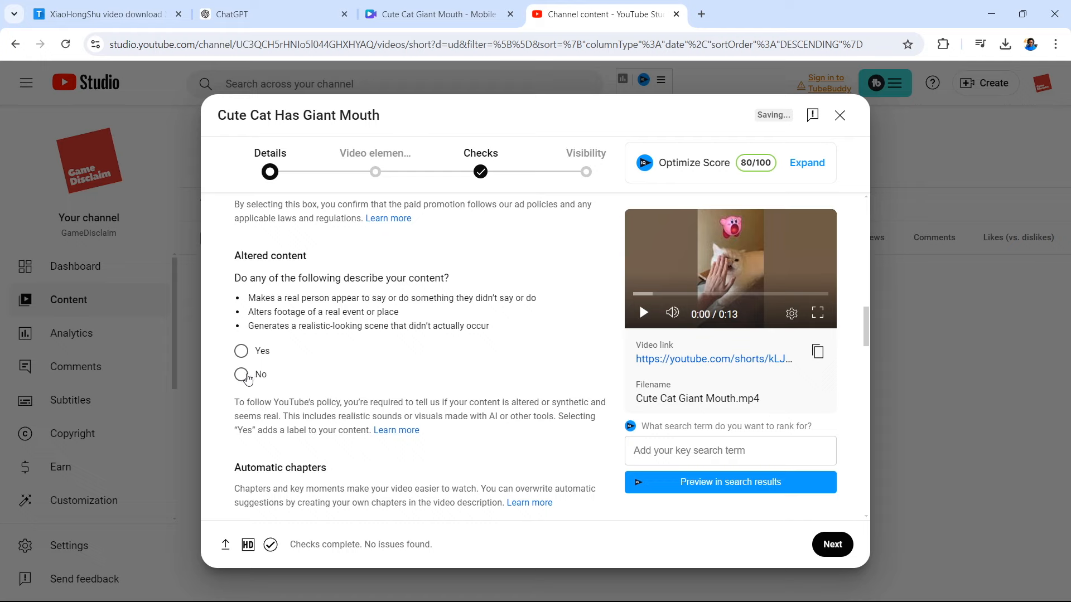
pyautogui.scroll(-3)
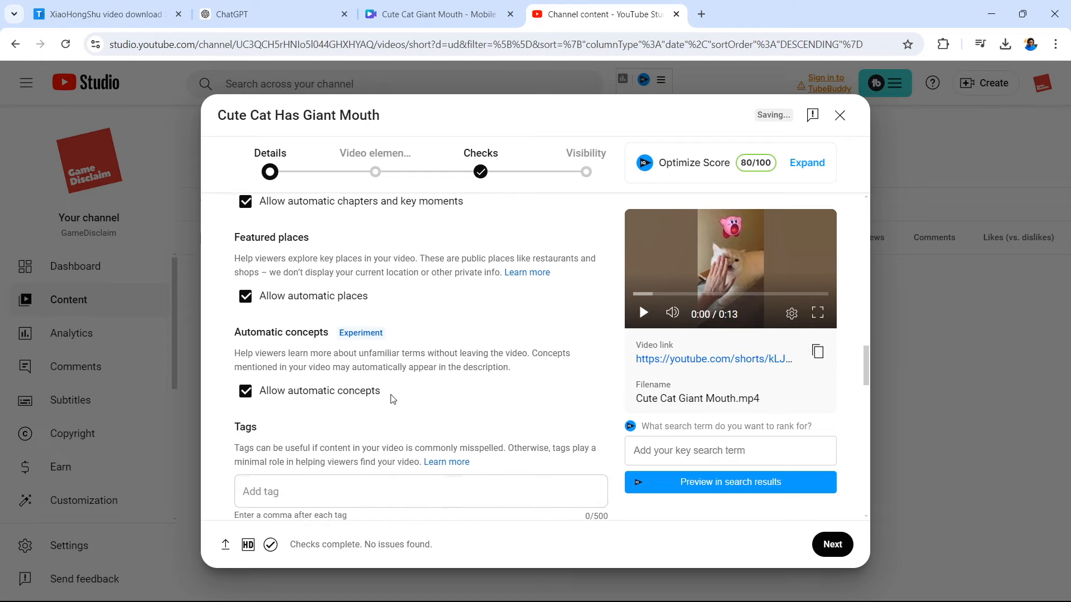
pyautogui.scroll(-3)
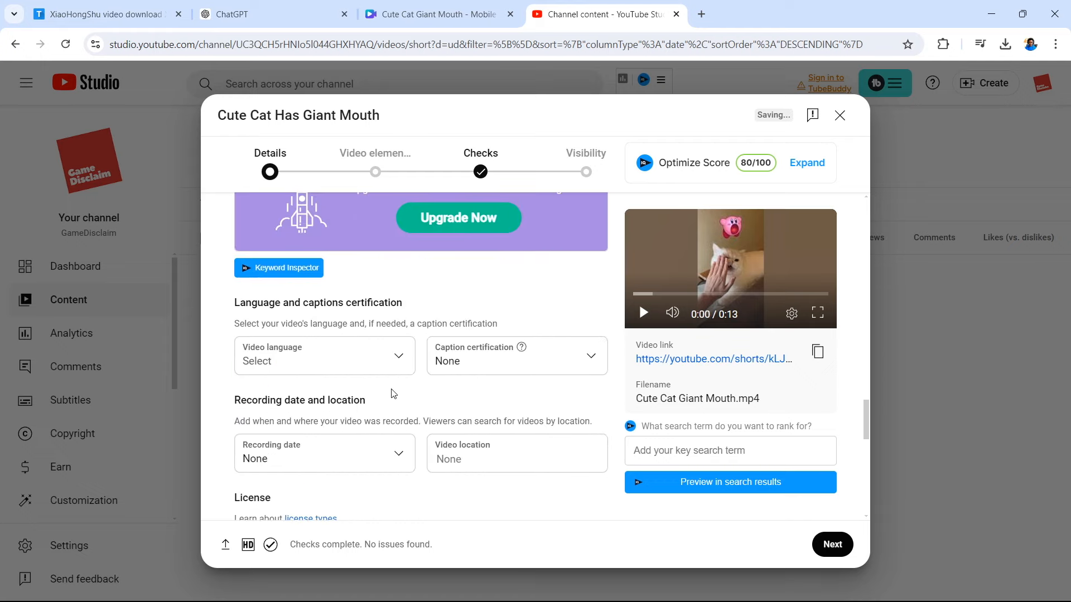
pyautogui.scroll(-3)
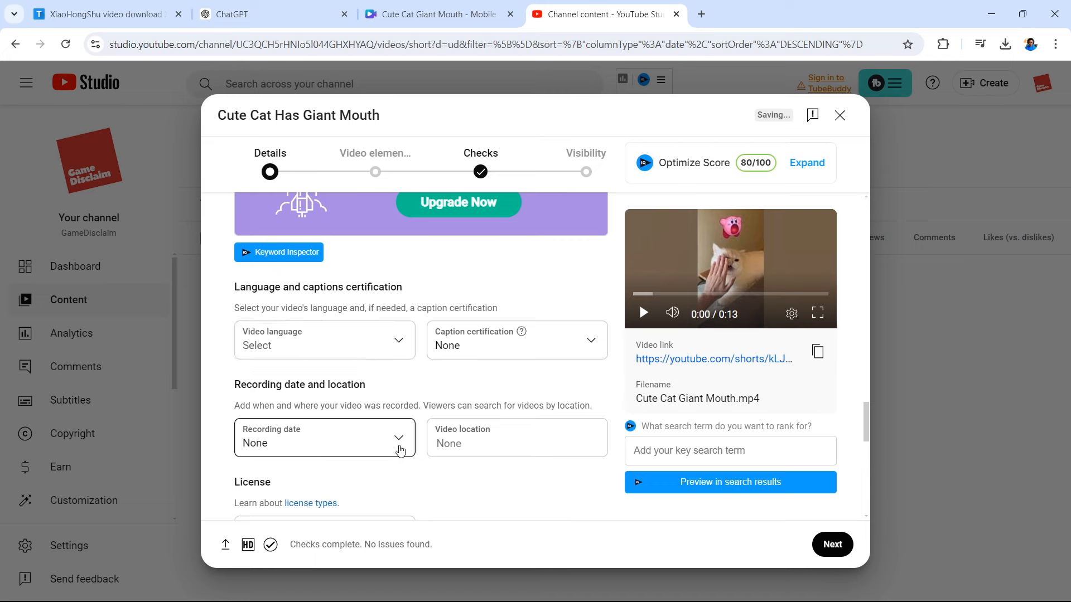
pyautogui.click(324, 438)
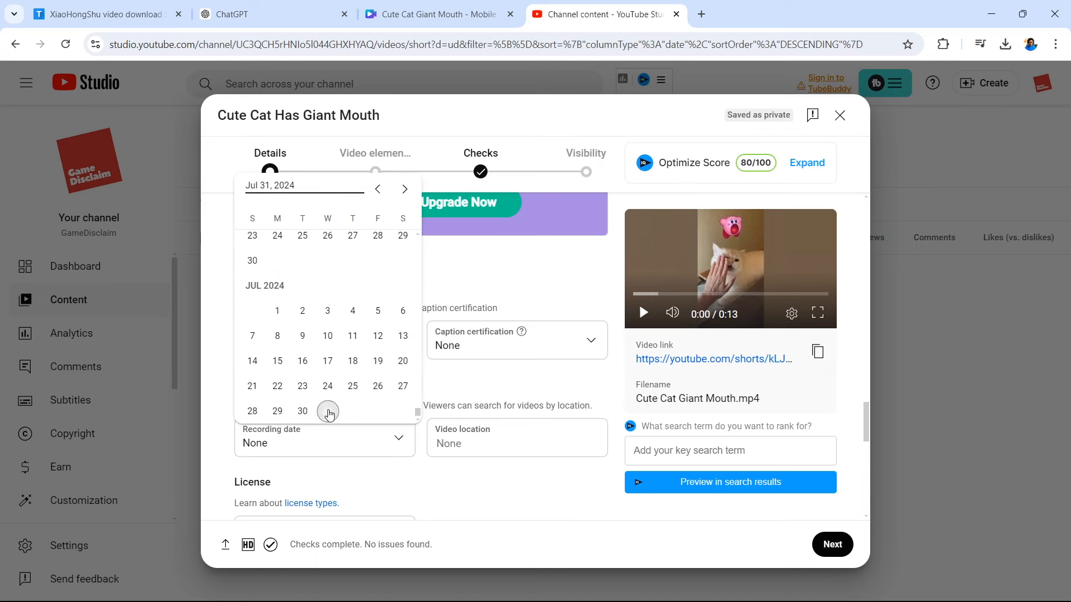
pyautogui.click(302, 411)
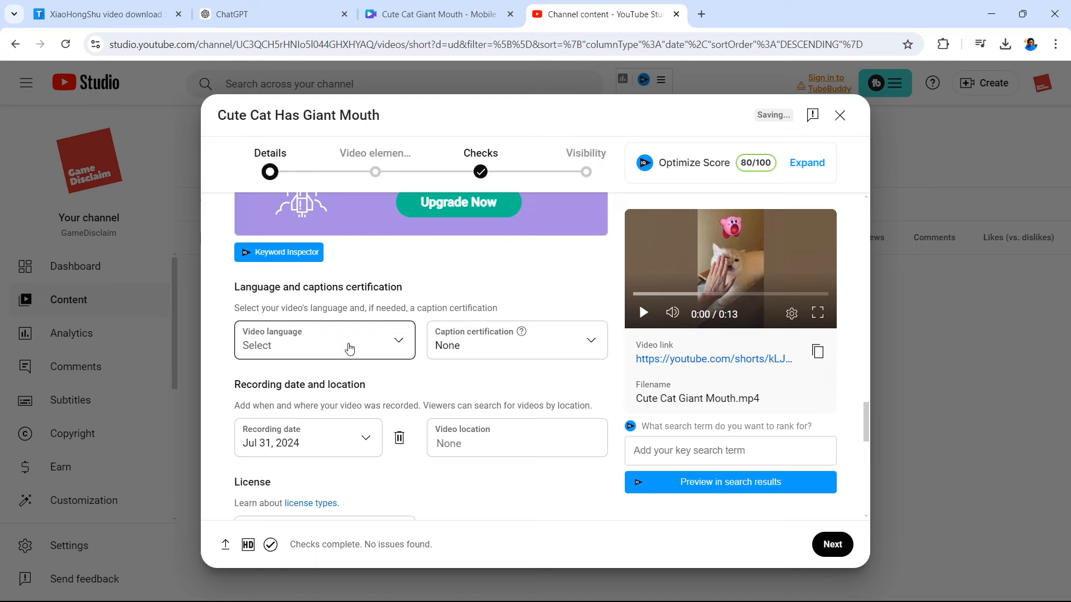
pyautogui.moveTo(499, 390)
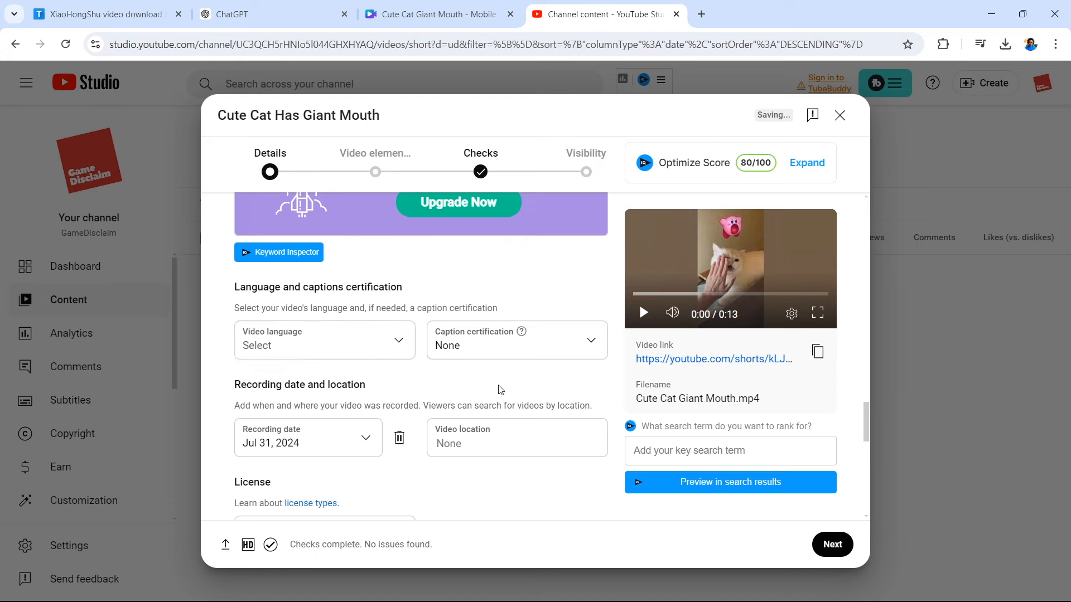
pyautogui.scroll(-3)
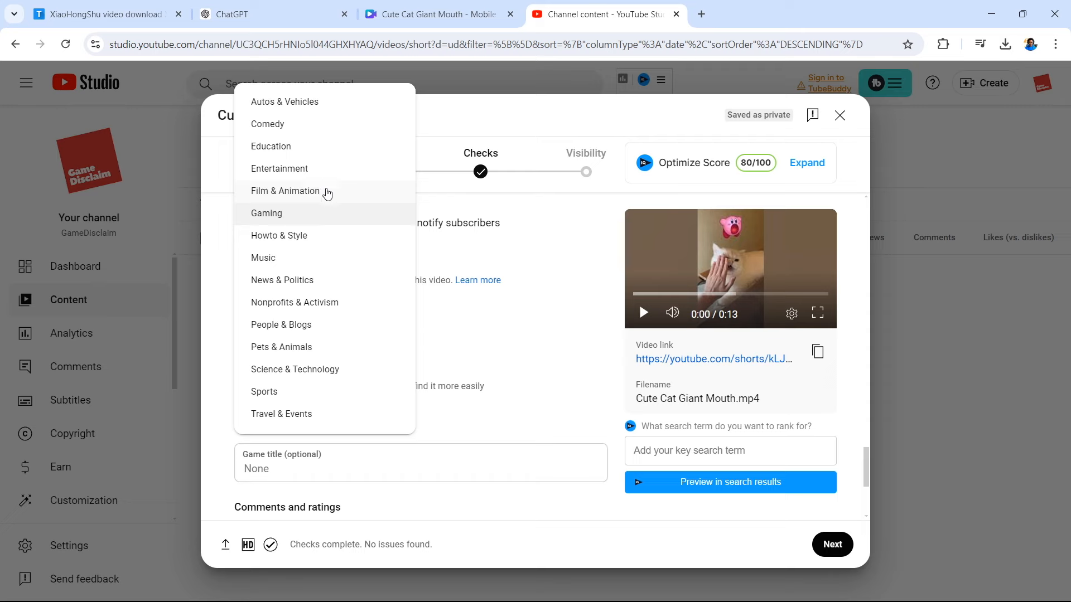
pyautogui.click(280, 347)
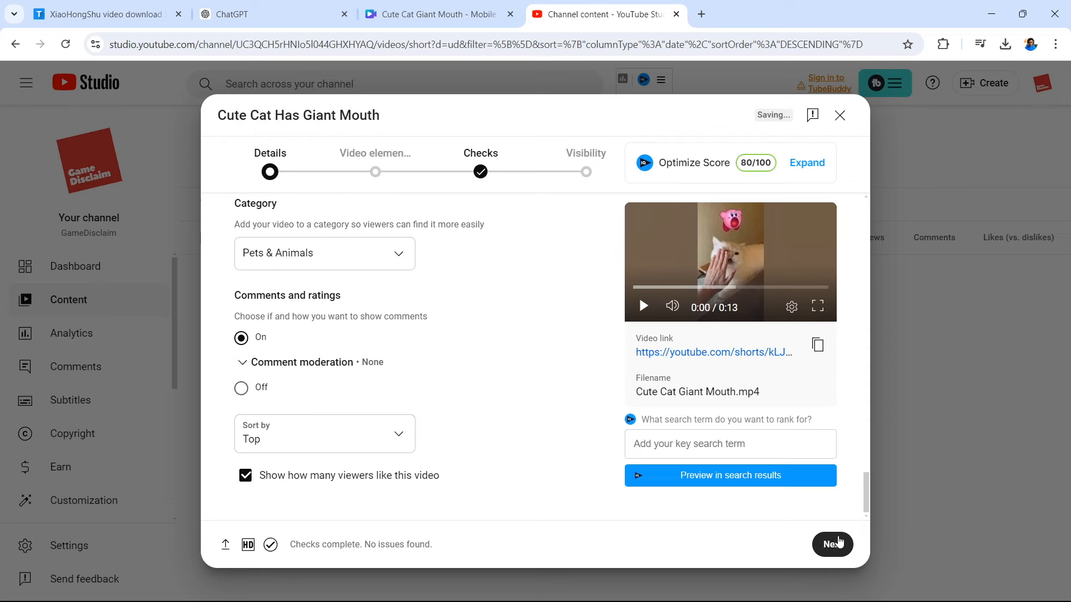
# - Skip past Video elements and Checks, set visibility to Public, and publish the Short
pyautogui.click(831, 544)
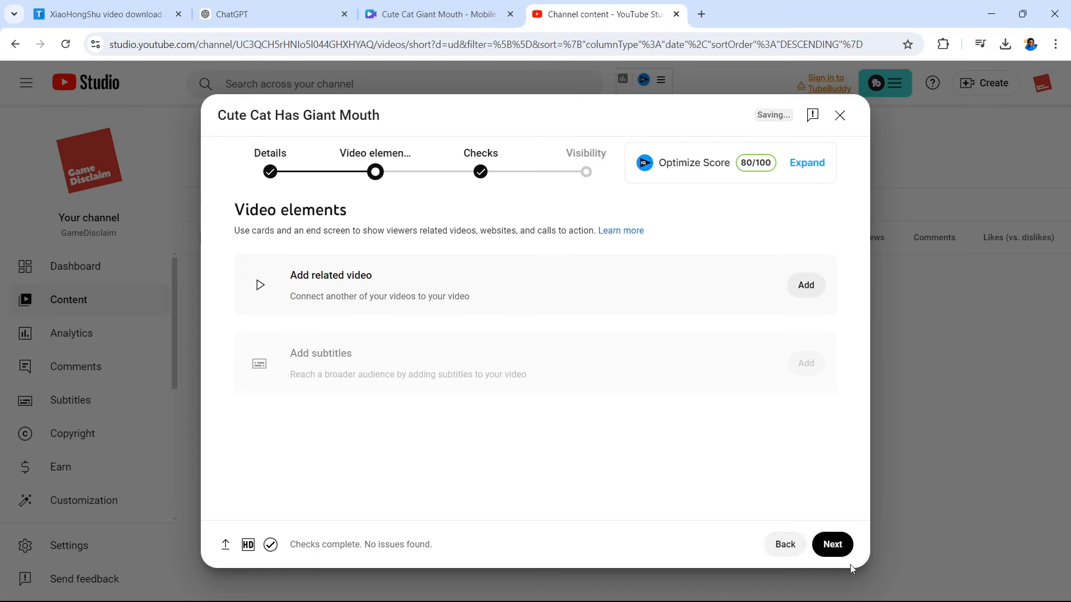
pyautogui.click(831, 544)
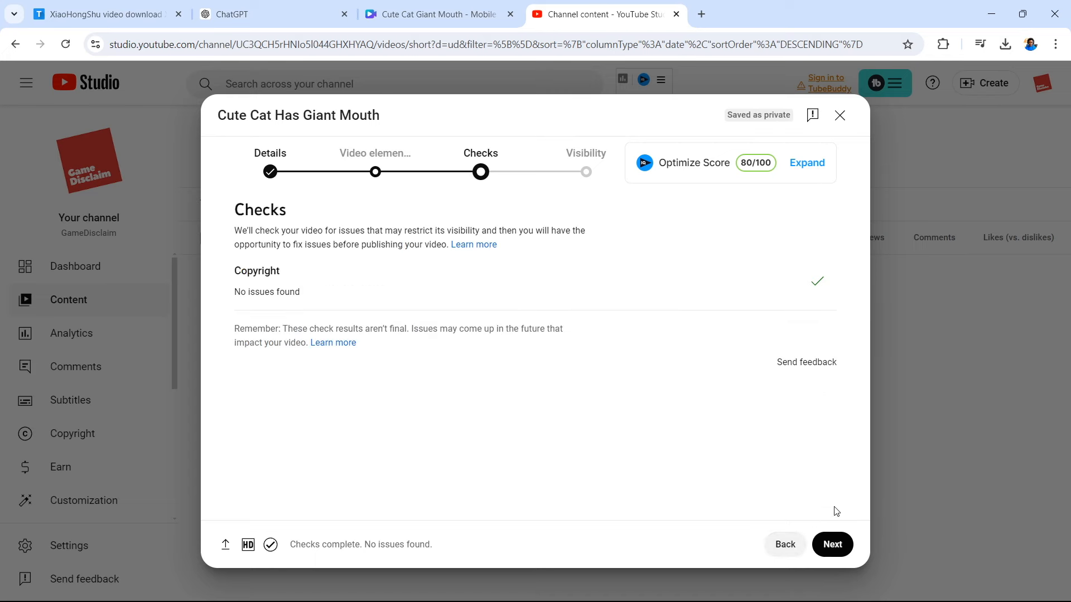
pyautogui.click(831, 544)
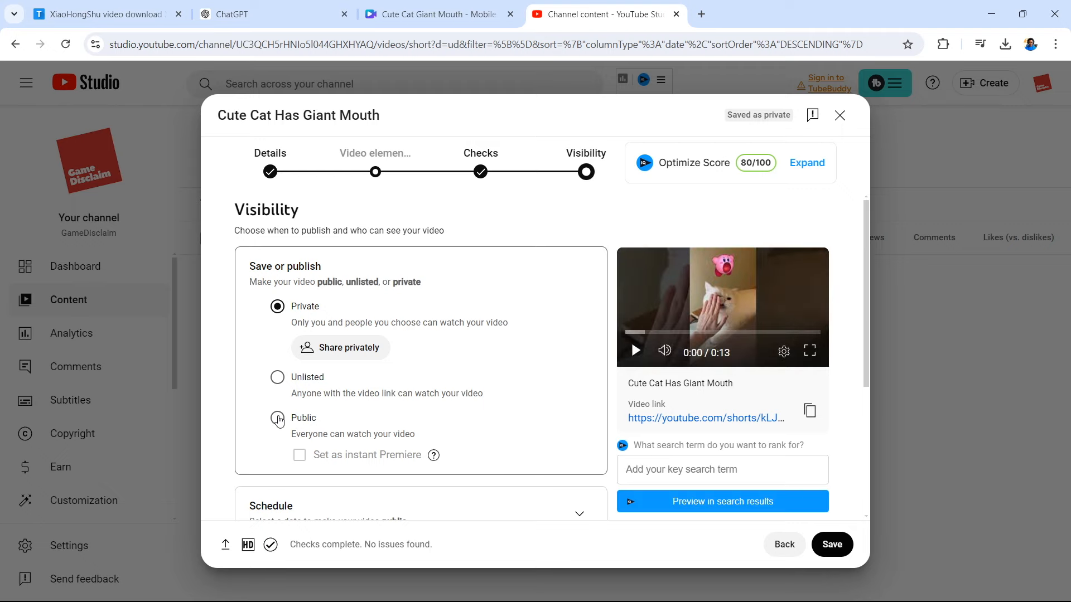
pyautogui.click(277, 418)
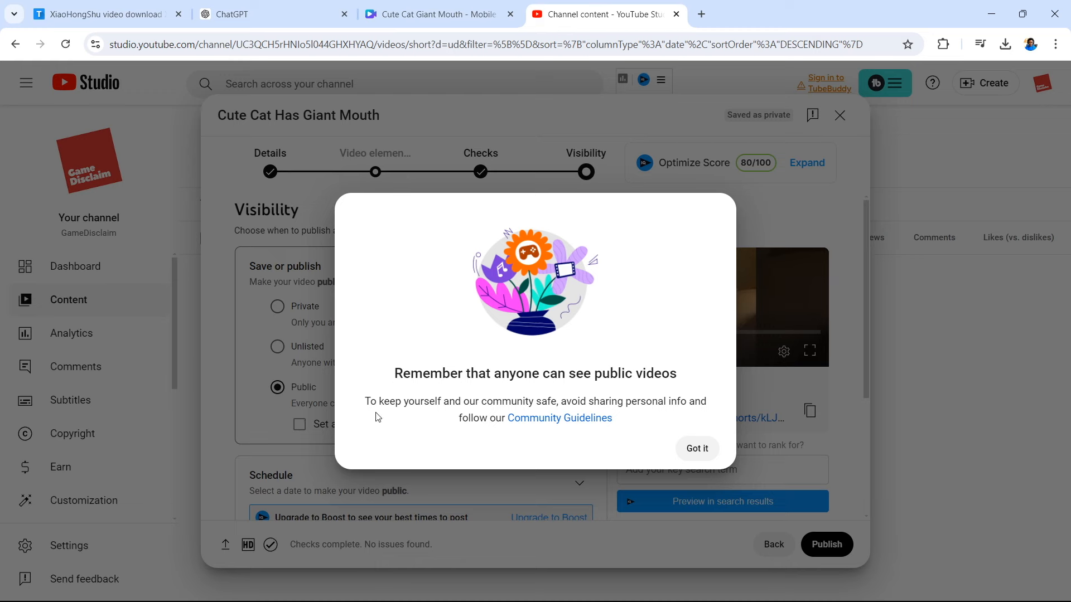
pyautogui.moveTo(568, 417)
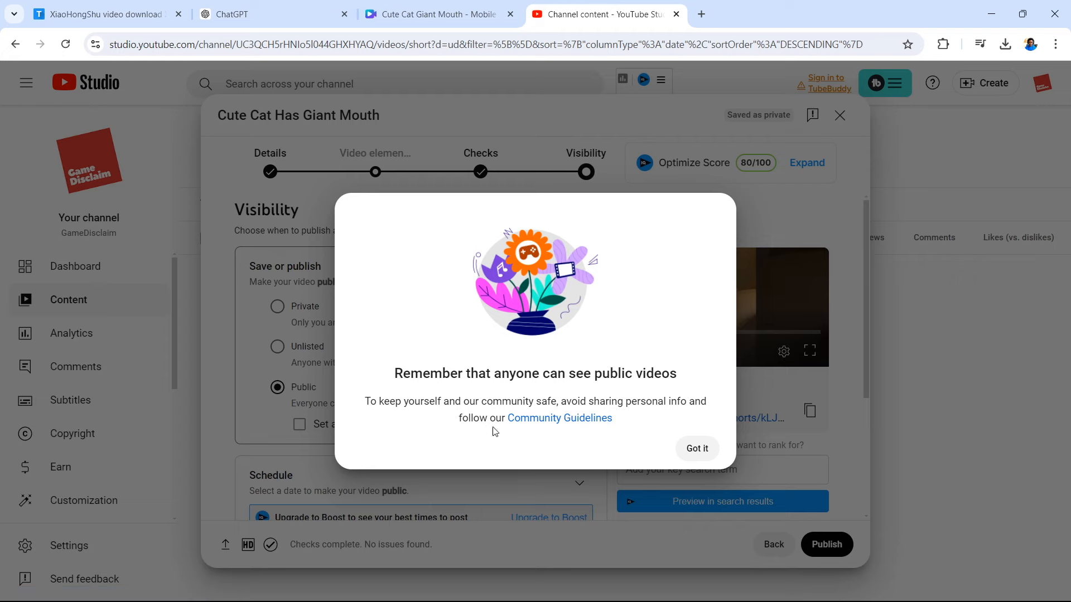
pyautogui.click(697, 448)
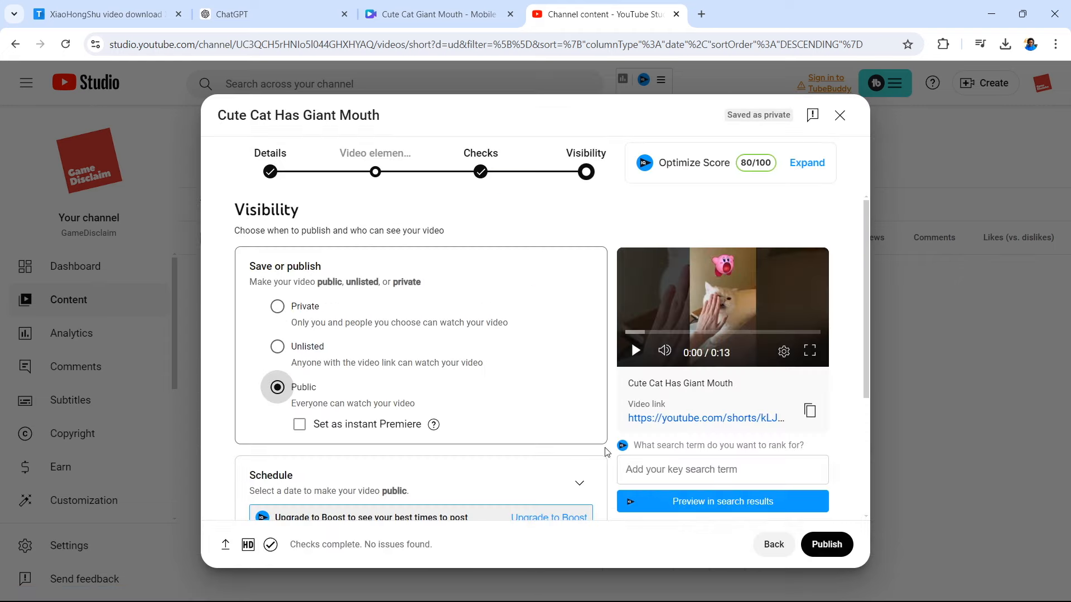
pyautogui.scroll(-3)
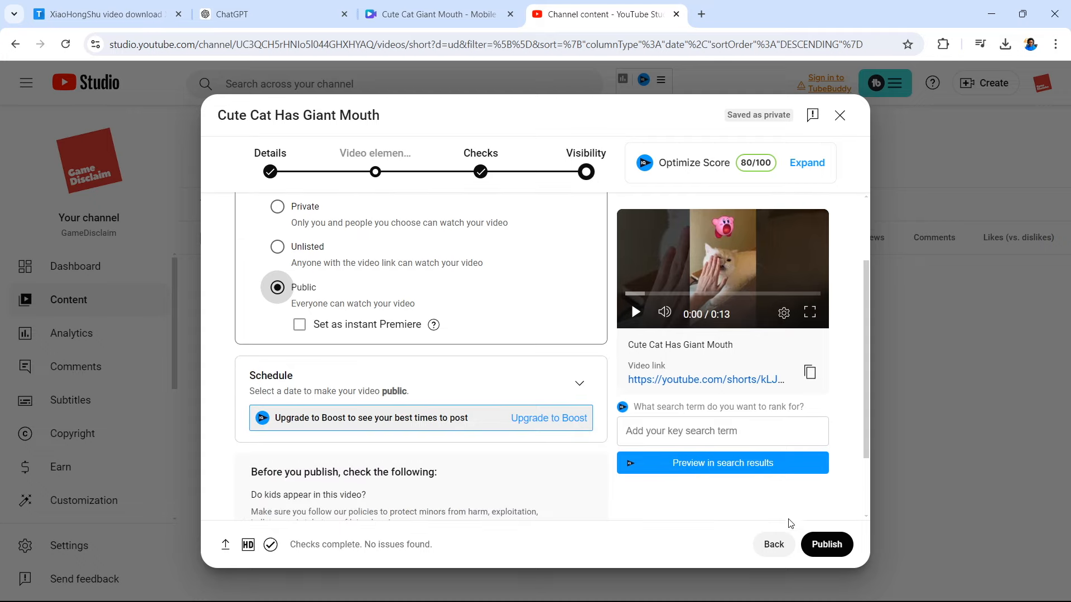
pyautogui.click(825, 544)
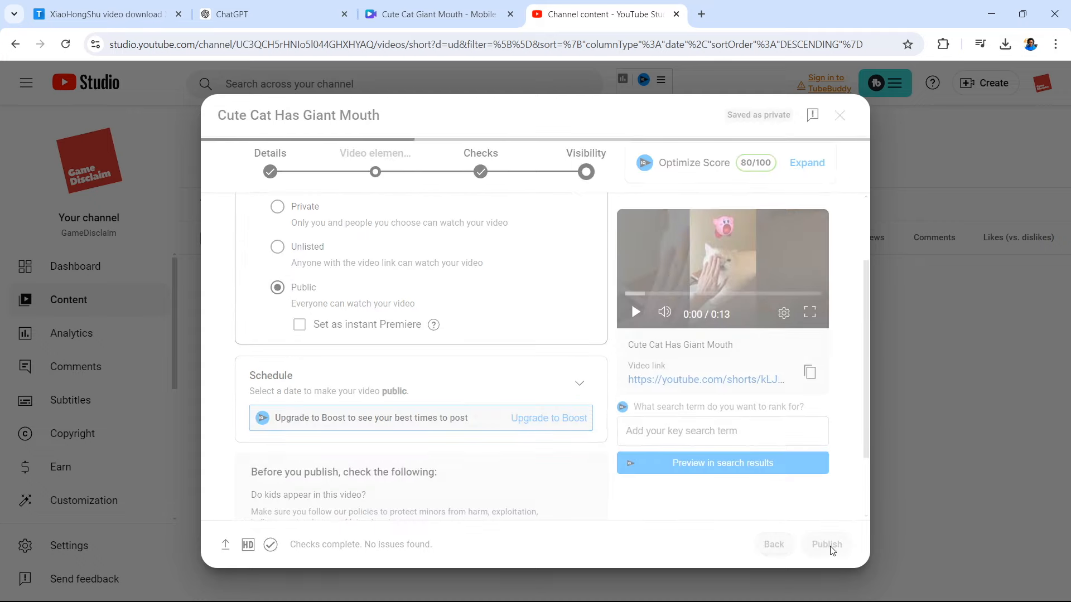
# - Replay the white kitten clip and pause it at 0:04 on the toy frame
pyautogui.click(826, 544)
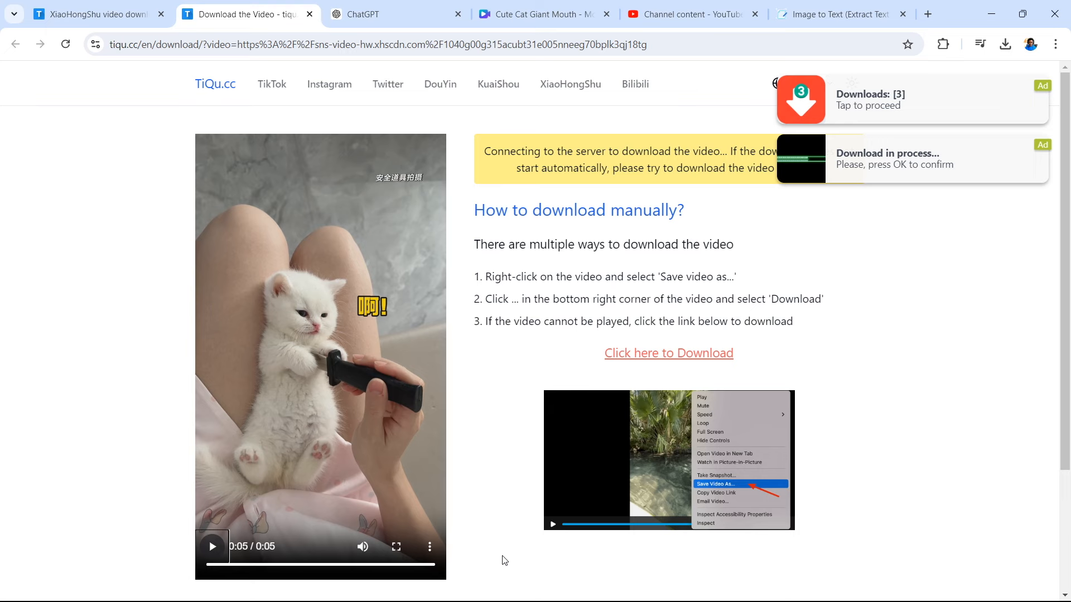
pyautogui.moveTo(393, 313)
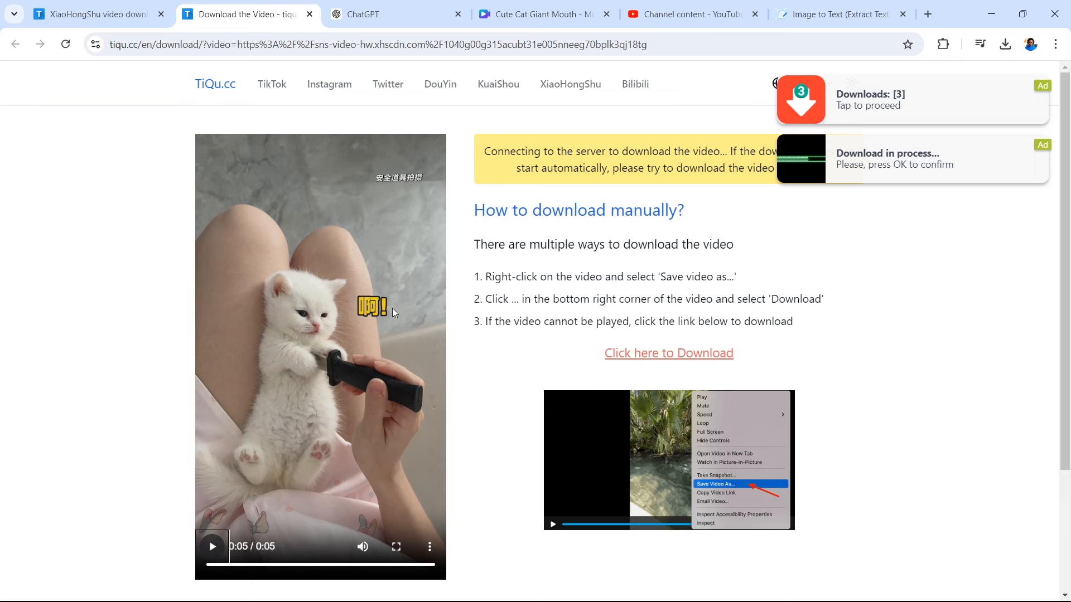
pyautogui.moveTo(402, 241)
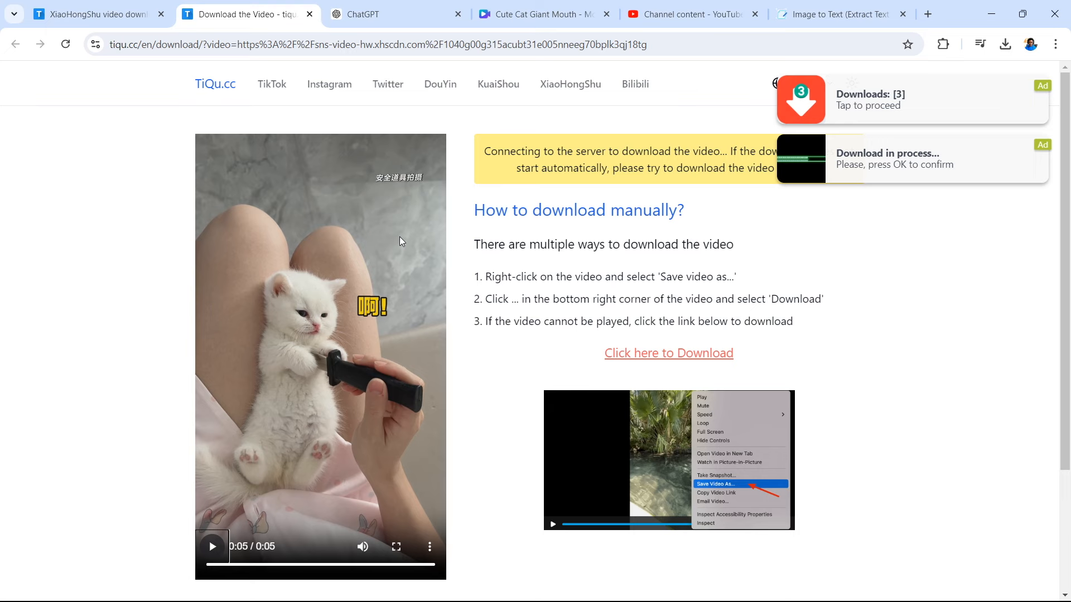
pyautogui.moveTo(439, 254)
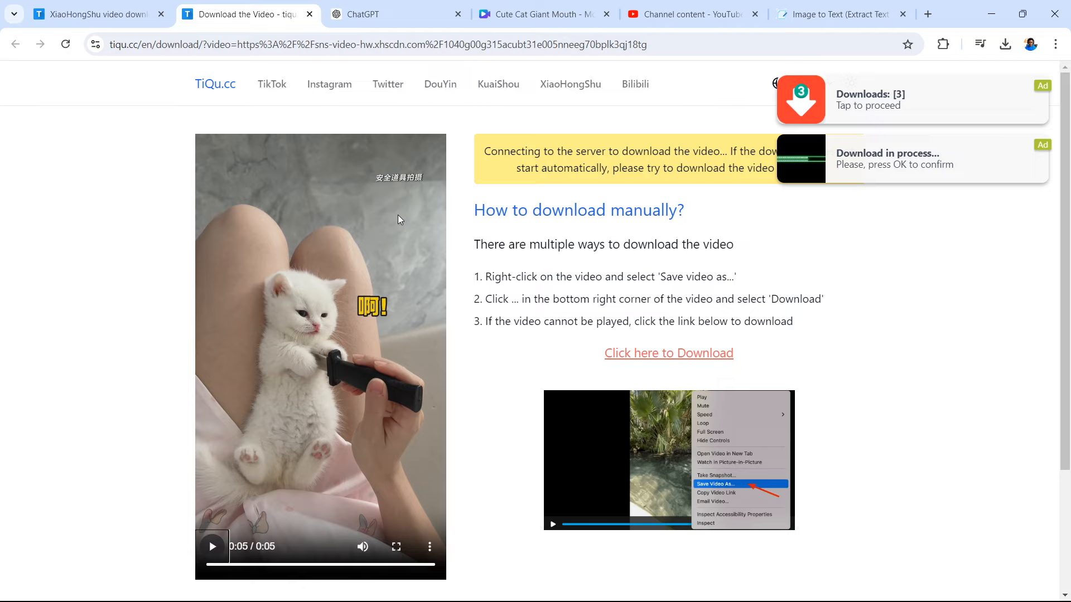
pyautogui.moveTo(420, 323)
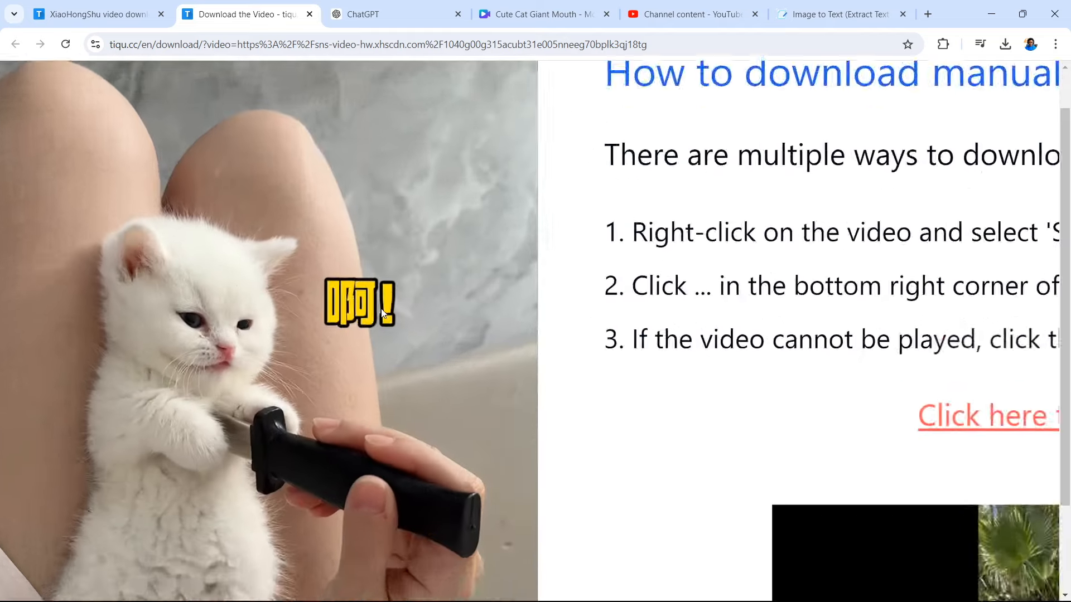
pyautogui.scroll(-3)
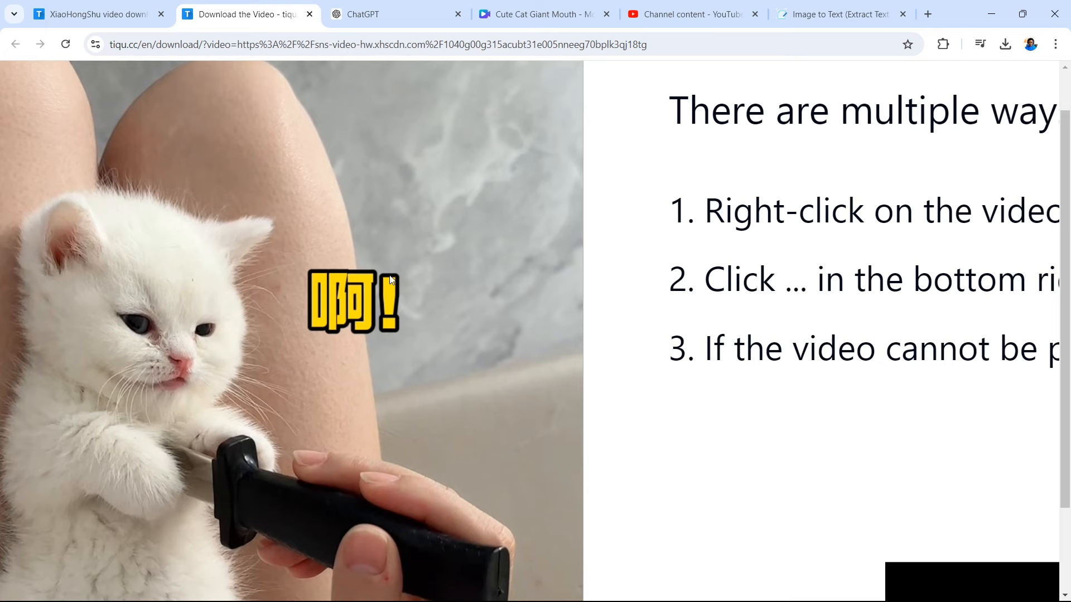
pyautogui.moveTo(405, 307)
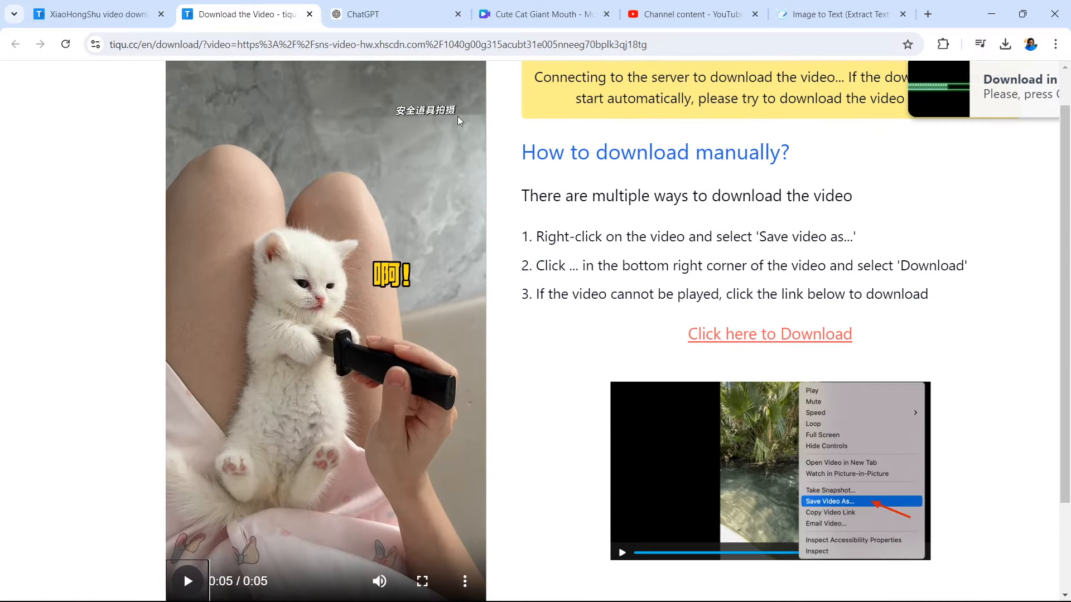
pyautogui.moveTo(439, 89)
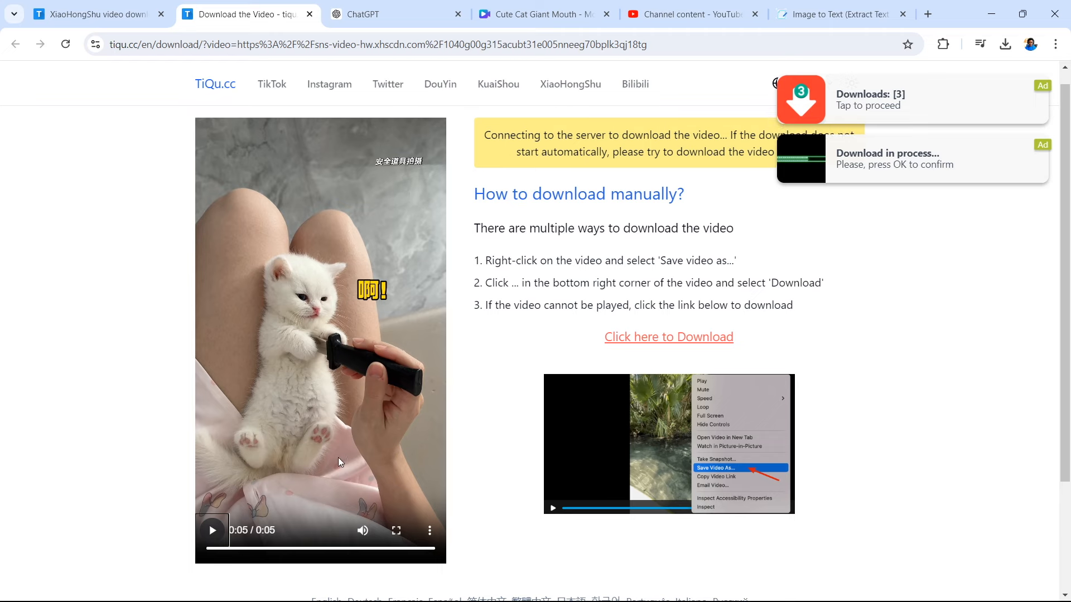
pyautogui.click(212, 530)
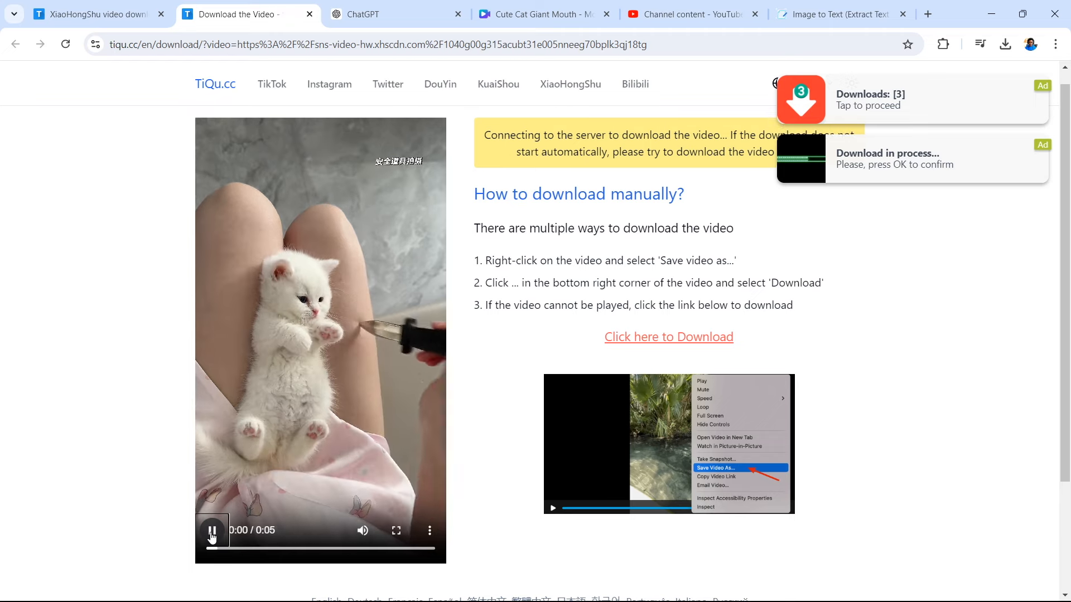
pyautogui.click(212, 530)
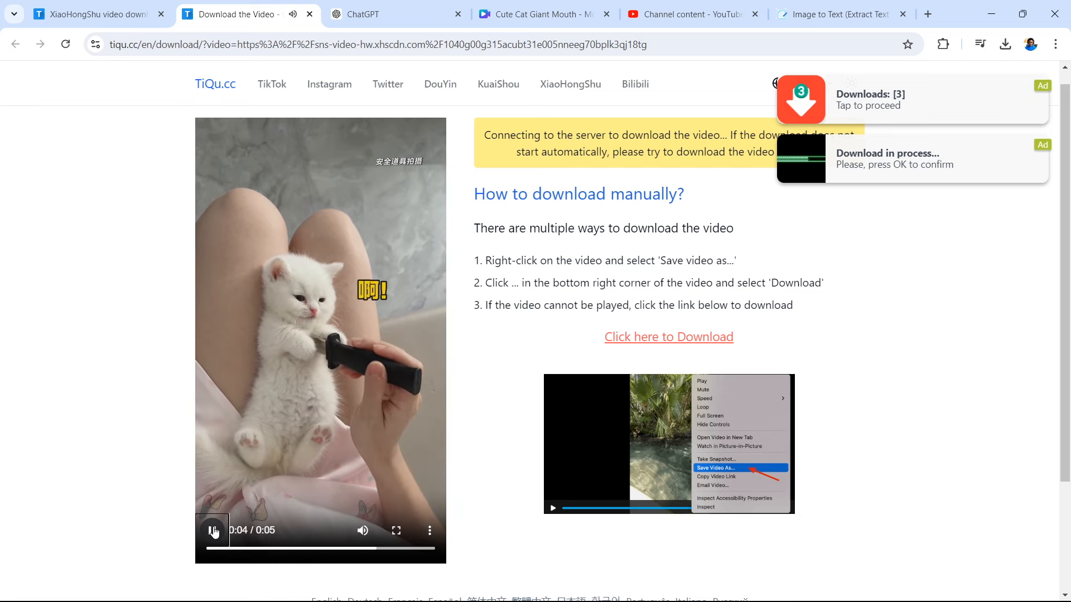
pyautogui.click(213, 530)
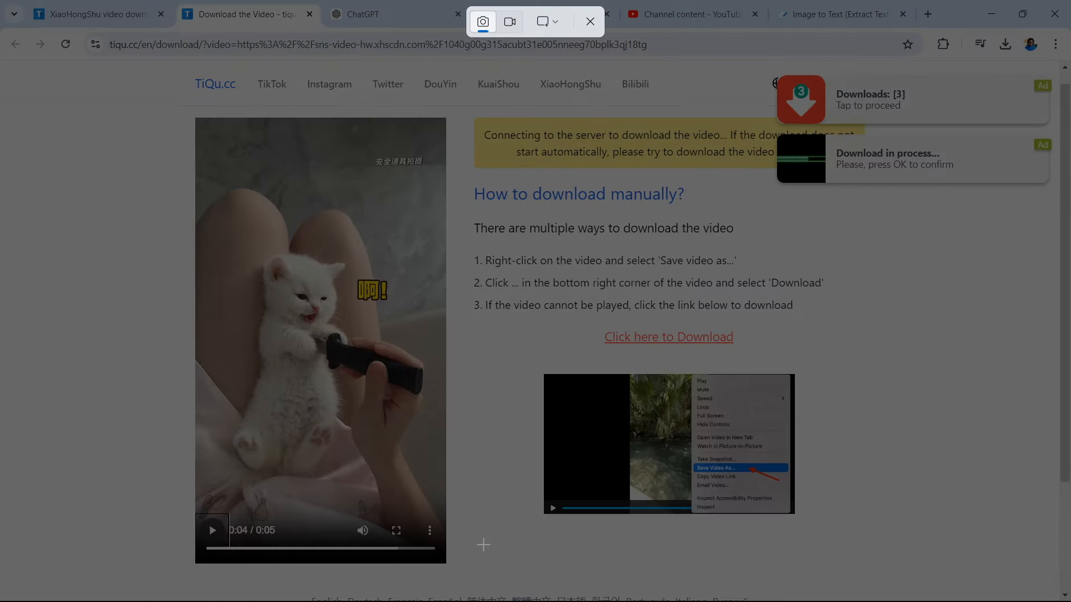
pyautogui.moveTo(475, 553)
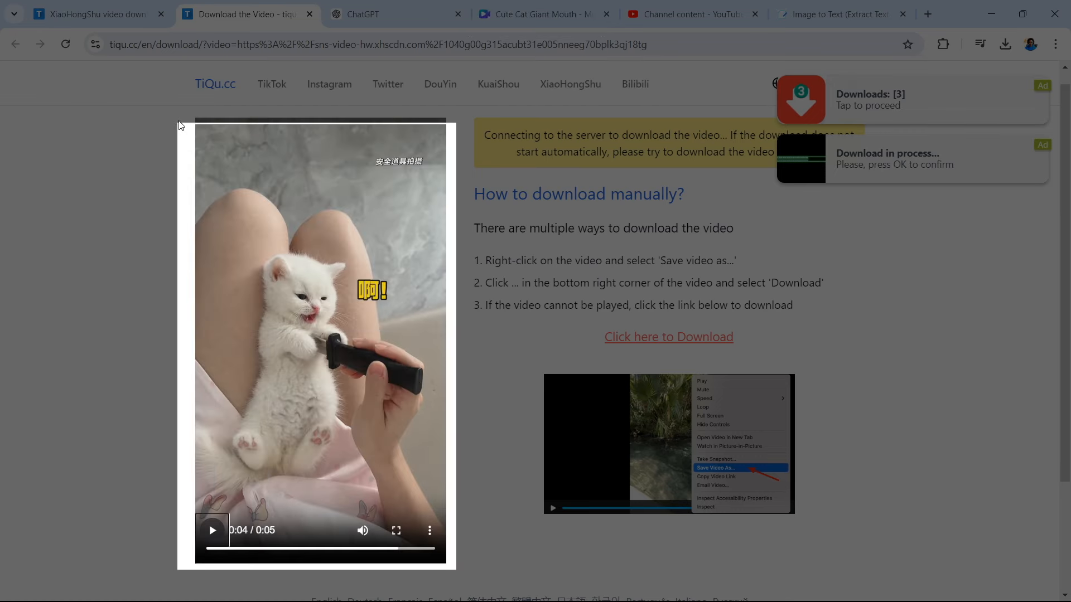
# - Capture the paused kitten frame with a Win+Shift+S screenshot
pyautogui.press('Win+Shift+S')
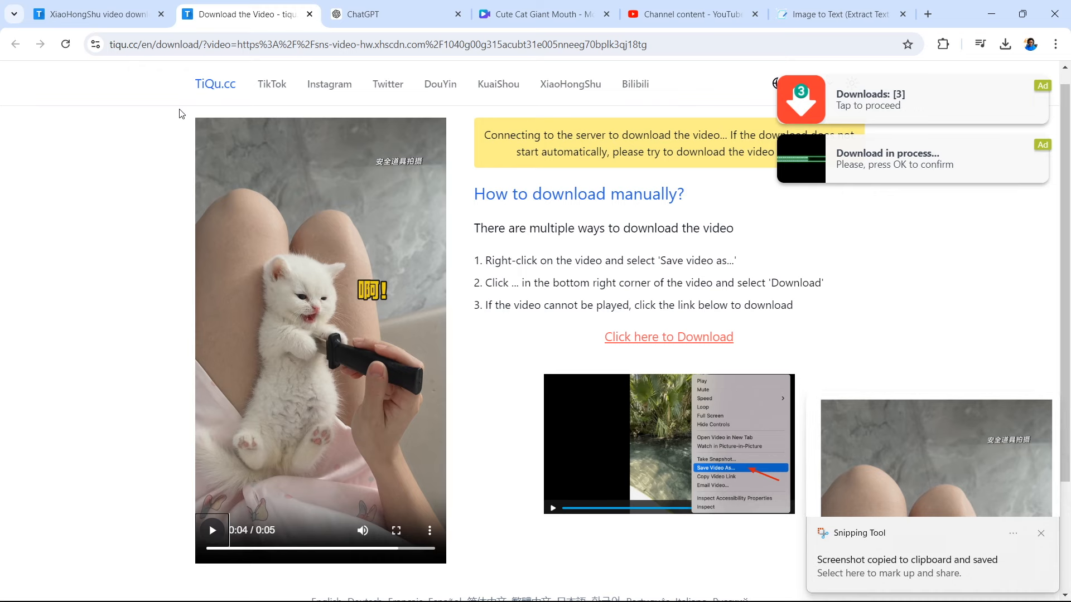
pyautogui.moveTo(256, 73)
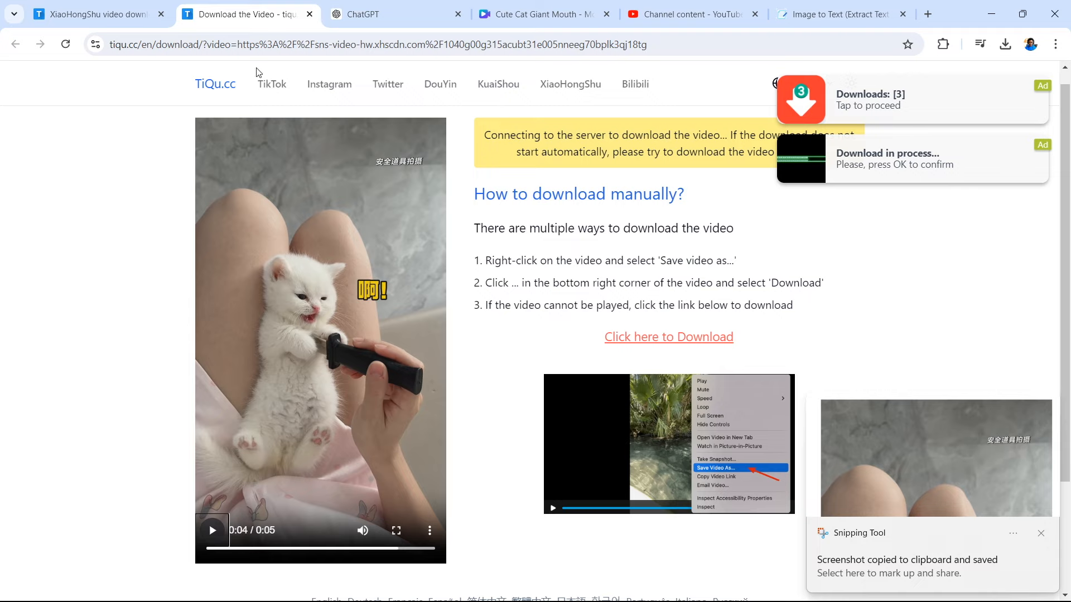
# - Switch to the imagetotext.info browser tab
pyautogui.click(842, 13)
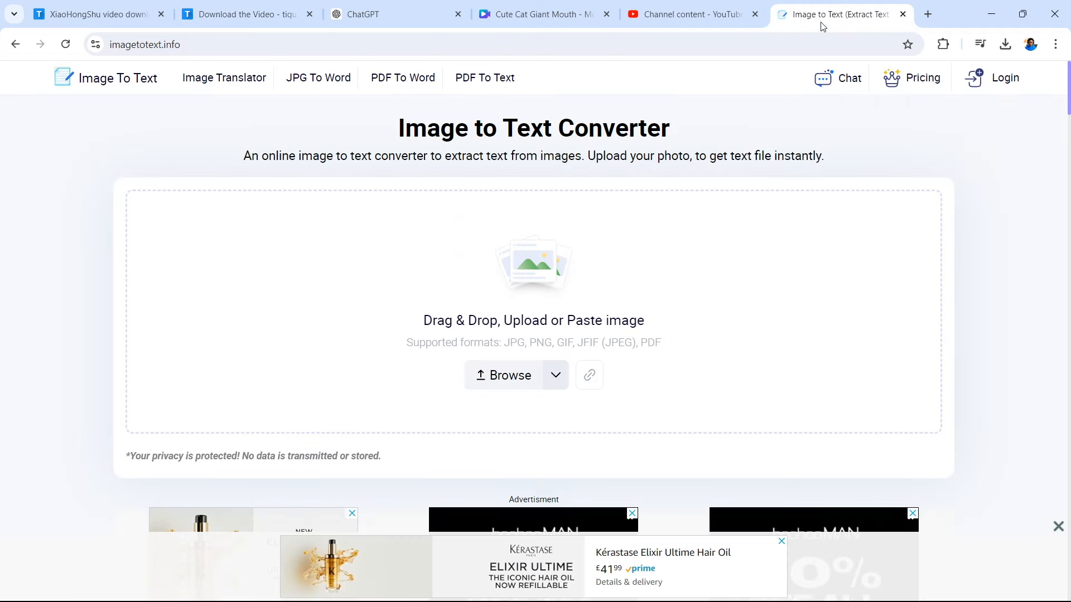
pyautogui.moveTo(558, 136)
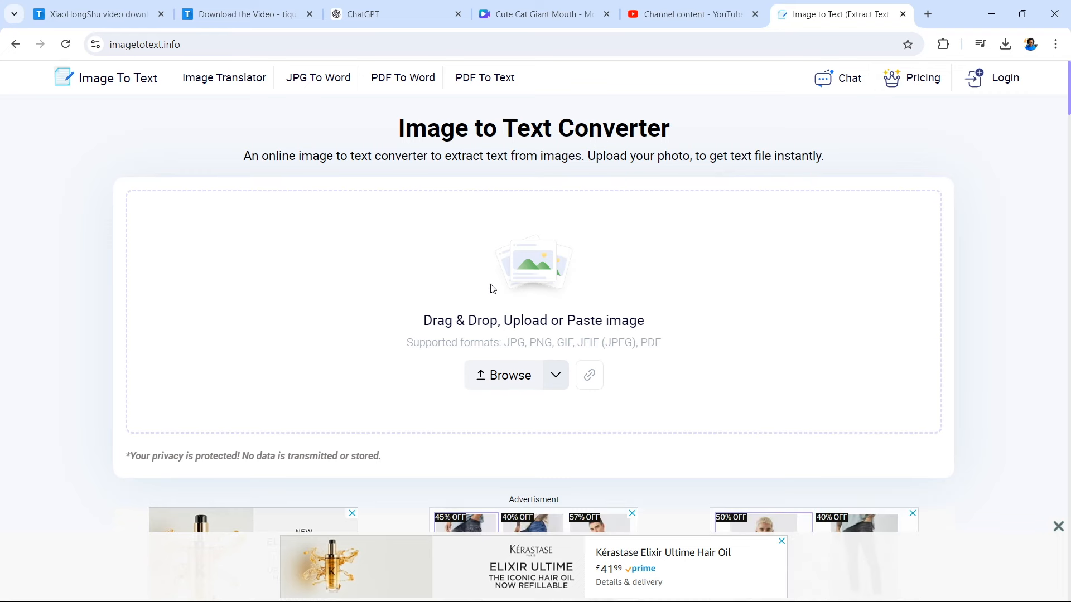
pyautogui.moveTo(593, 338)
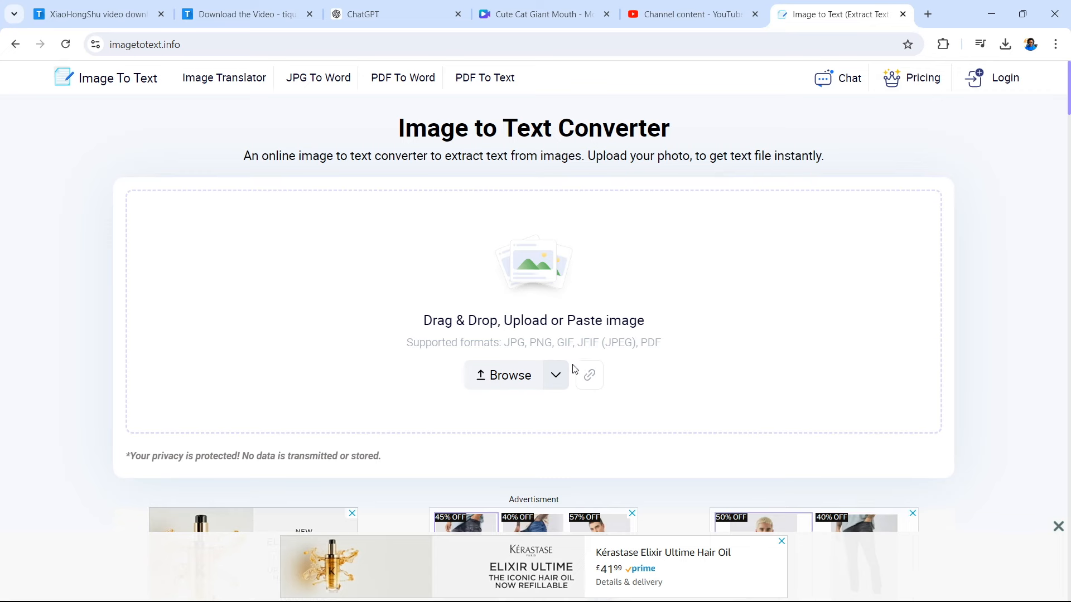
pyautogui.moveTo(706, 280)
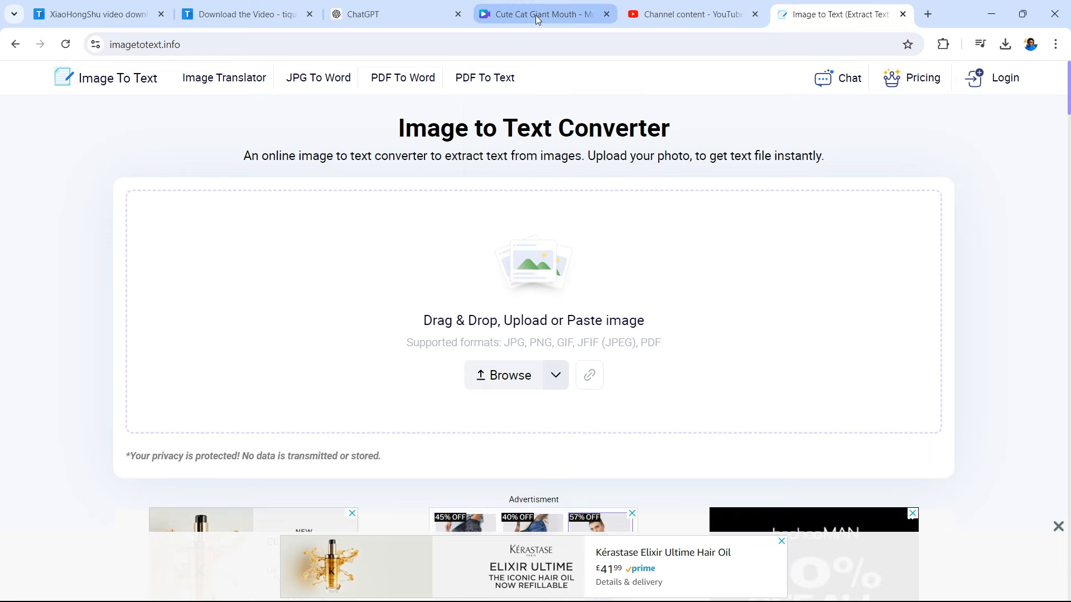
pyautogui.moveTo(539, 14)
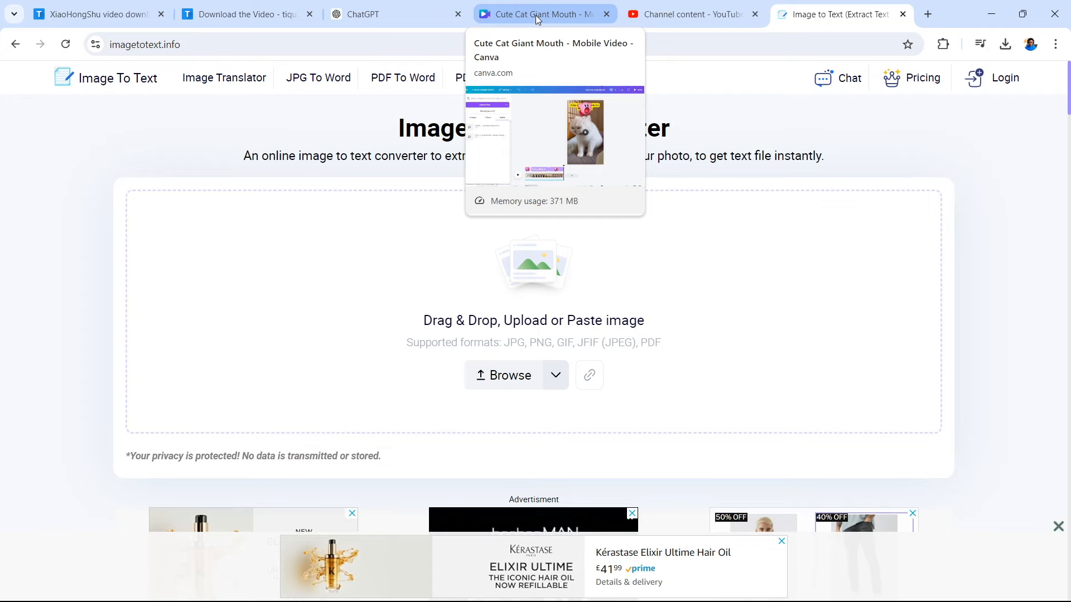
# - Import the kitten screenshot into Cute Cat Giant Mouth and stretch it to fill the page
pyautogui.click(539, 13)
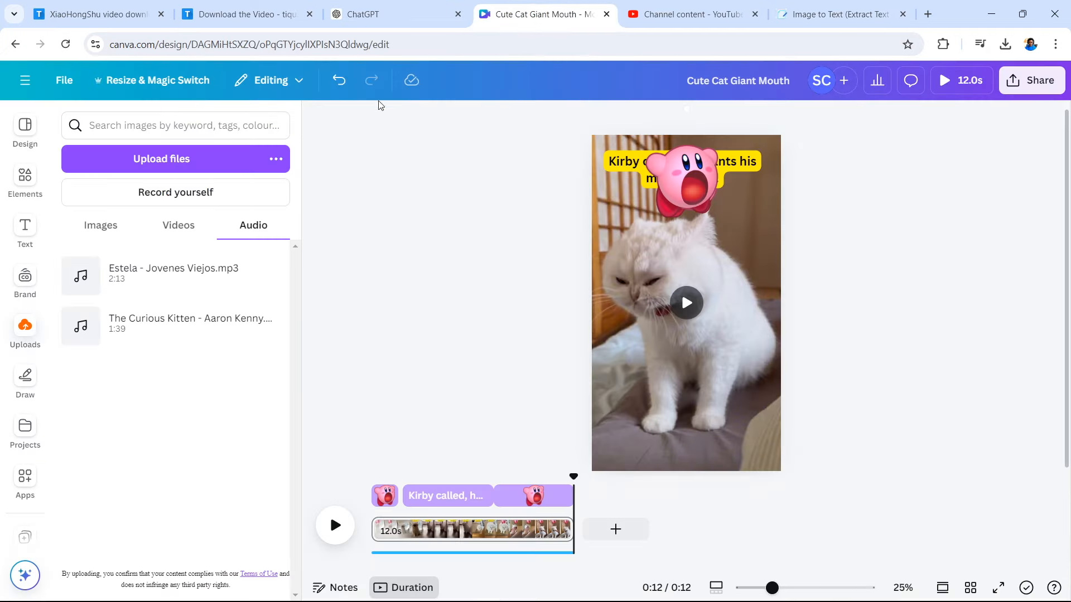
pyautogui.click(64, 80)
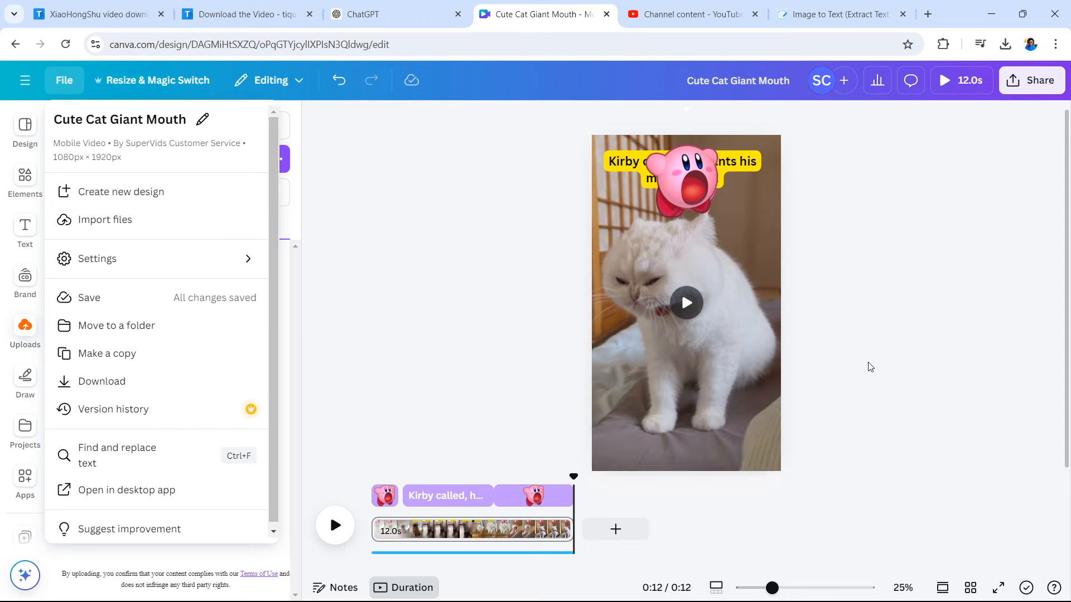
pyautogui.click(24, 332)
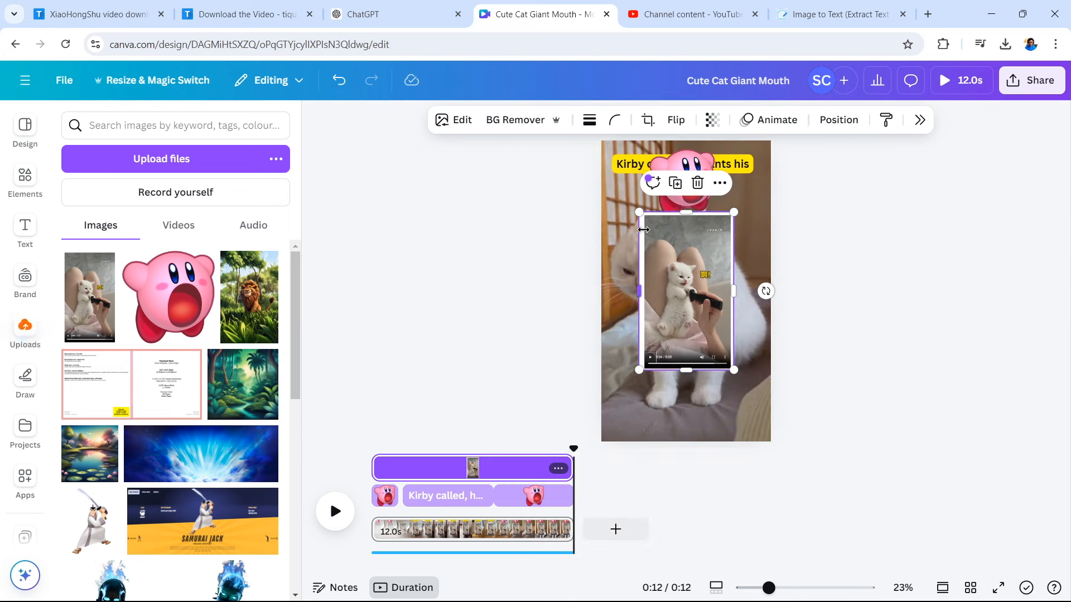
pyautogui.moveTo(637, 213); pyautogui.dragTo(595, 140)
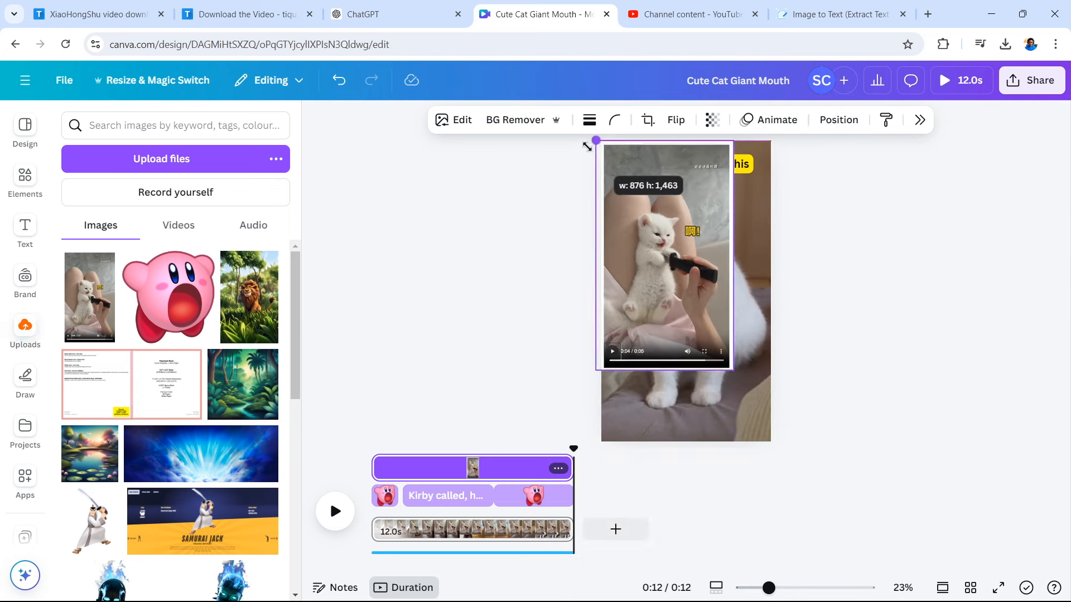
pyautogui.moveTo(594, 139); pyautogui.dragTo(782, 457)
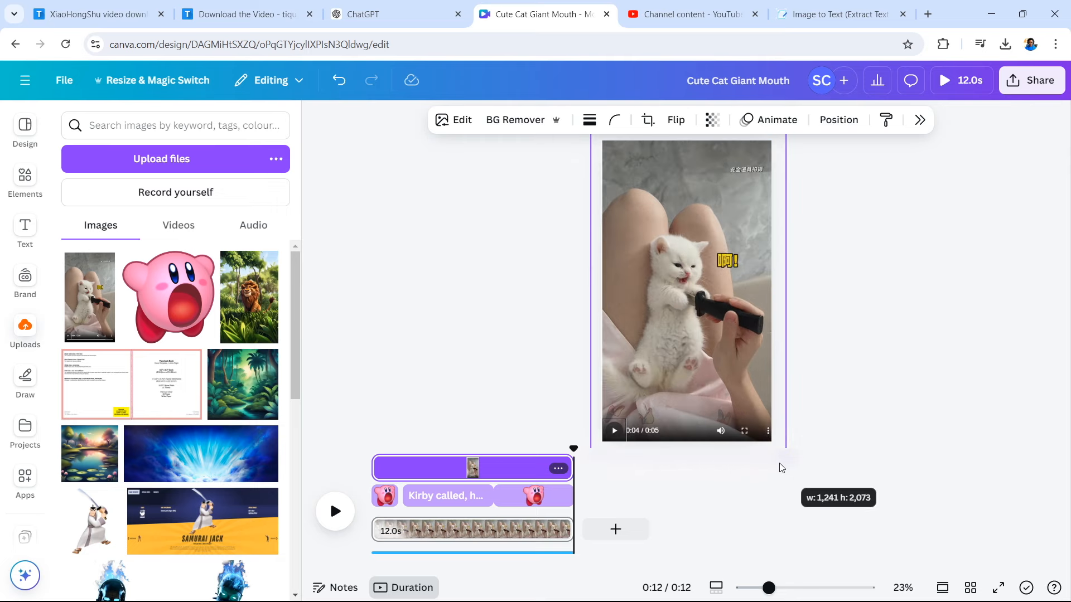
pyautogui.moveTo(785, 456); pyautogui.dragTo(776, 442)
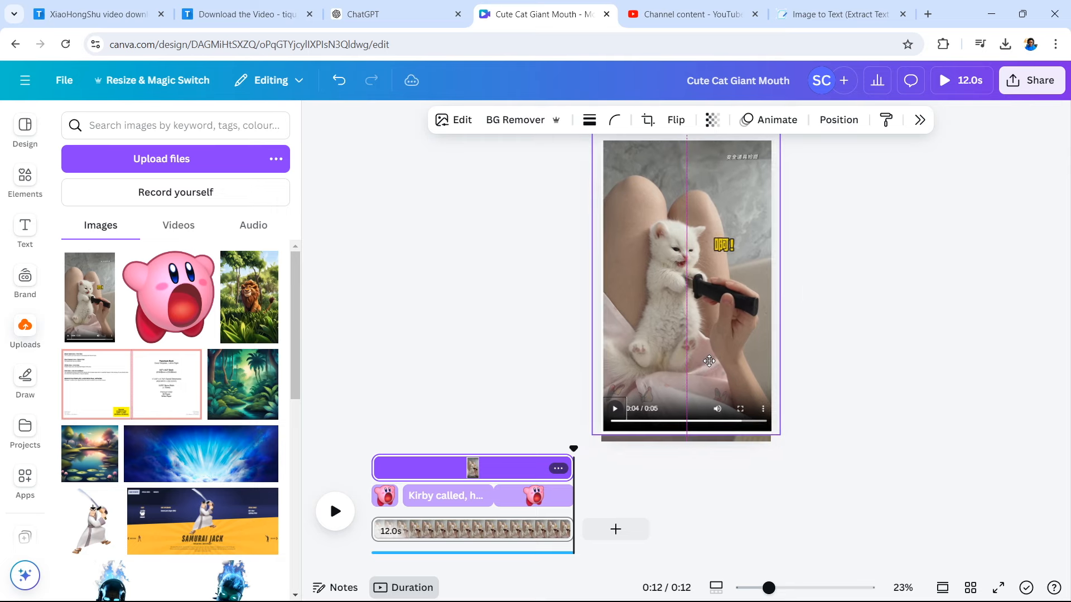
# - Select the screenshot, then open and close the design's Share download settings
pyautogui.click(708, 361)
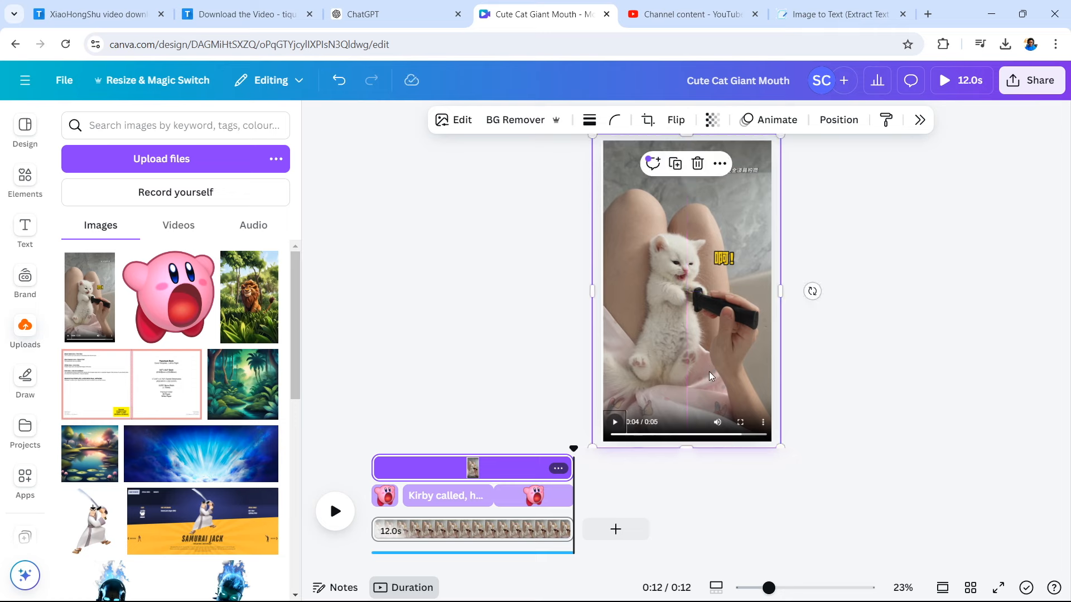
pyautogui.click(968, 416)
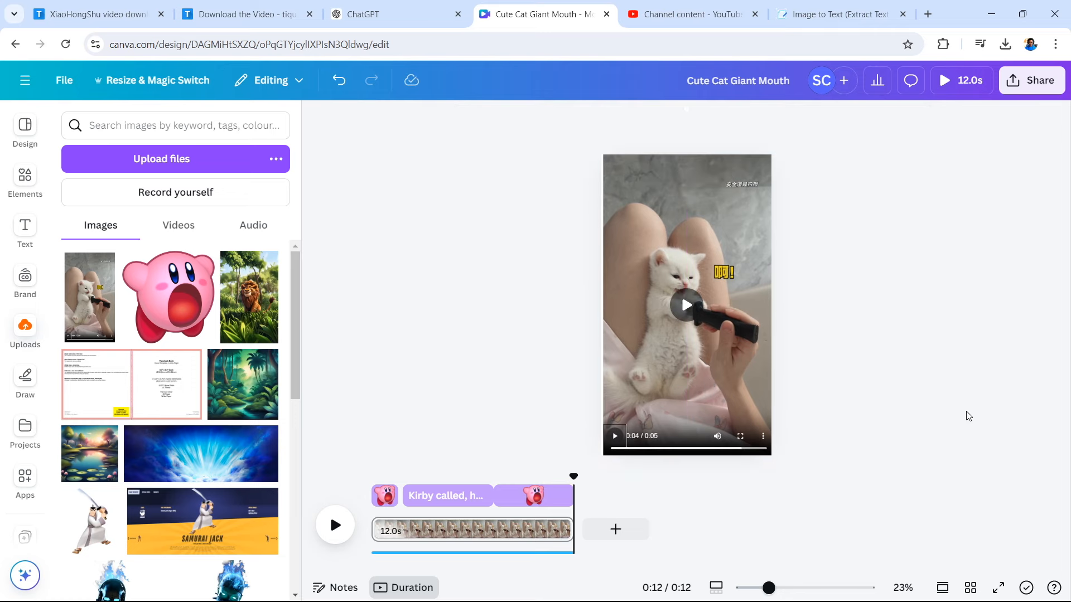
pyautogui.click(1031, 80)
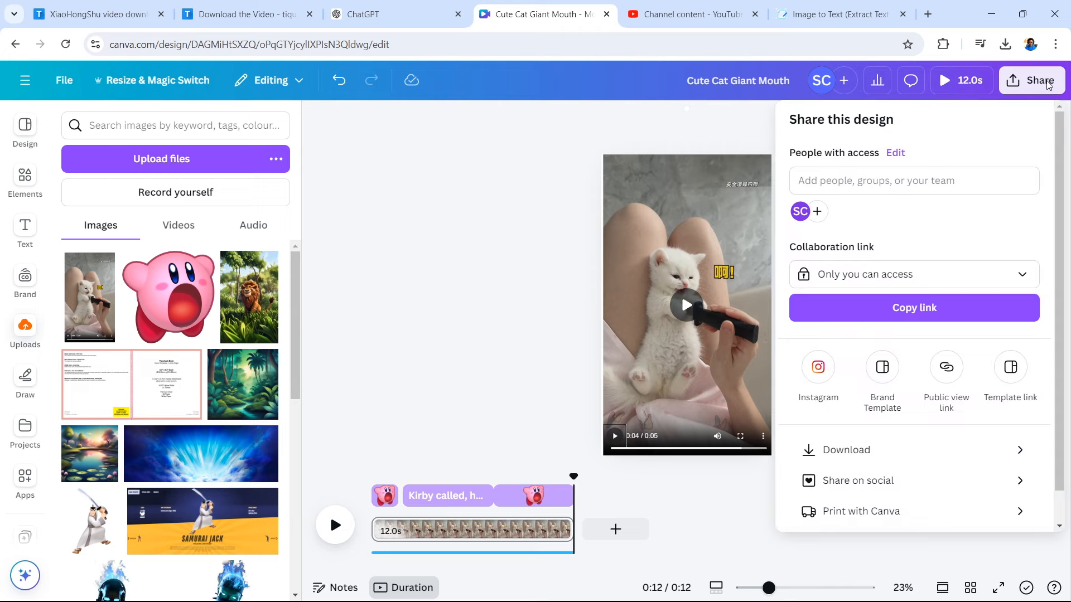
pyautogui.click(846, 450)
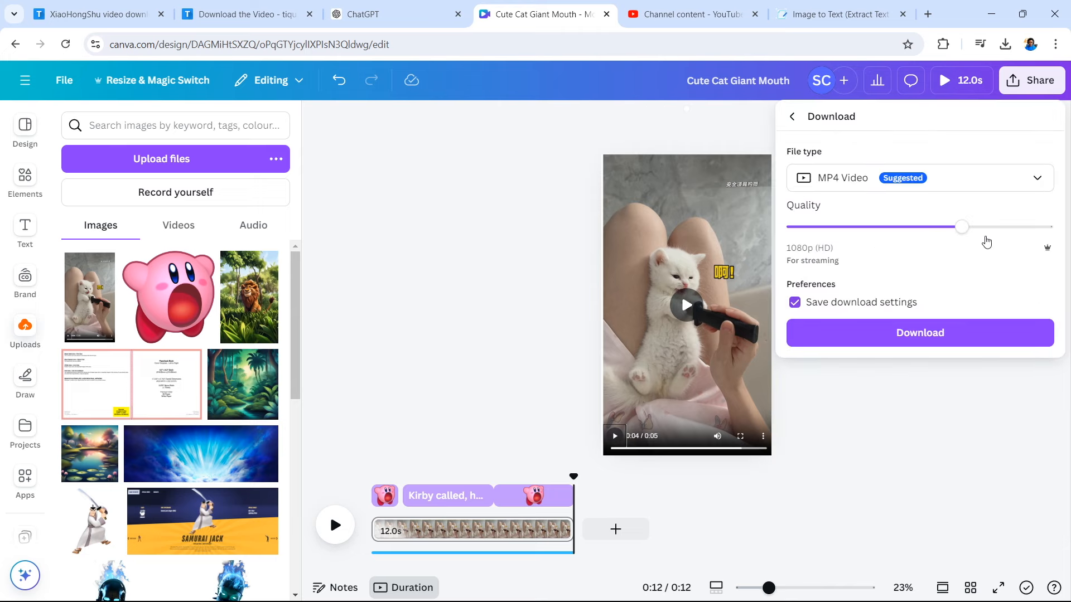
pyautogui.click(918, 178)
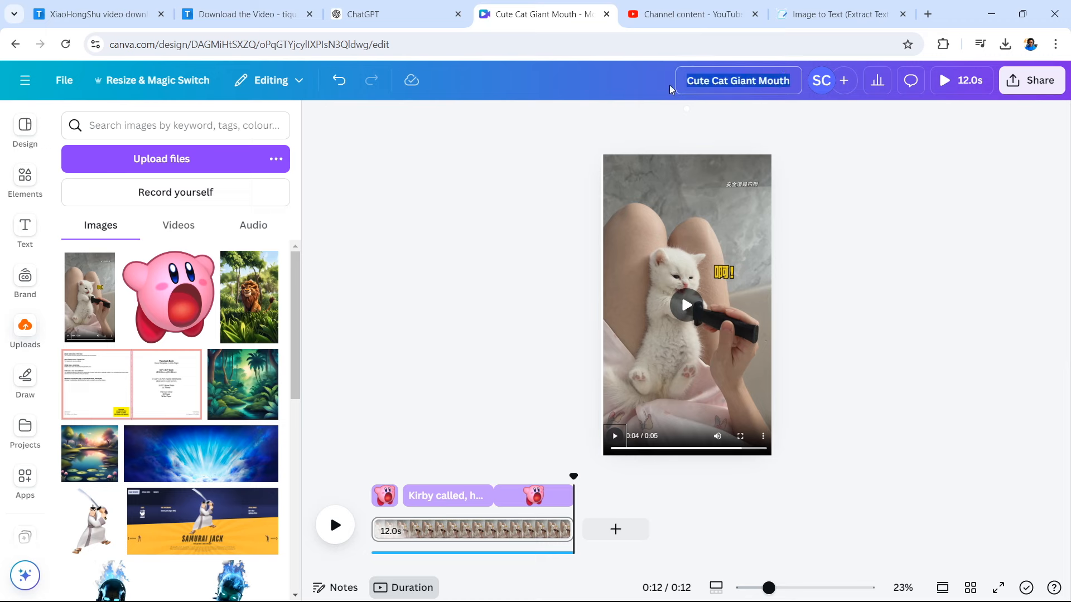
# - Rename the design 'cat caption', download it as PNG, and check Chrome's downloads
pyautogui.click(737, 81)
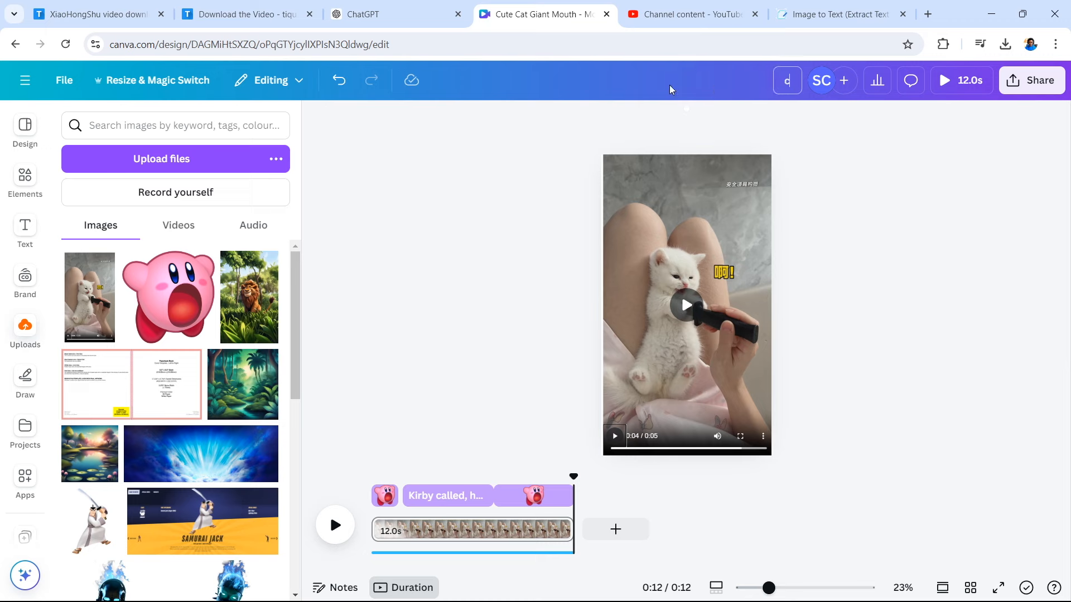
pyautogui.write('cat caption')
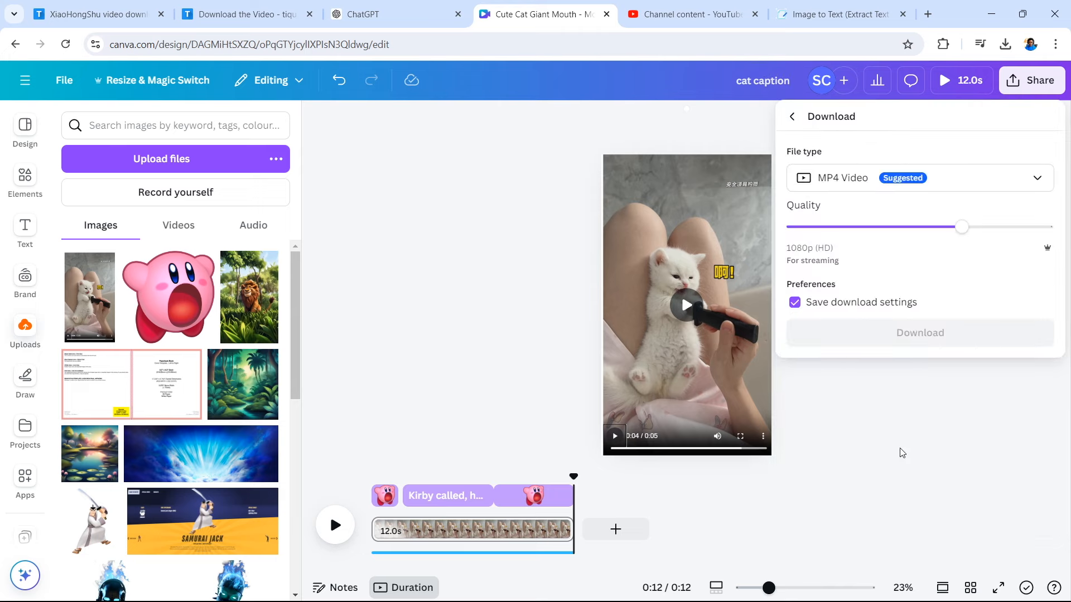
pyautogui.click(919, 178)
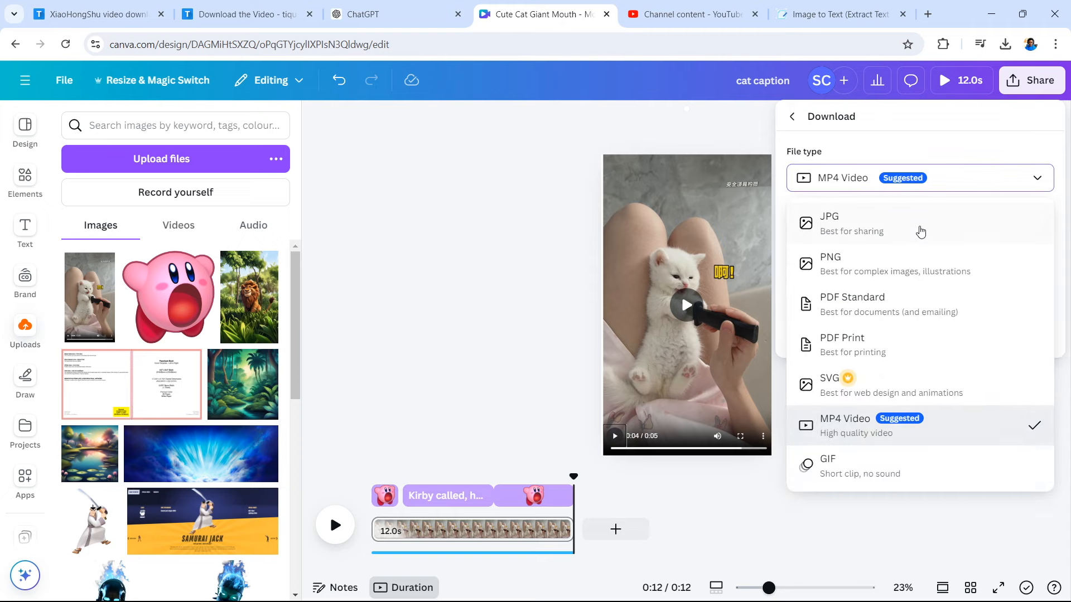
pyautogui.click(830, 264)
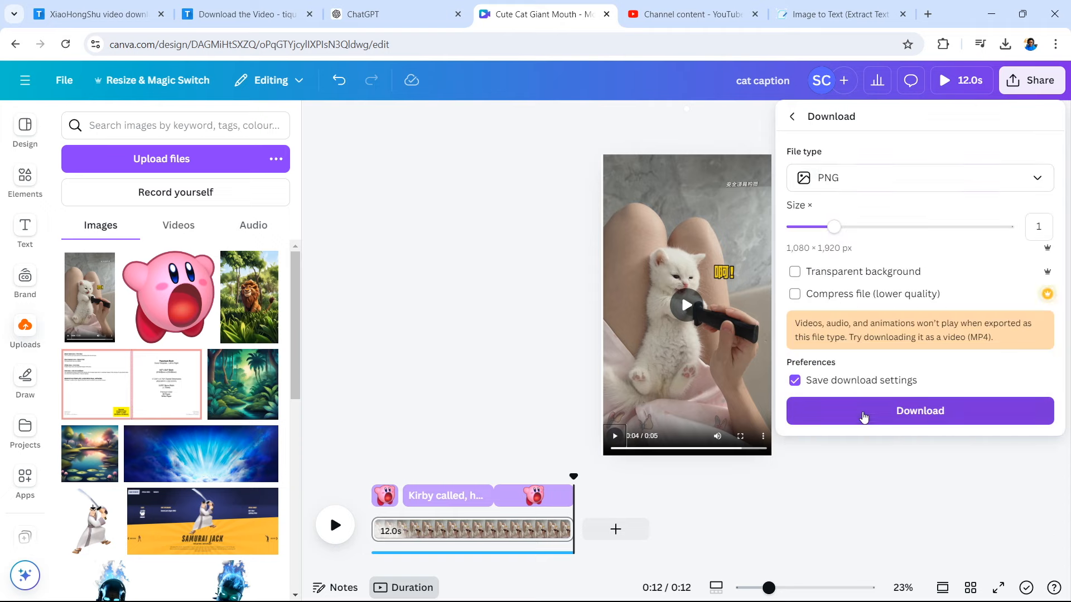
pyautogui.click(919, 411)
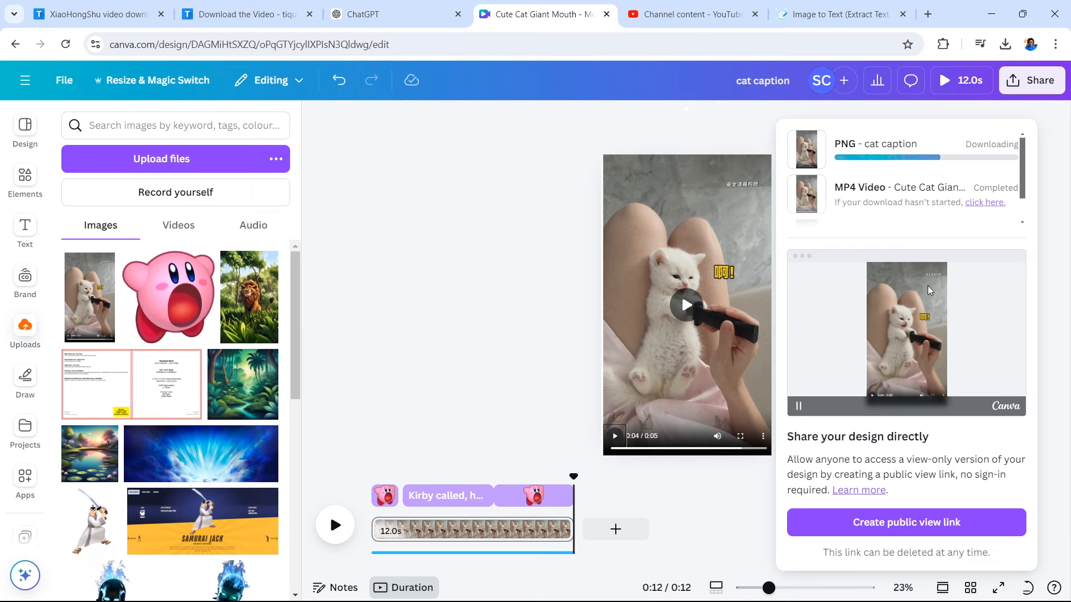
pyautogui.click(1003, 43)
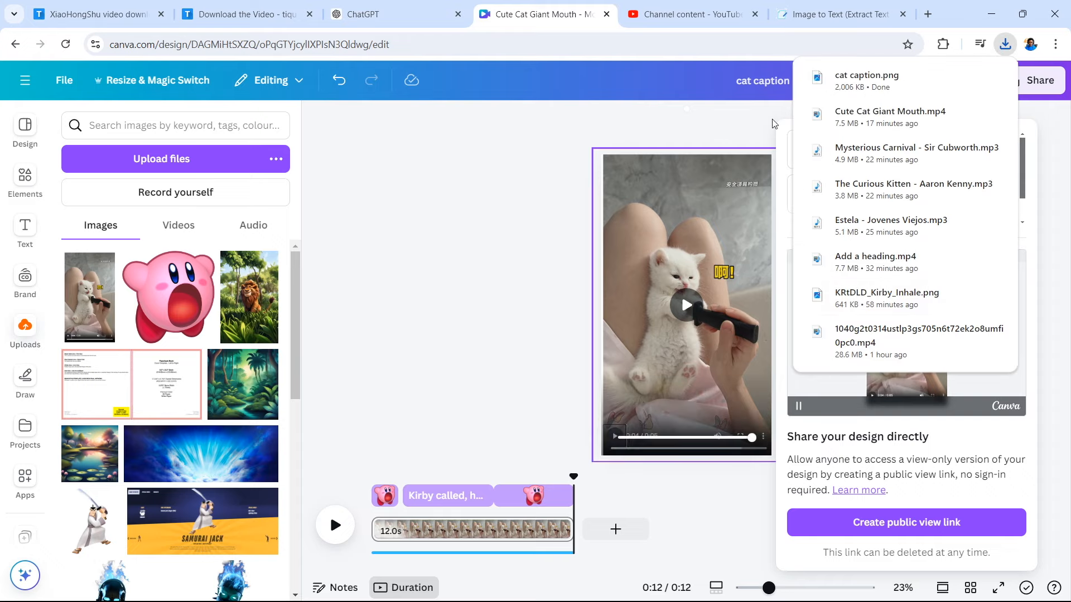
# - Return to the Image to Text converter tab in Chrome
pyautogui.click(839, 13)
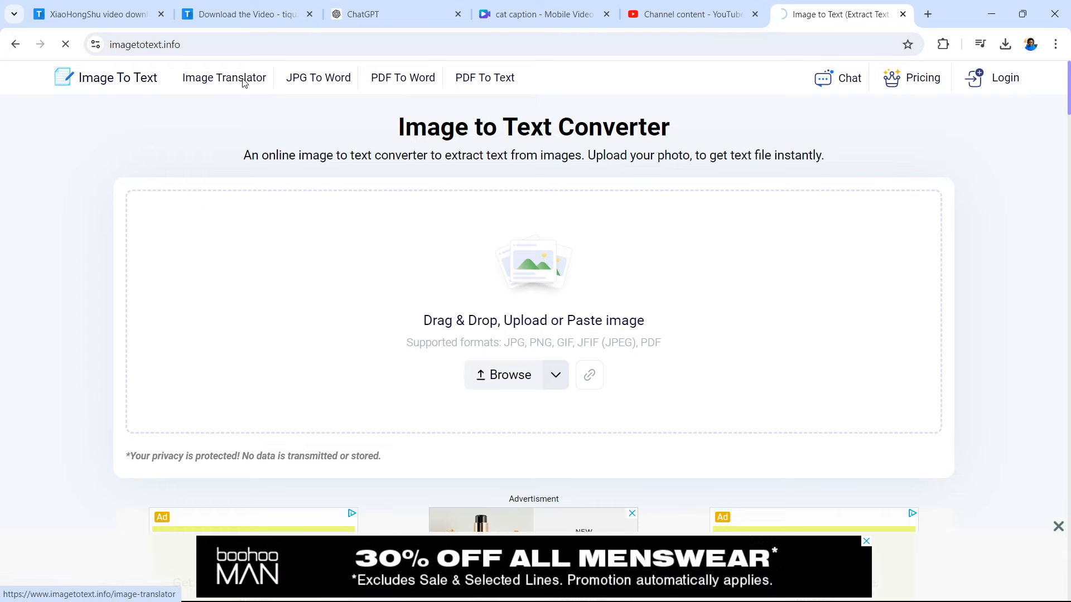
# - Translate the kitten frame's Chinese caption into English with the Image Translator
pyautogui.click(223, 77)
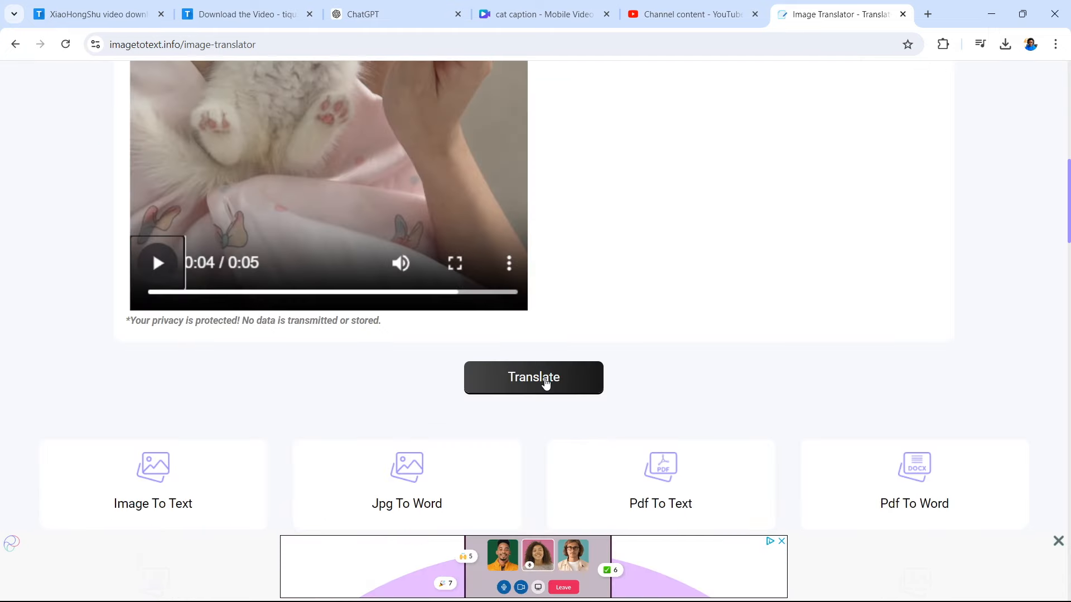
pyautogui.click(533, 377)
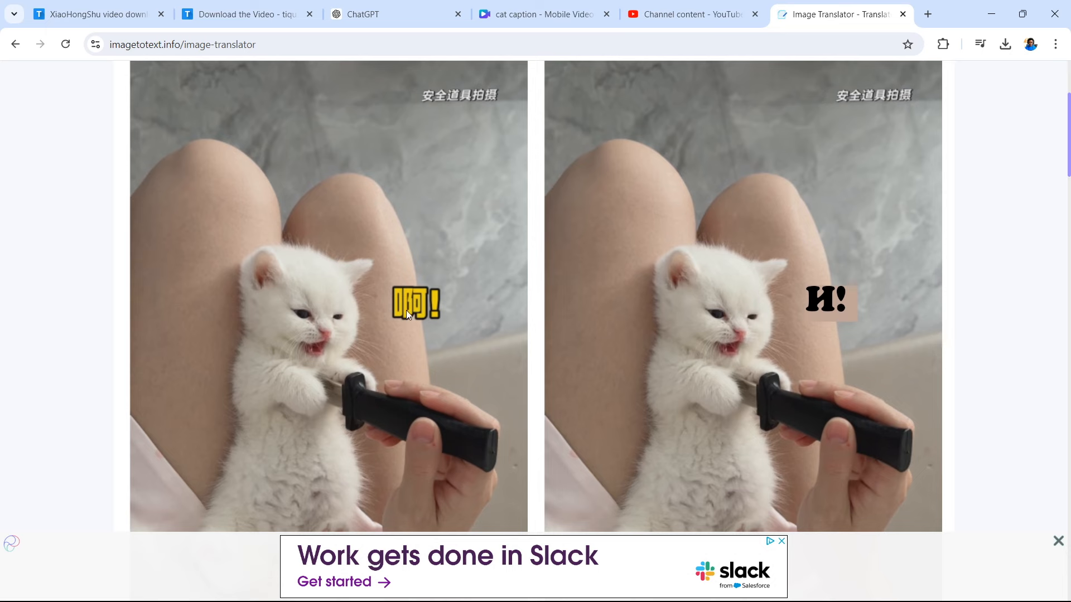
pyautogui.moveTo(425, 267)
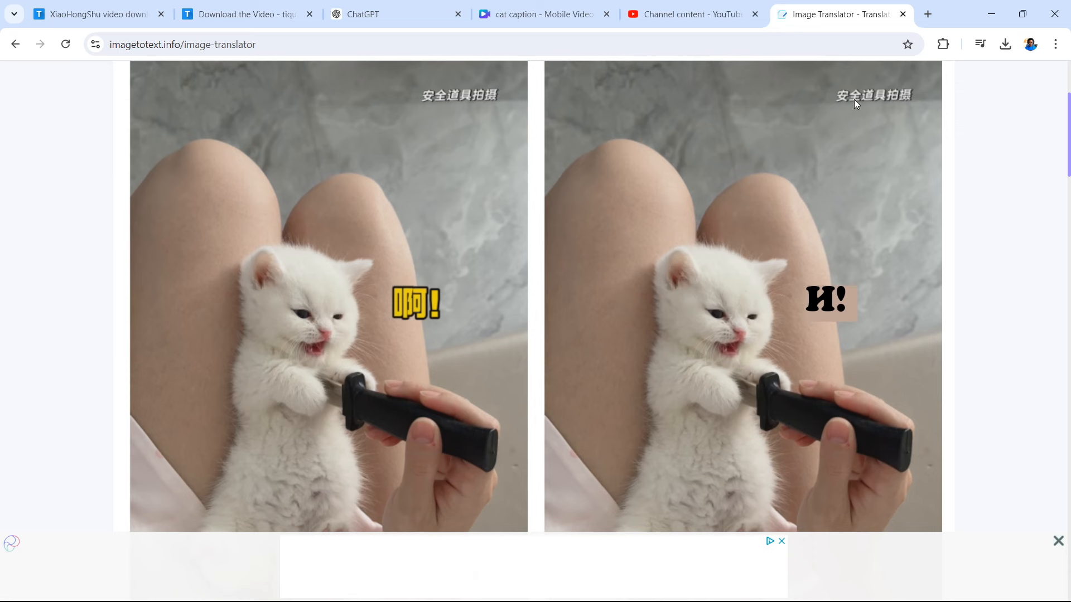
pyautogui.moveTo(799, 108)
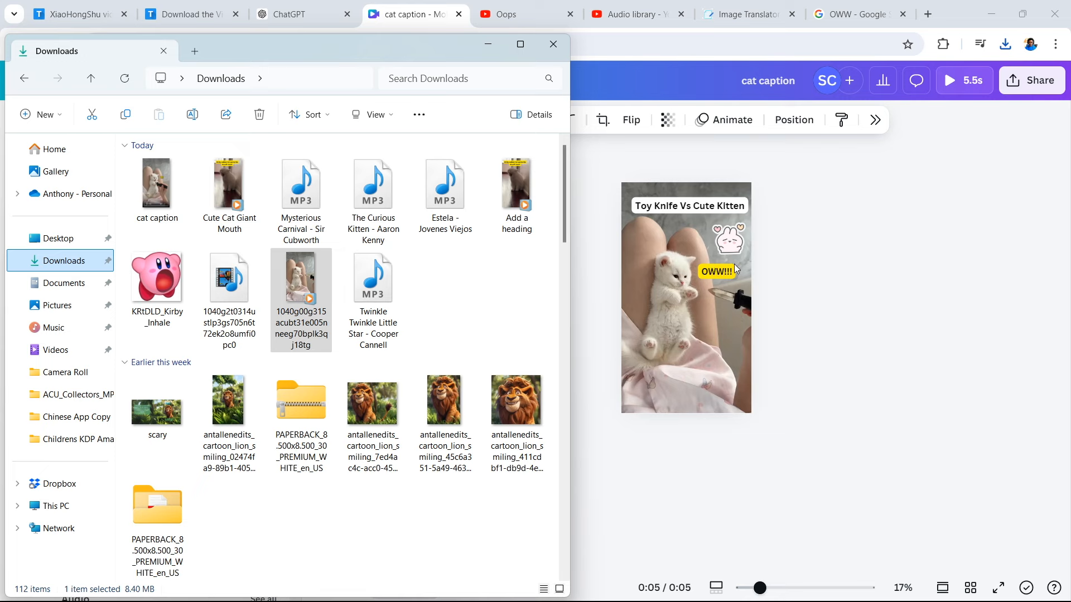
pyautogui.moveTo(710, 323)
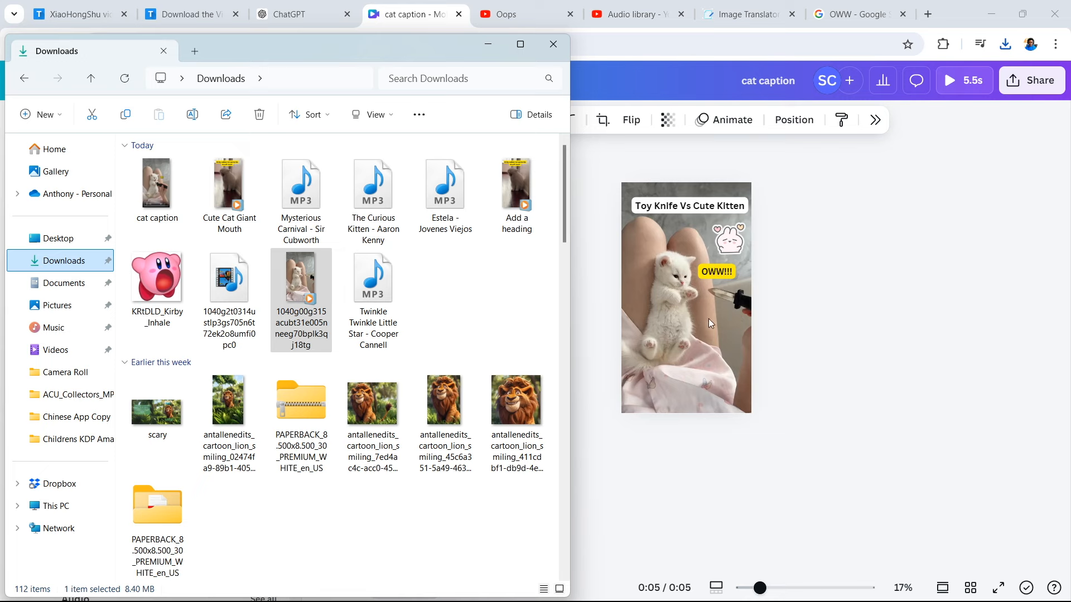
pyautogui.moveTo(374, 294)
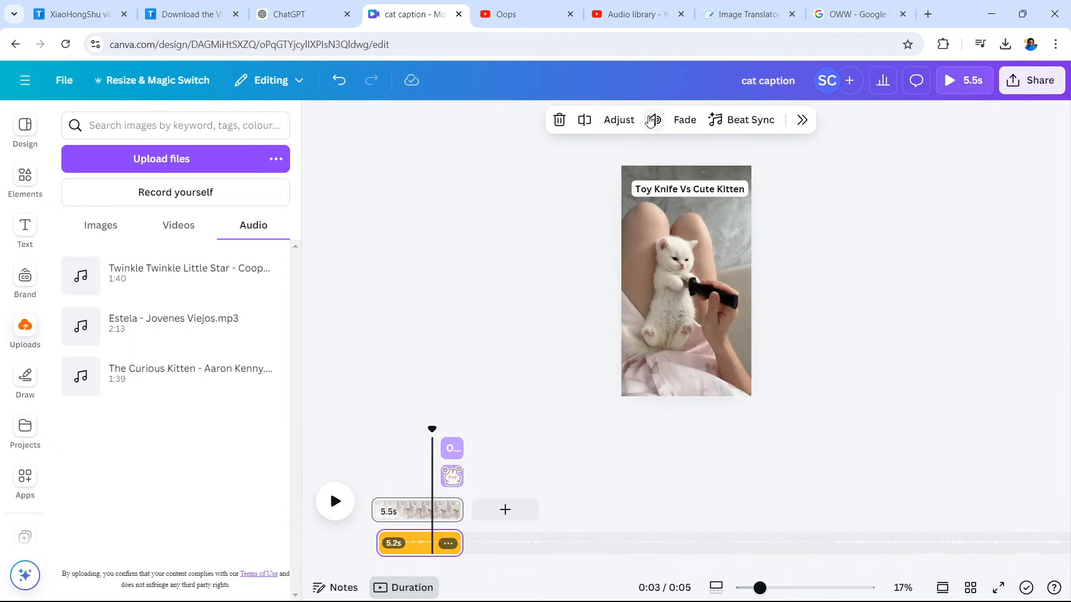
# - Lower the kitten clip's music to volume 64, trim it to 3.7 s, and play it back
pyautogui.click(653, 119)
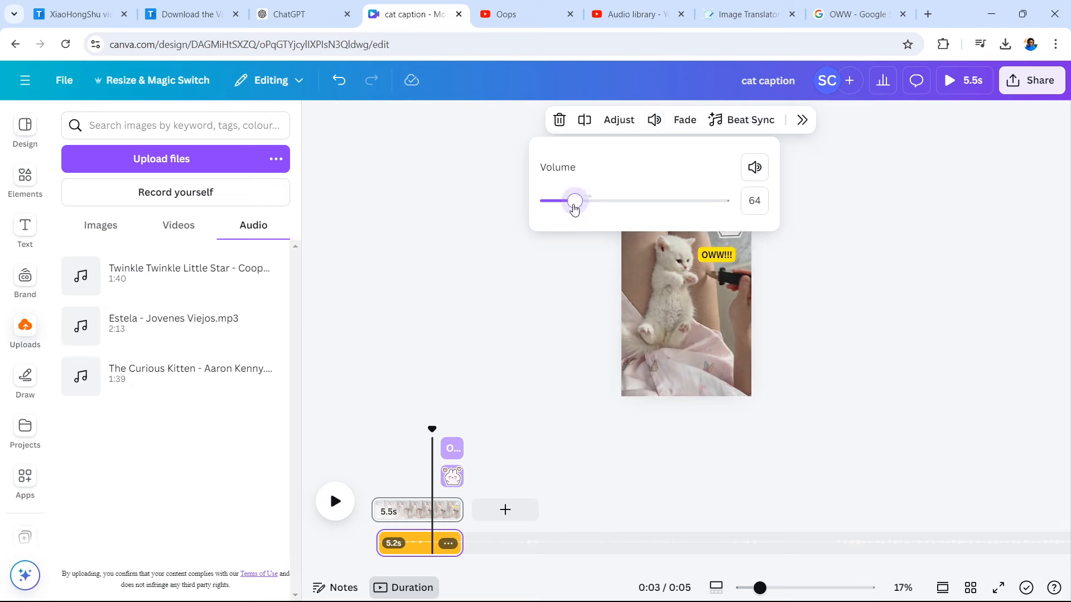
pyautogui.moveTo(575, 200); pyautogui.dragTo(560, 200)
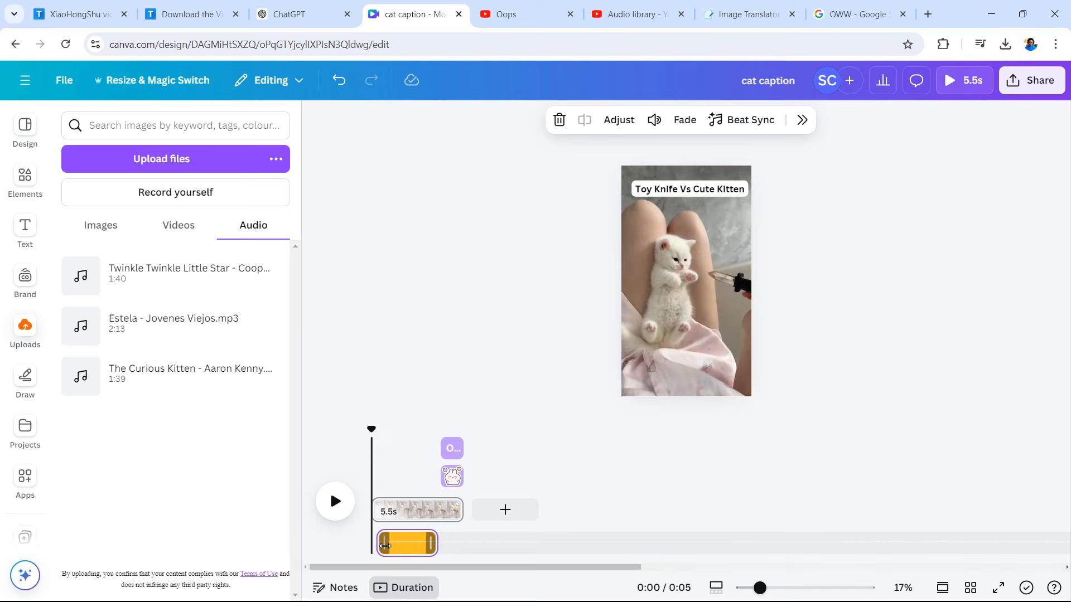
pyautogui.click(335, 501)
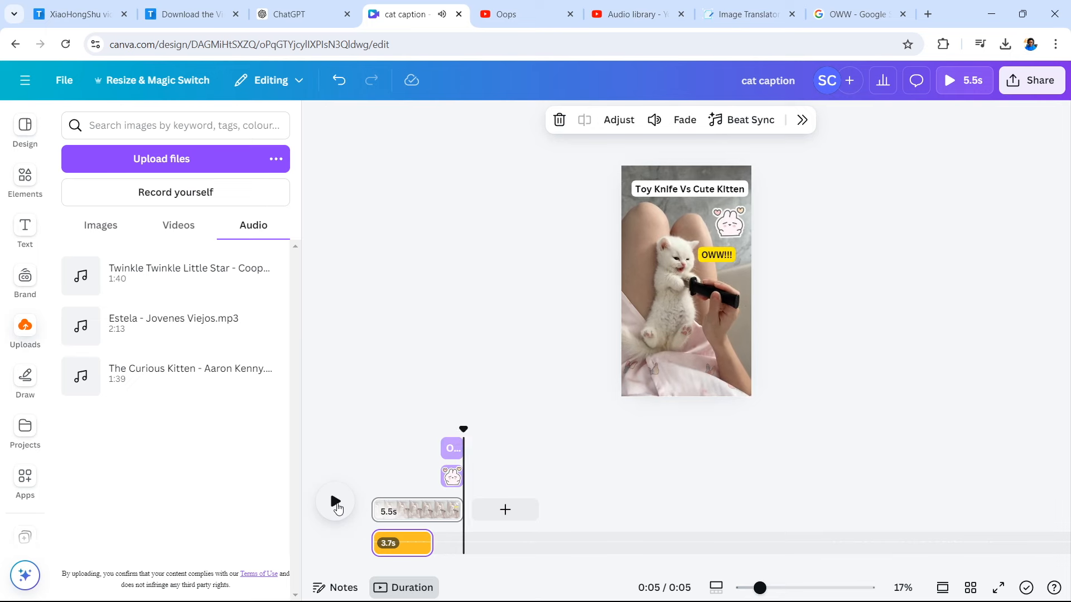
# - Rename the design to 'Cute Kitten Deserves An Oscar Award'
pyautogui.click(335, 501)
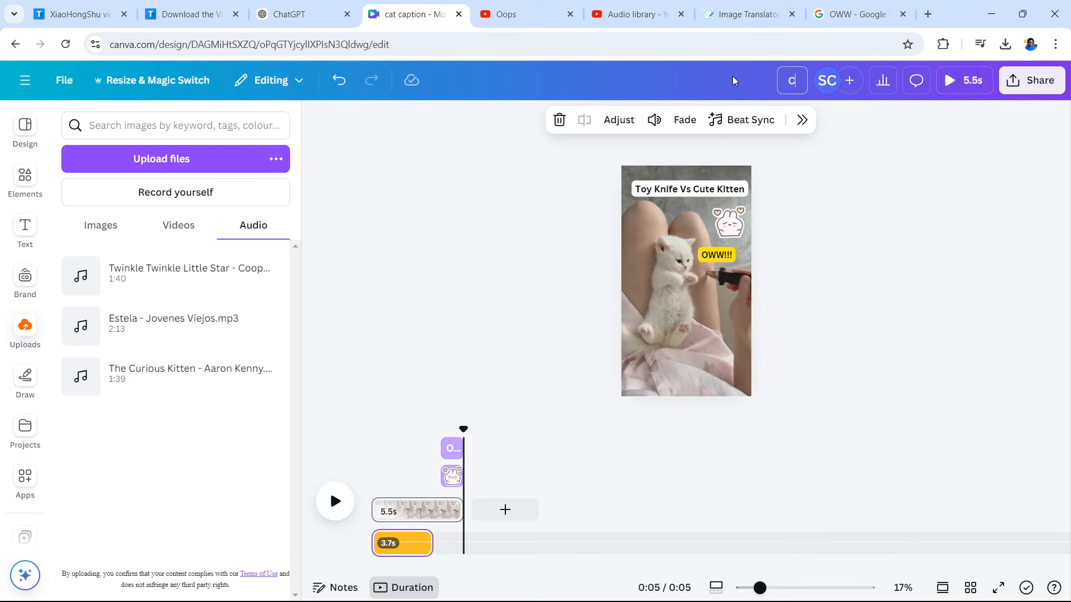
pyautogui.write('Cute Kitten Oscar Award Winning Performance')
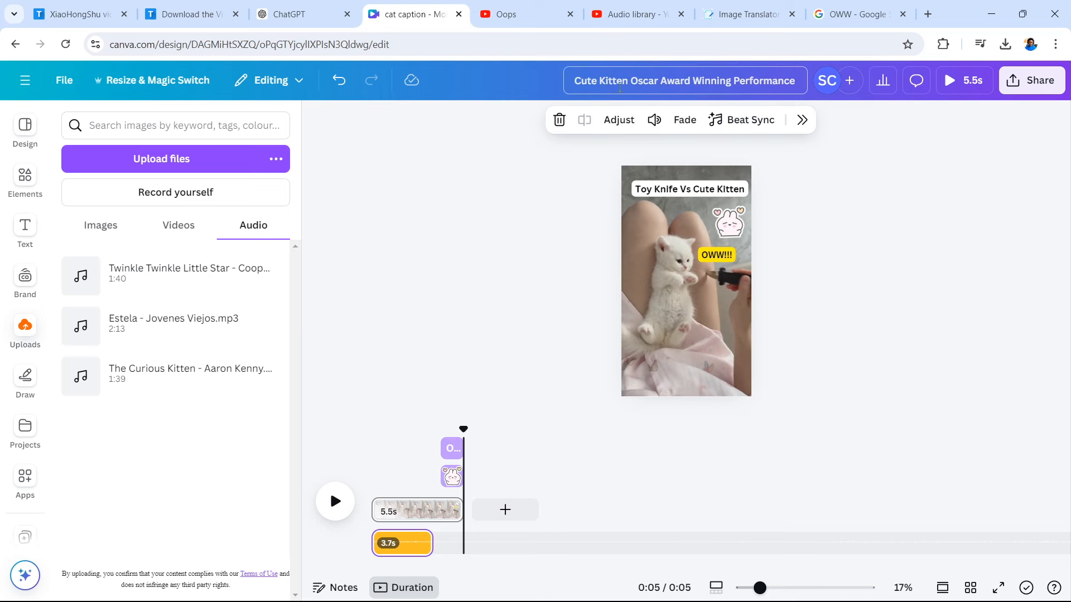
pyautogui.click(794, 80)
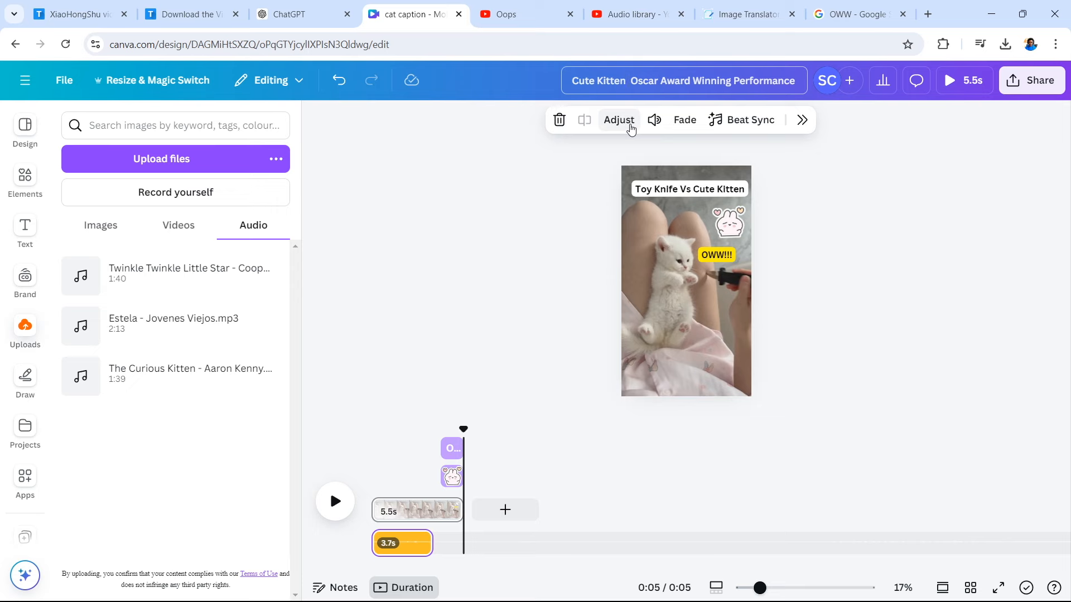
pyautogui.write('Cute Kitten Deserves An Oscar Award')
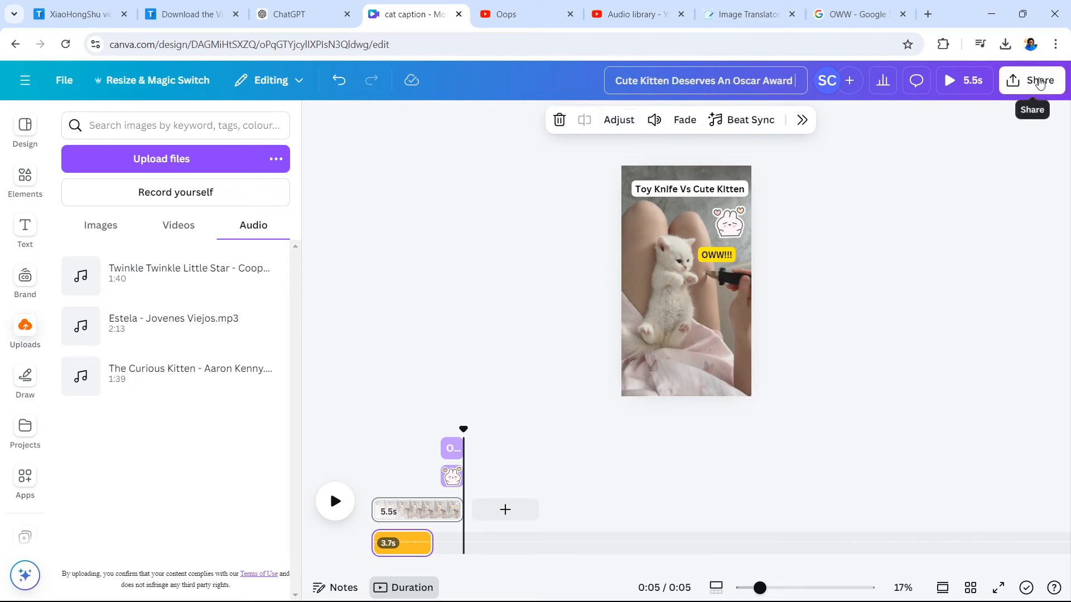
# - Set up the design's download with MP4 Video as the file type
pyautogui.click(1031, 80)
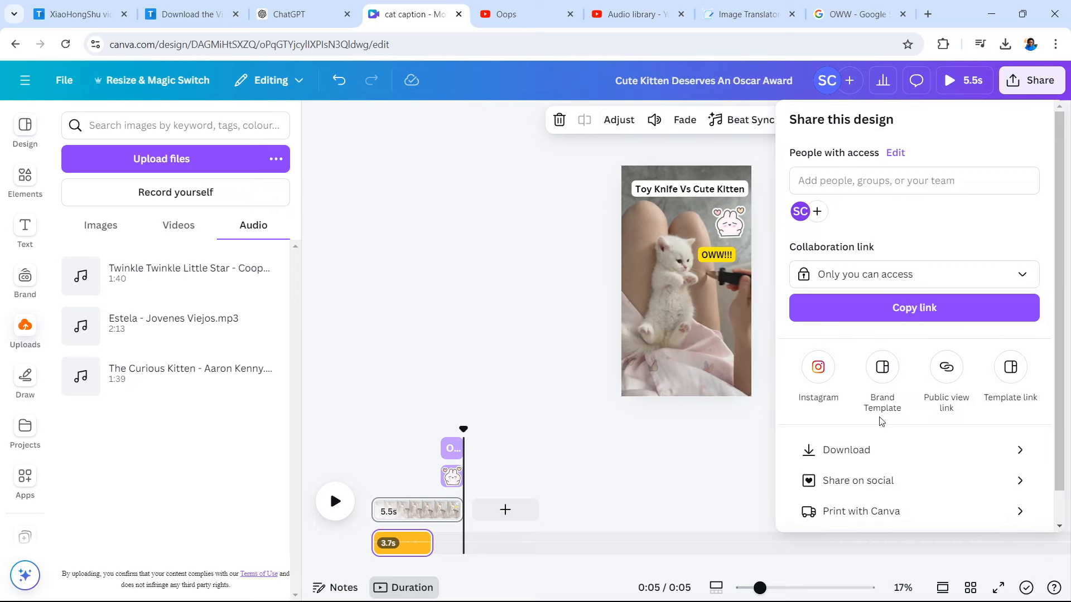
pyautogui.click(845, 450)
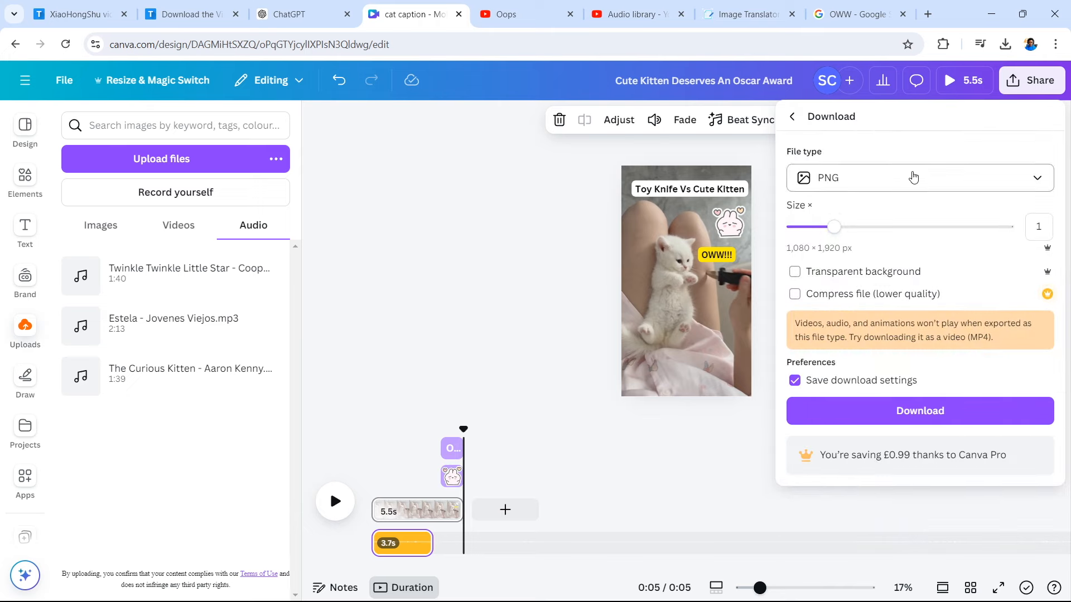
pyautogui.click(919, 177)
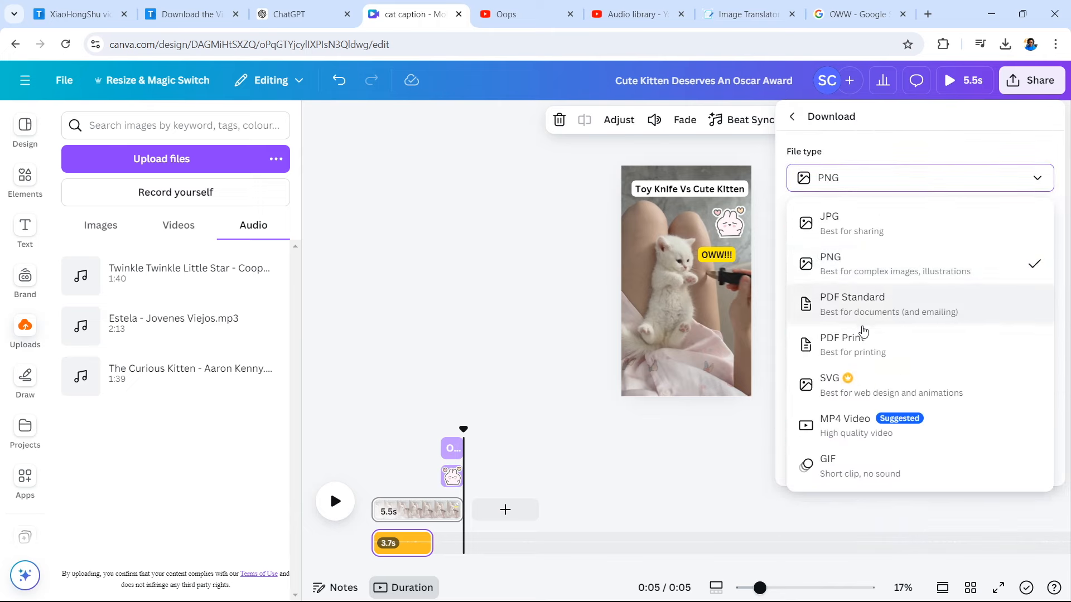
pyautogui.click(844, 425)
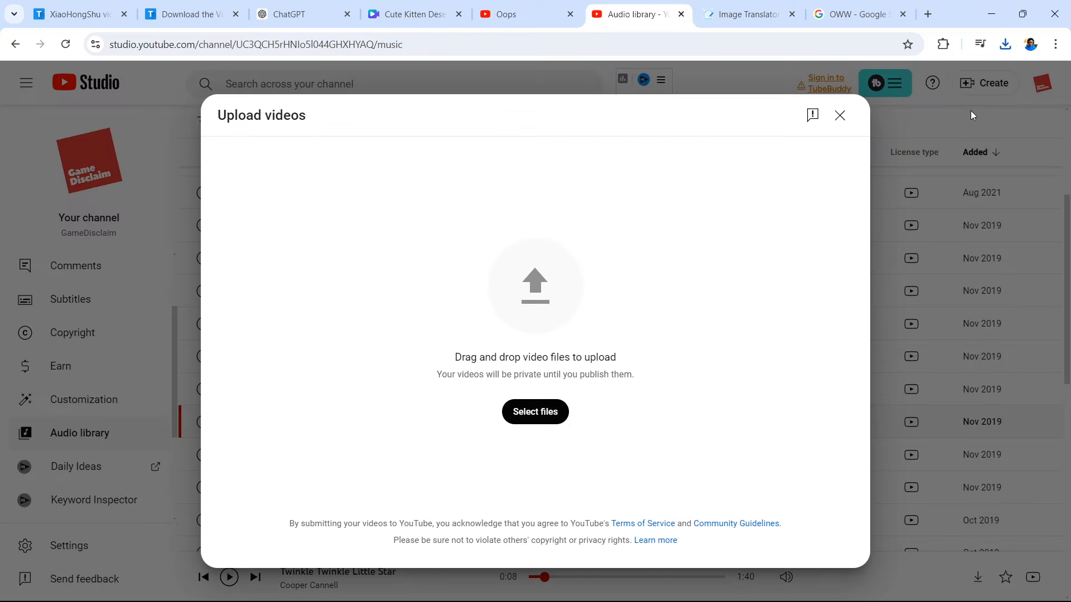
pyautogui.moveTo(599, 389)
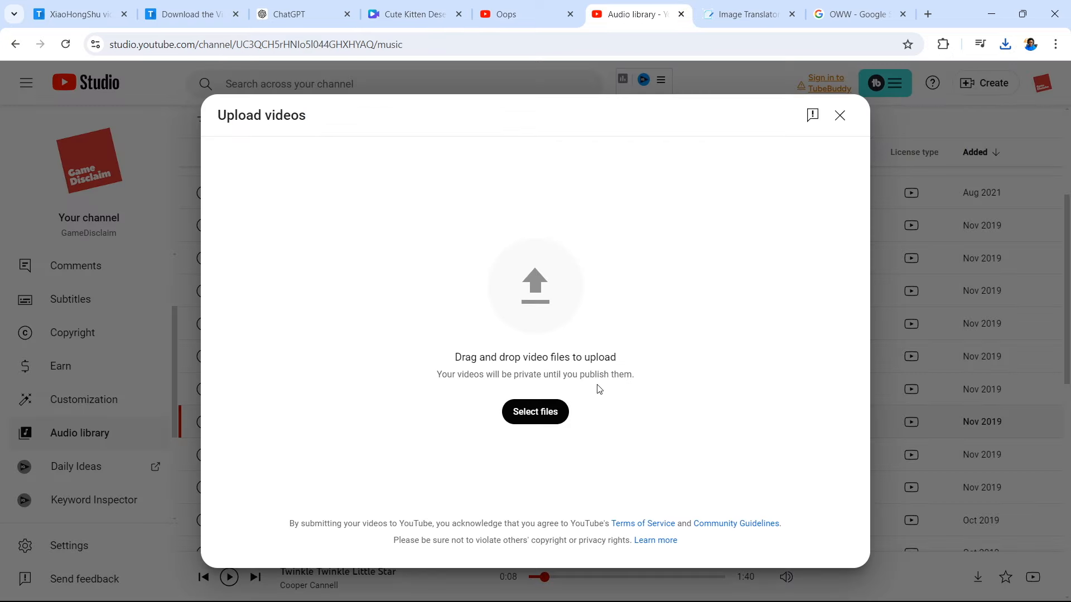
# - Upload the exported kitten video, set category to Entertainment, and publish it publicly
pyautogui.click(534, 411)
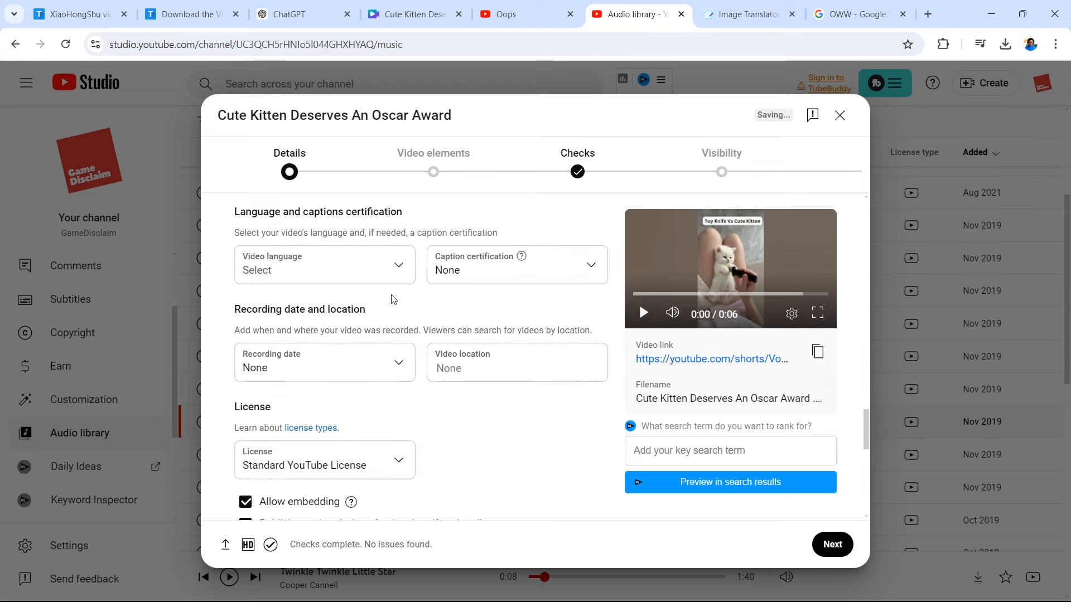
pyautogui.click(324, 362)
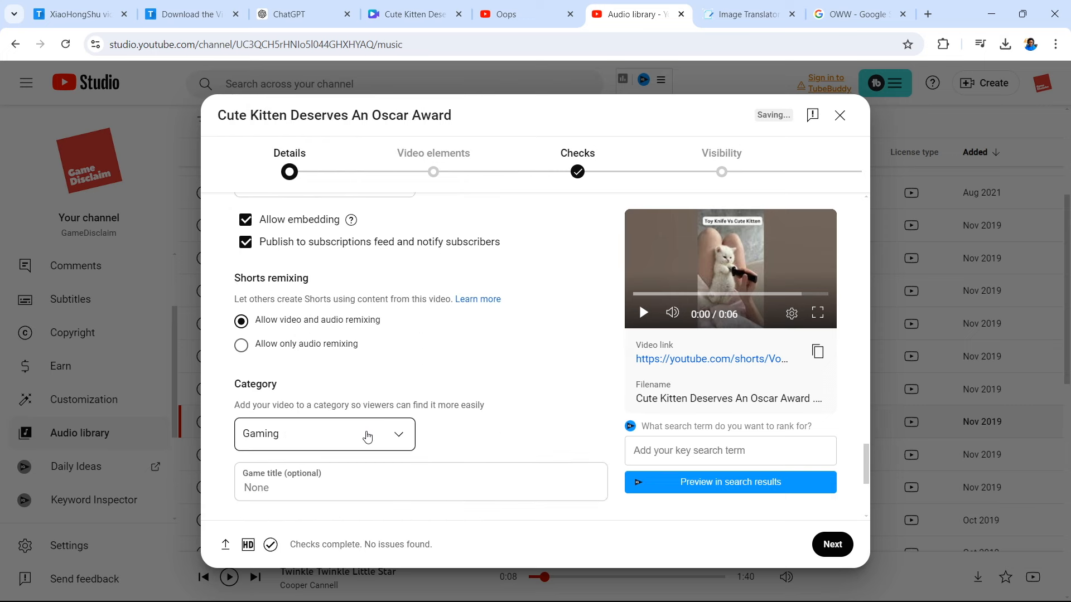
pyautogui.click(325, 434)
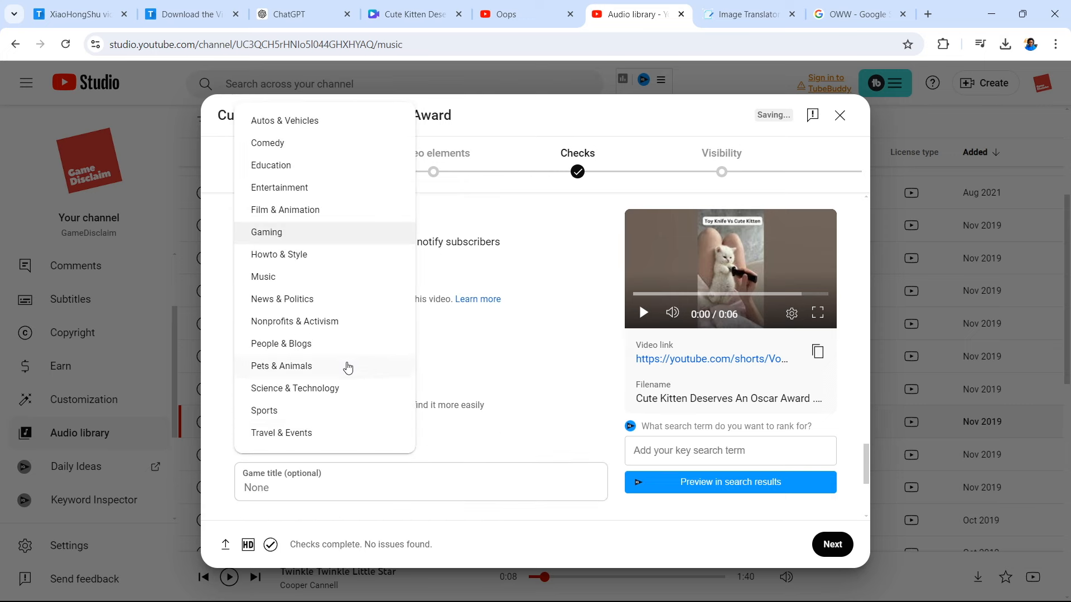
pyautogui.moveTo(297, 192)
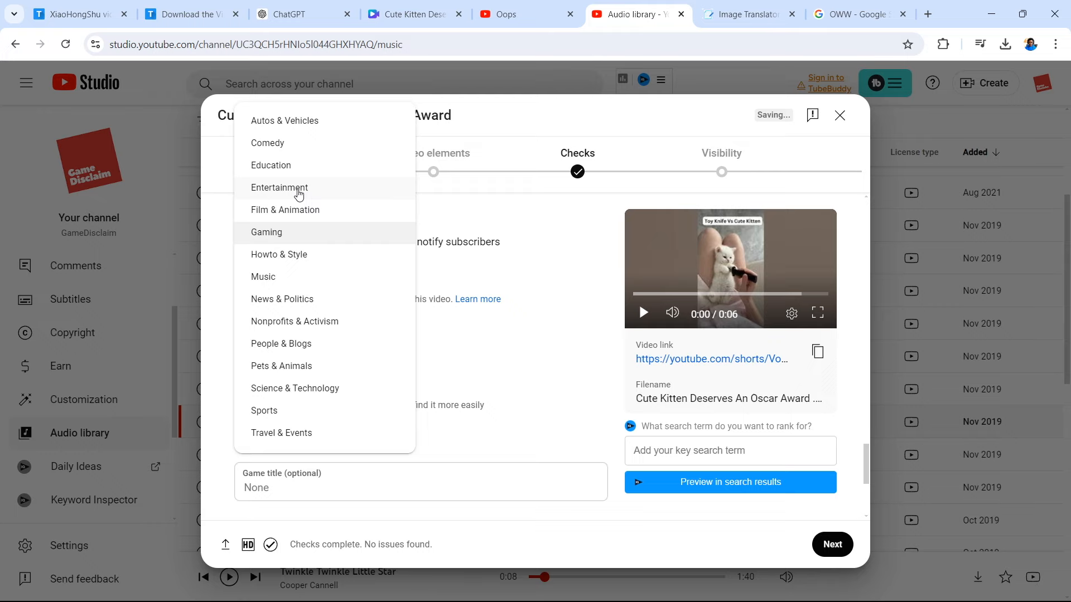
pyautogui.click(831, 545)
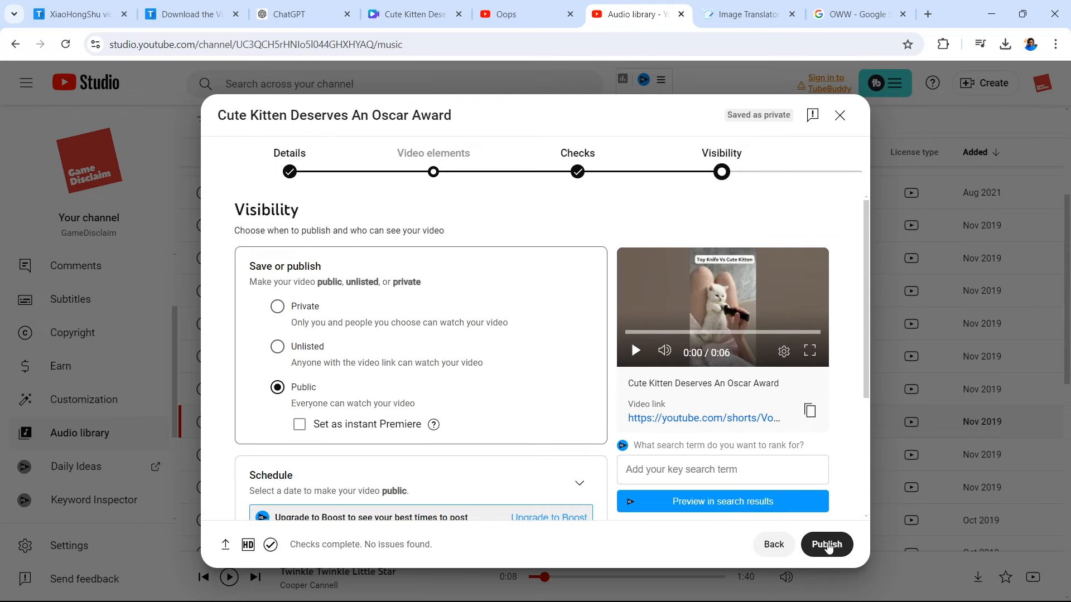
pyautogui.click(825, 544)
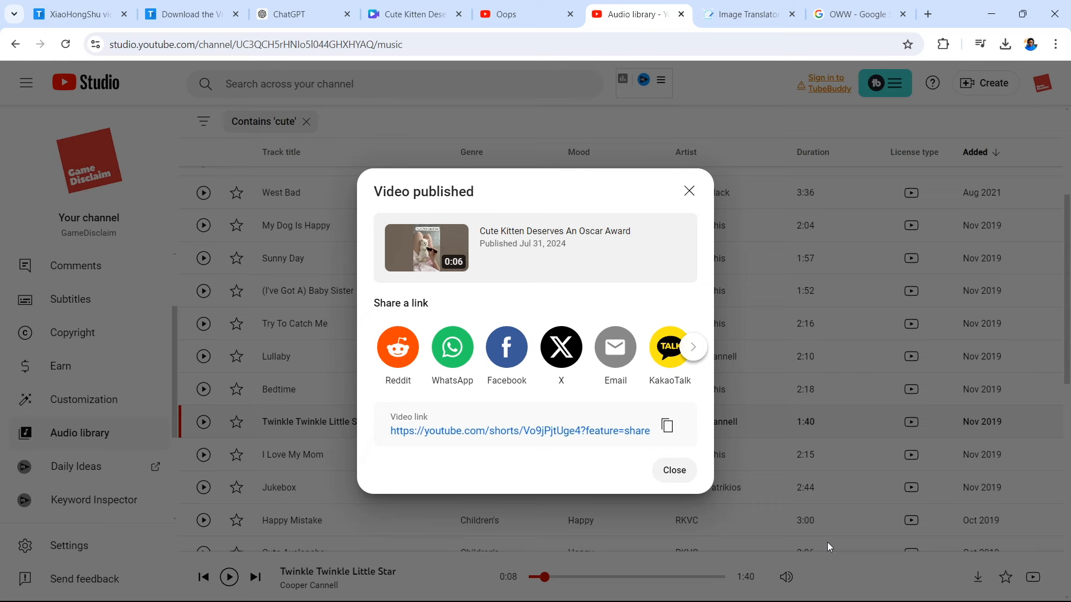
pyautogui.moveTo(517, 394)
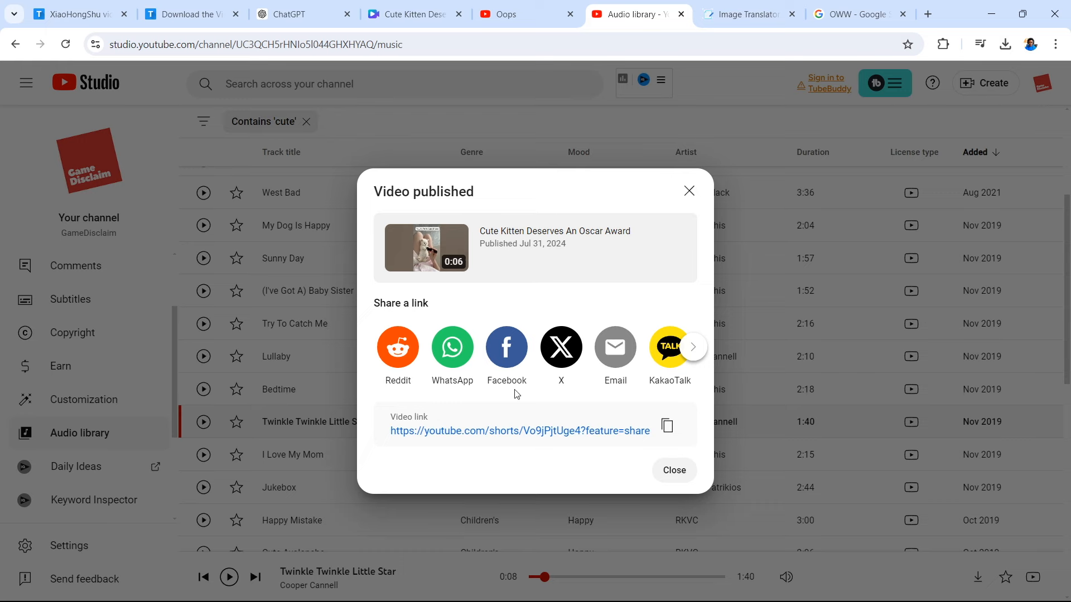
pyautogui.moveTo(564, 393)
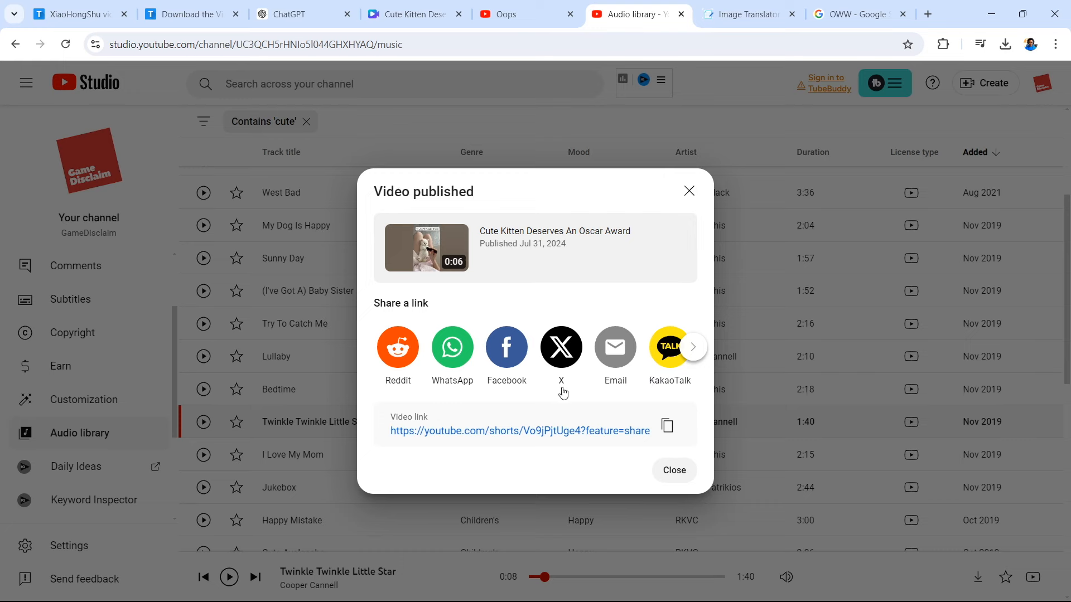